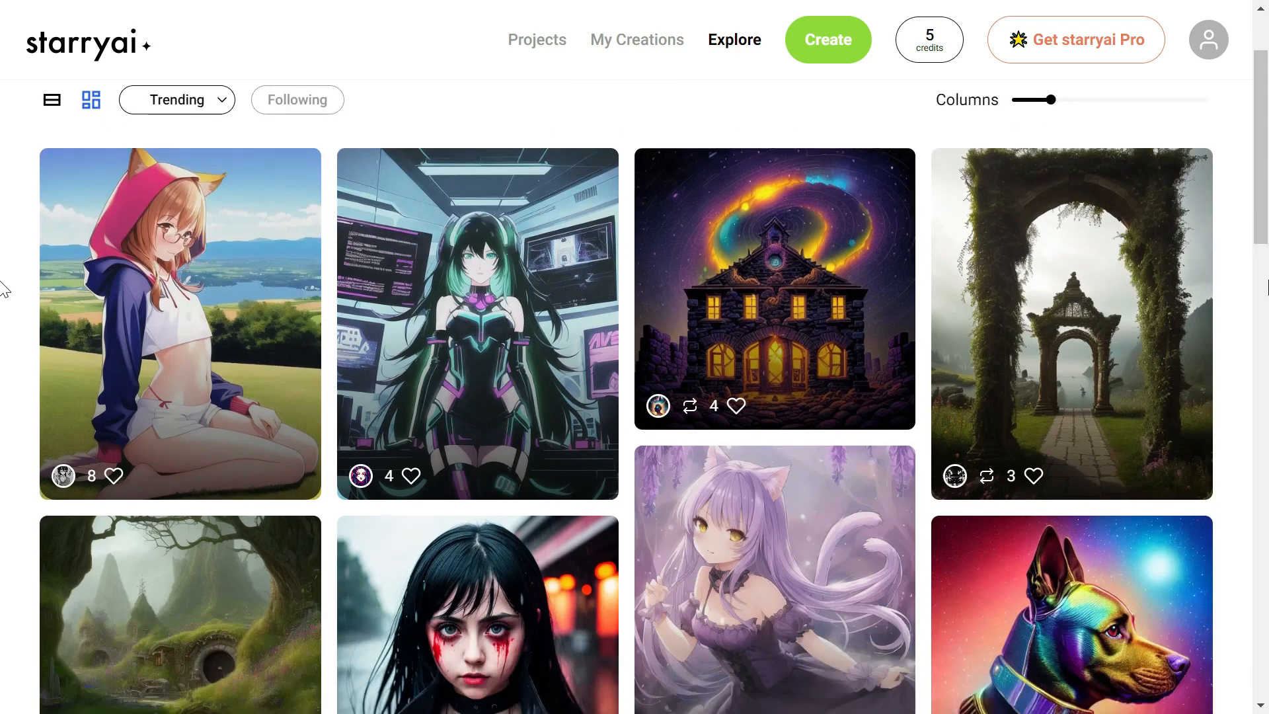
Browse the starryai Explore feed, then generate an image from the prompt 'A cat on a bed'.
scroll("down", 3)
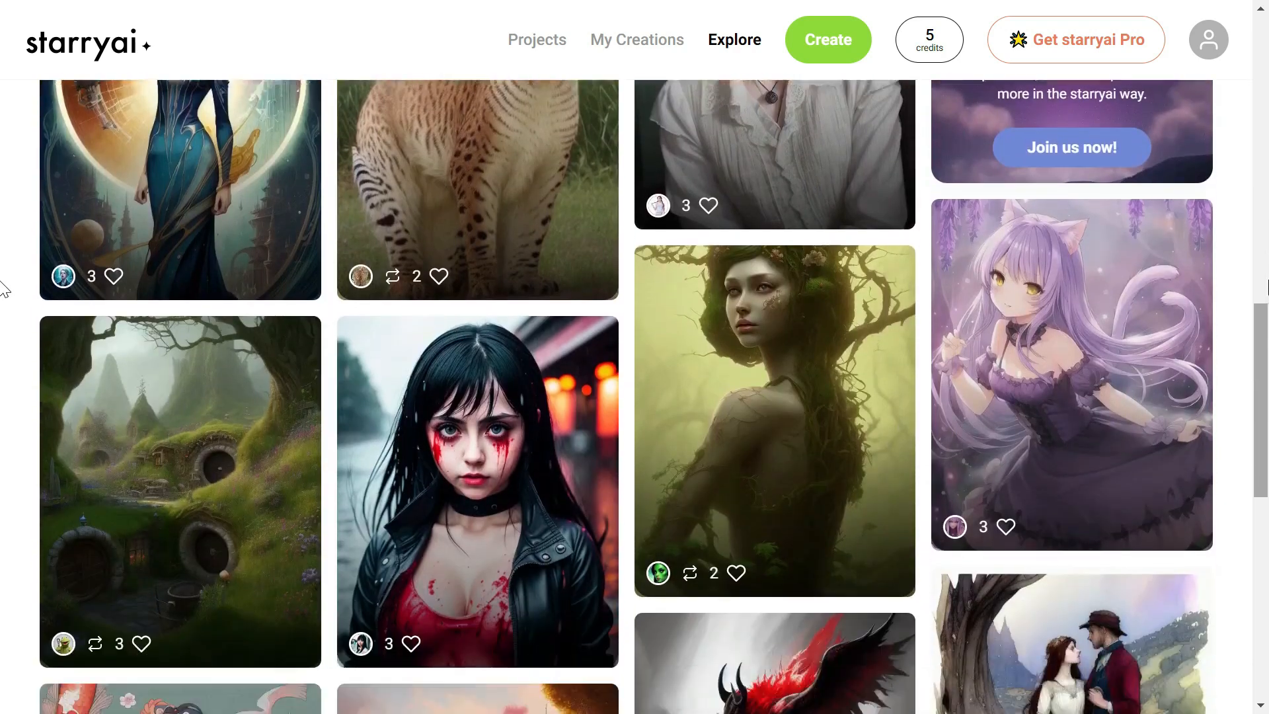
scroll("down", 3)
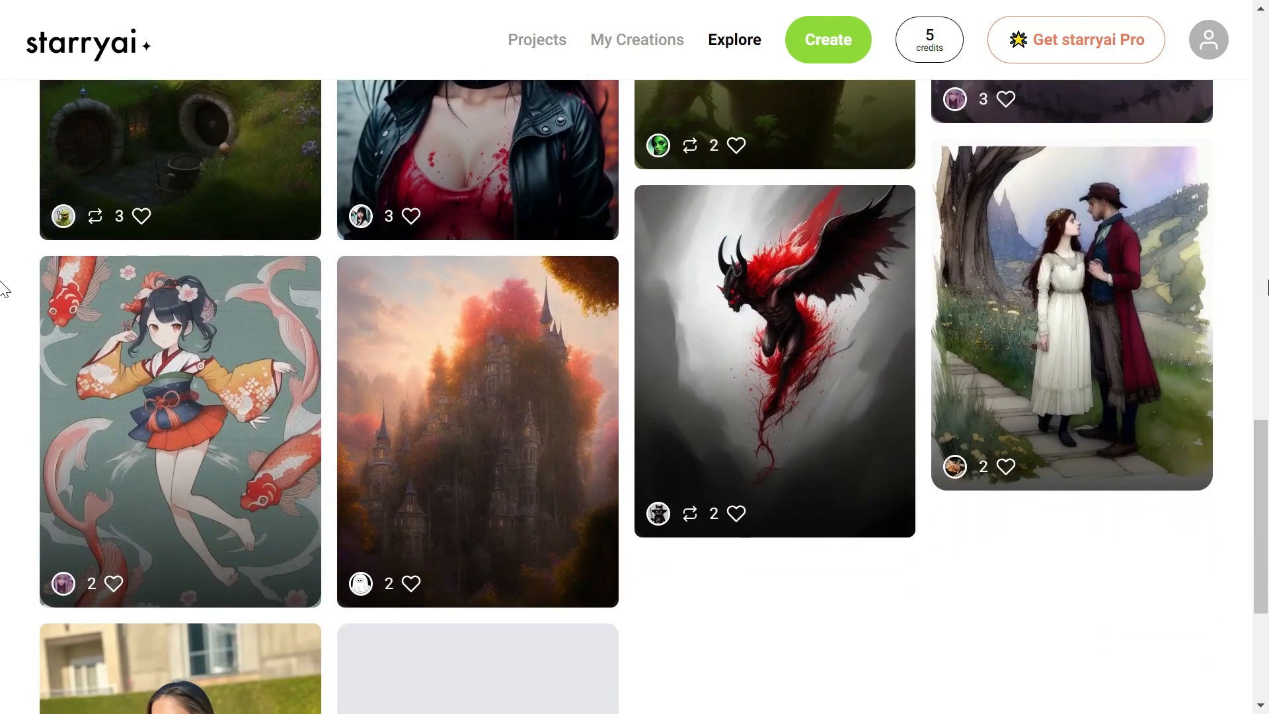
left_click(826, 39)
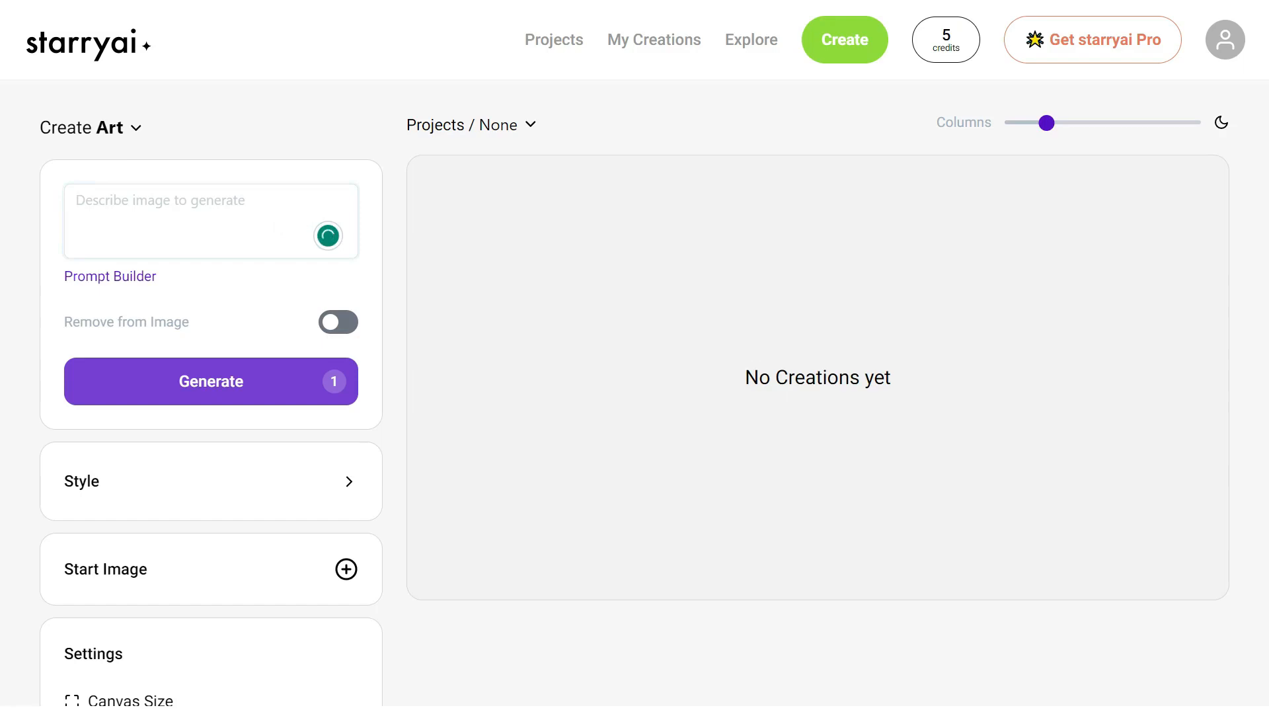
type("A cat on")
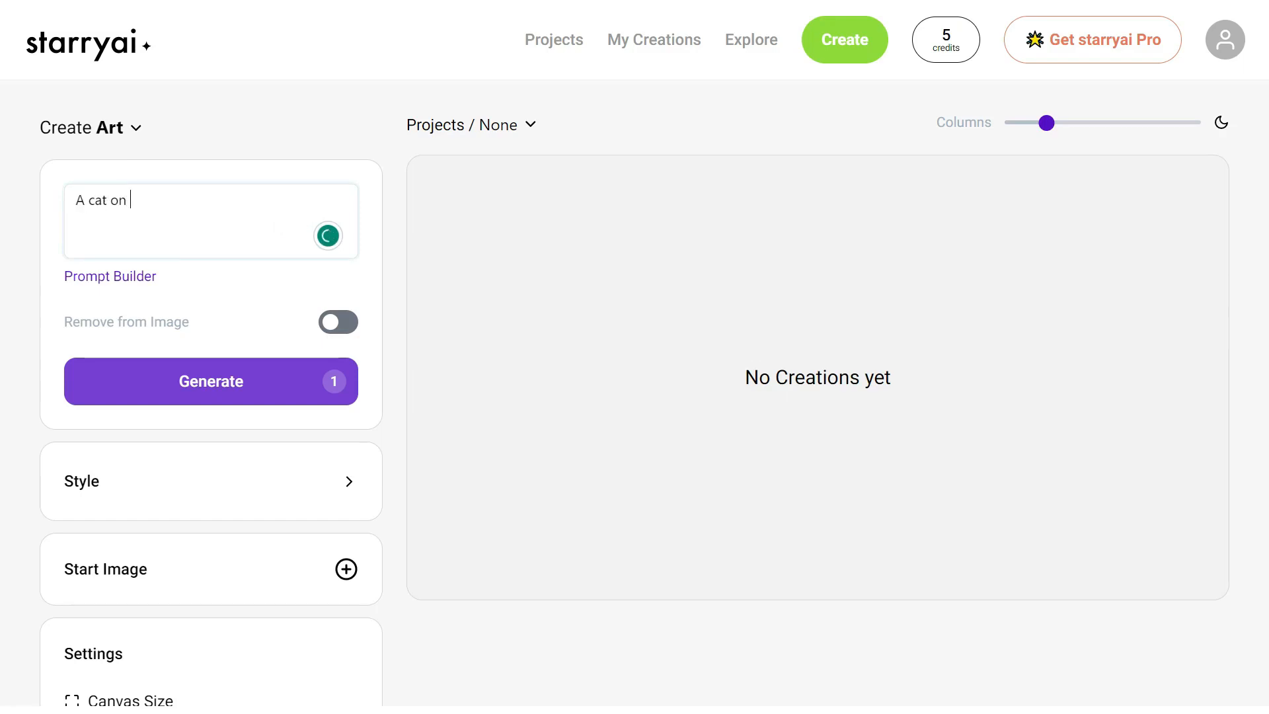
type("a bed")
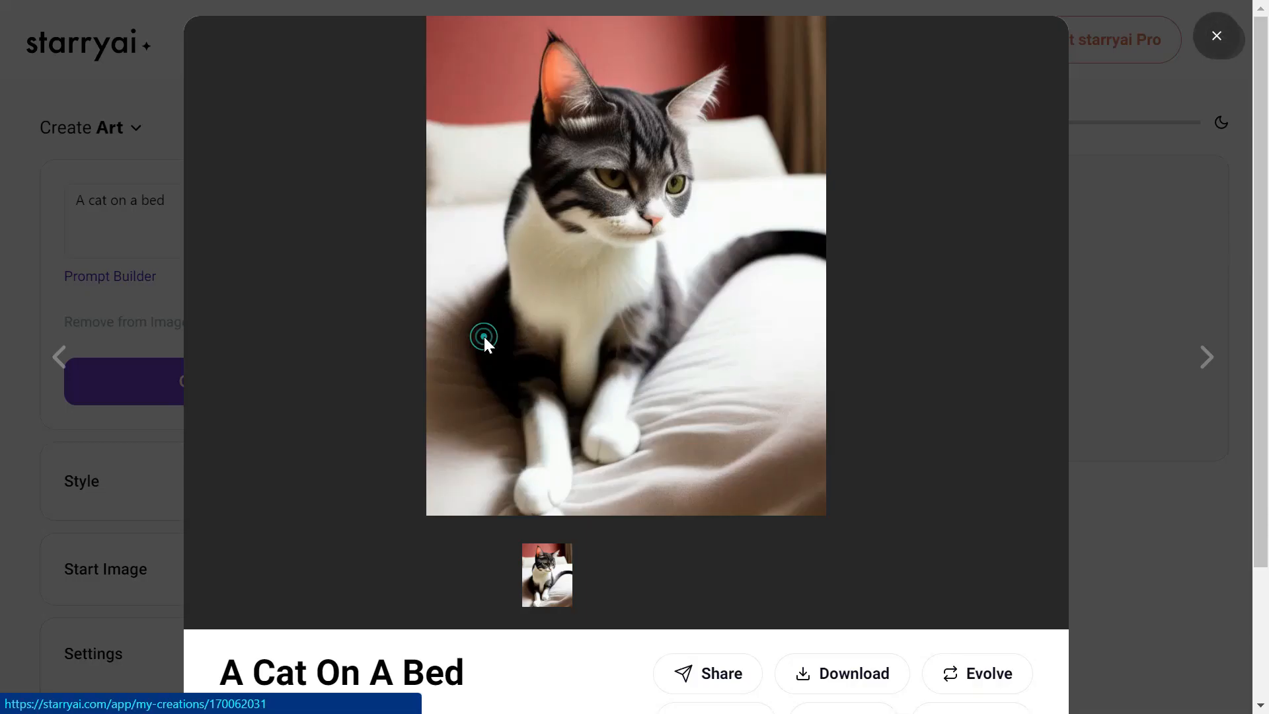
left_click(711, 575)
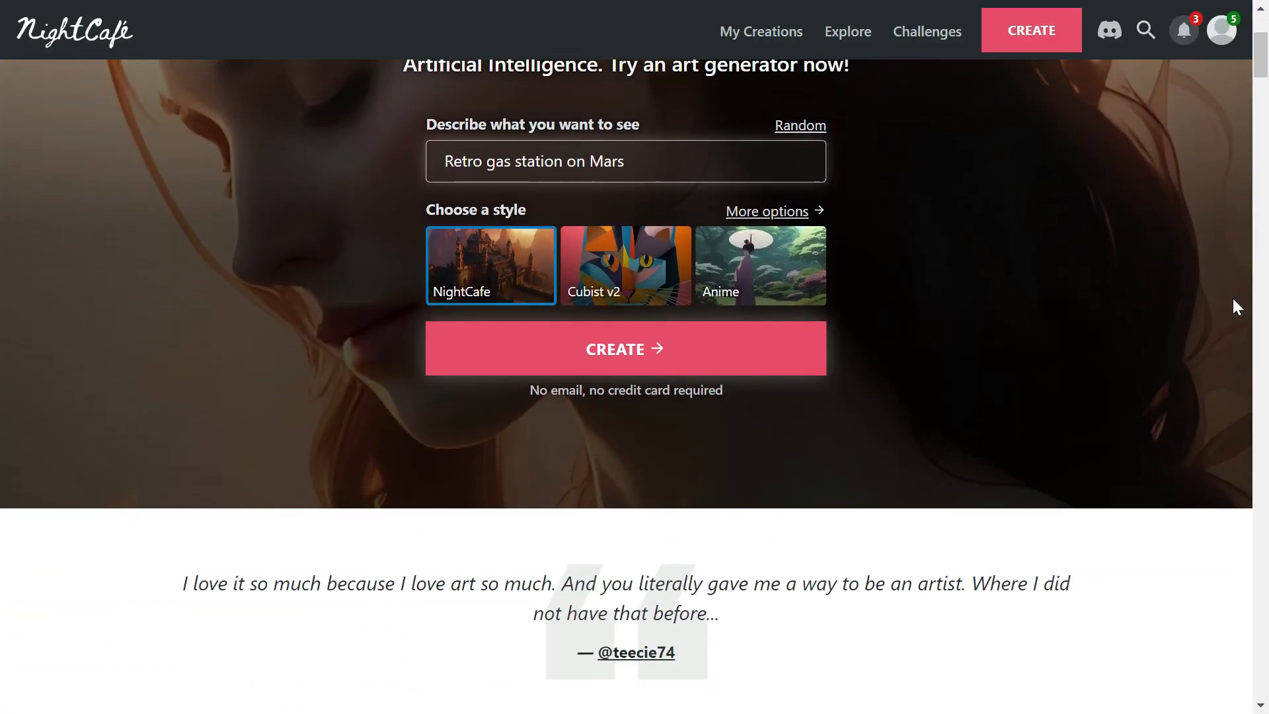
Scroll the NightCafe homepage and start an SDXL BETA generation of 'A cat on a bed'.
scroll("down", 3)
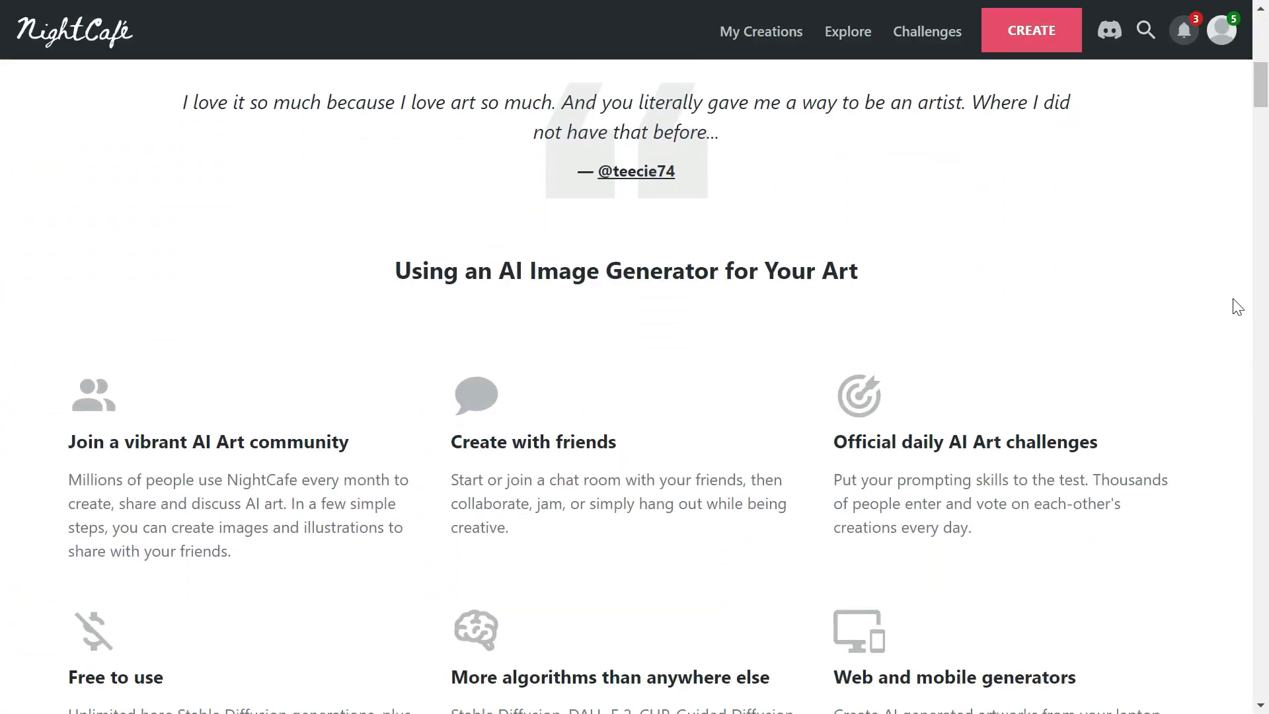
scroll("down", 3)
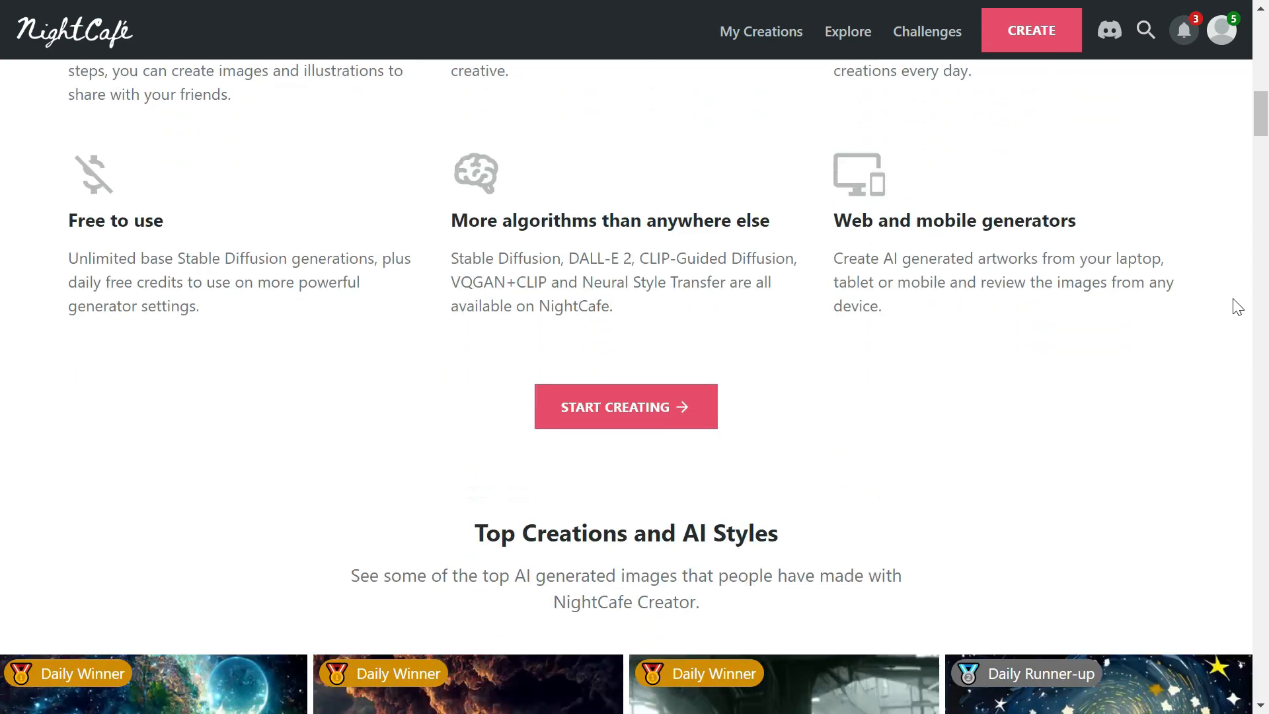
scroll("down", 3)
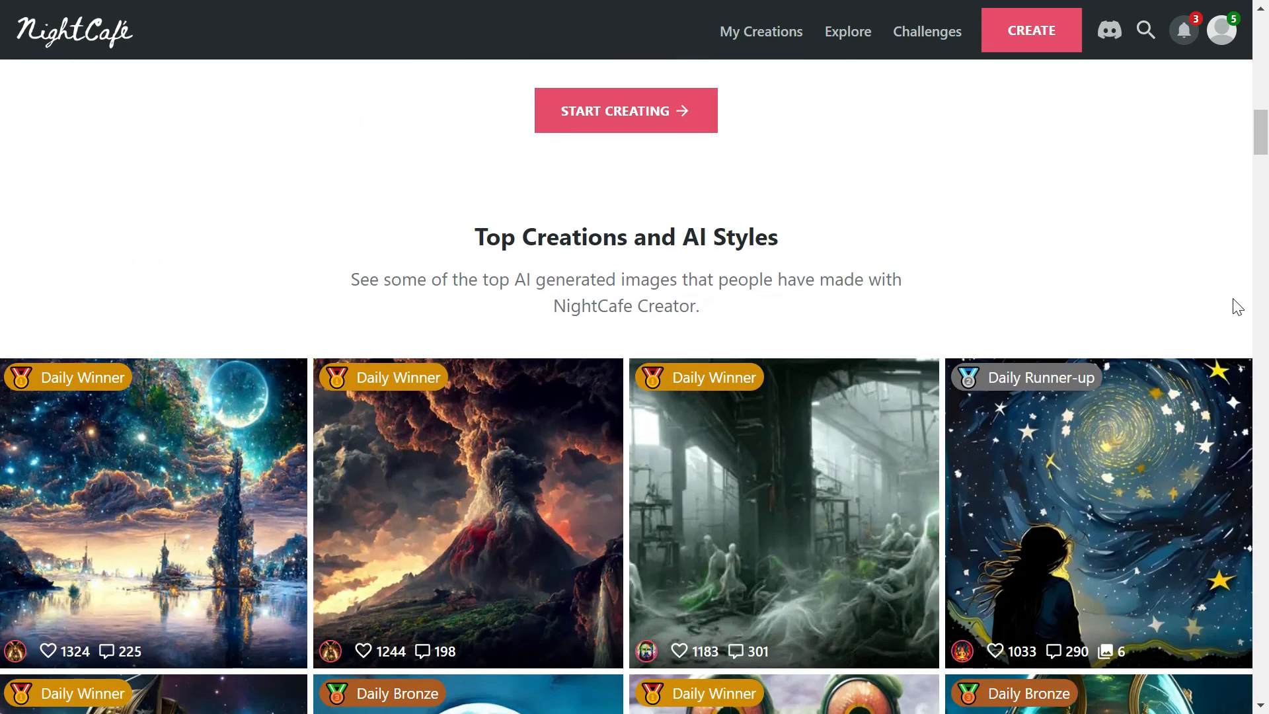
scroll("down", 3)
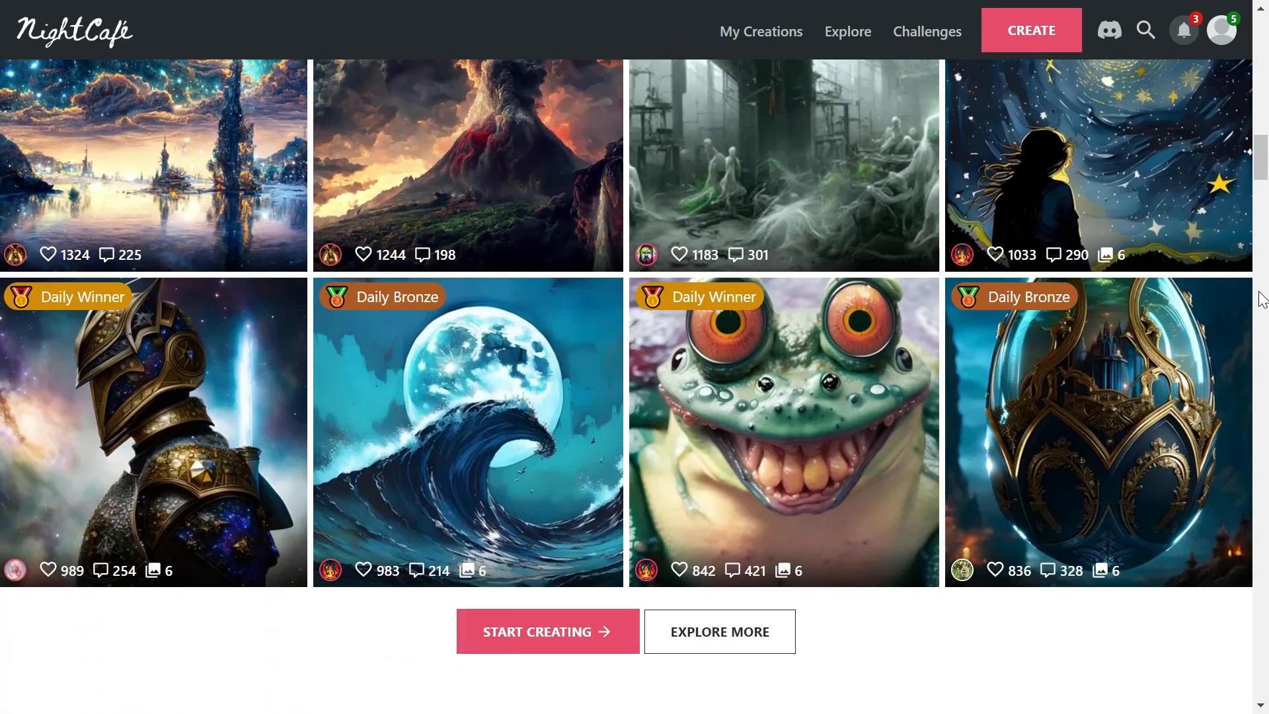
scroll("down", 3)
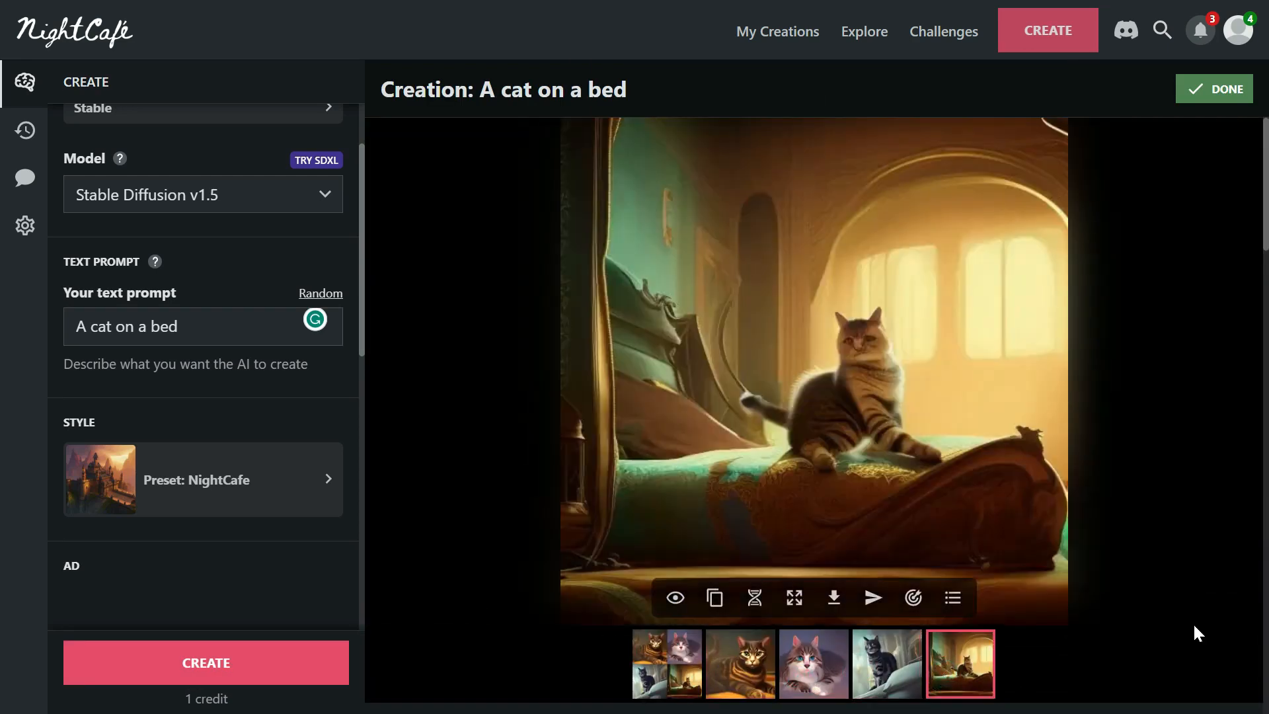
left_click(205, 662)
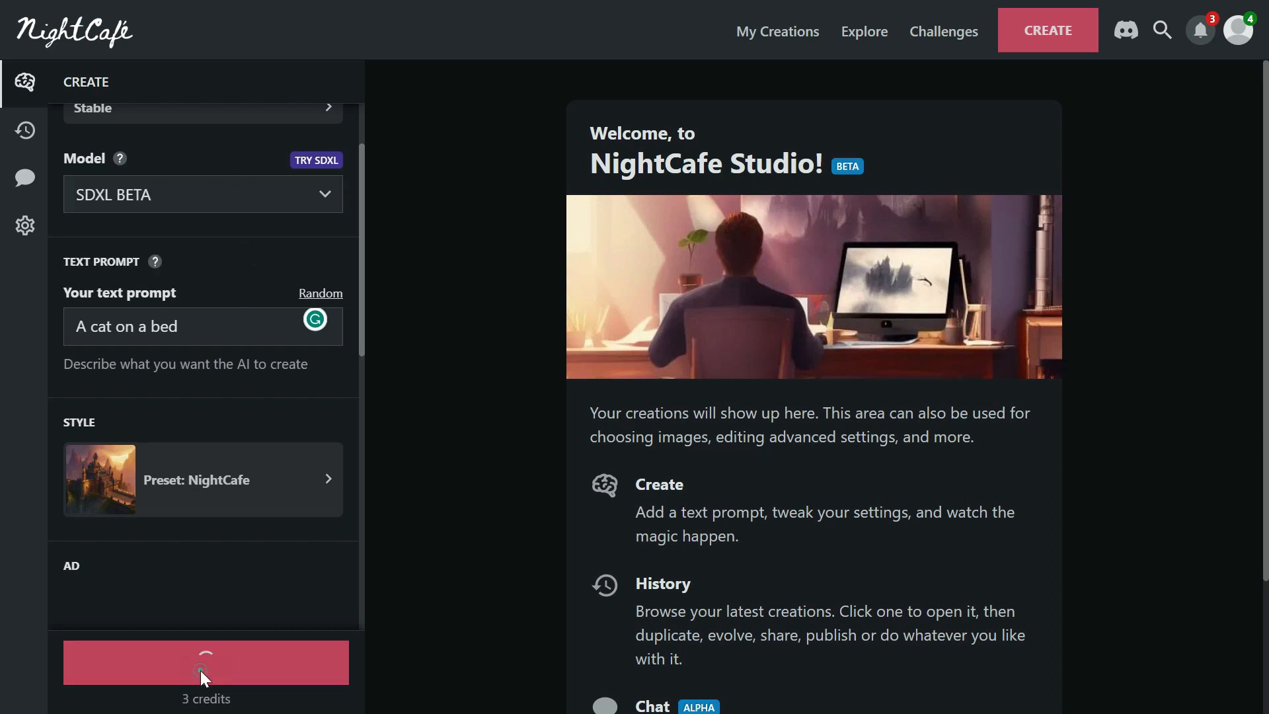
left_click(206, 663)
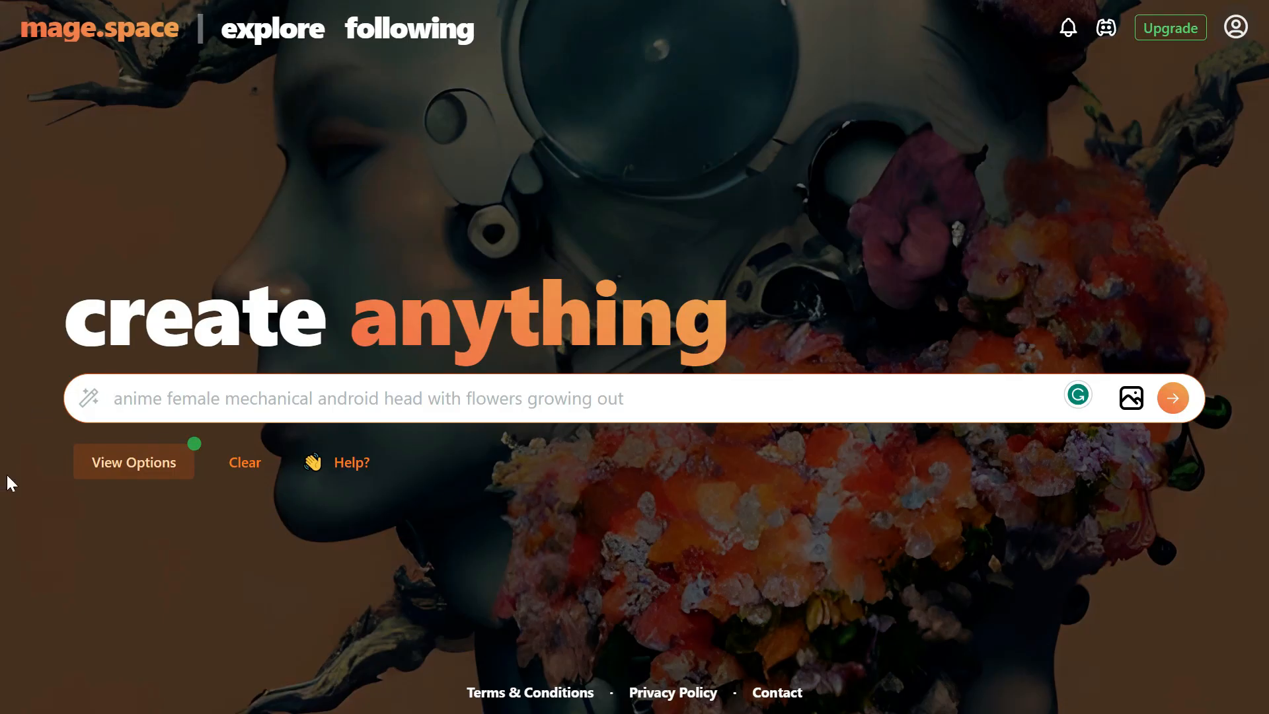
Show View Options, generate a black cat image from 'A cat on a bed', and try Enhance.
left_click(134, 462)
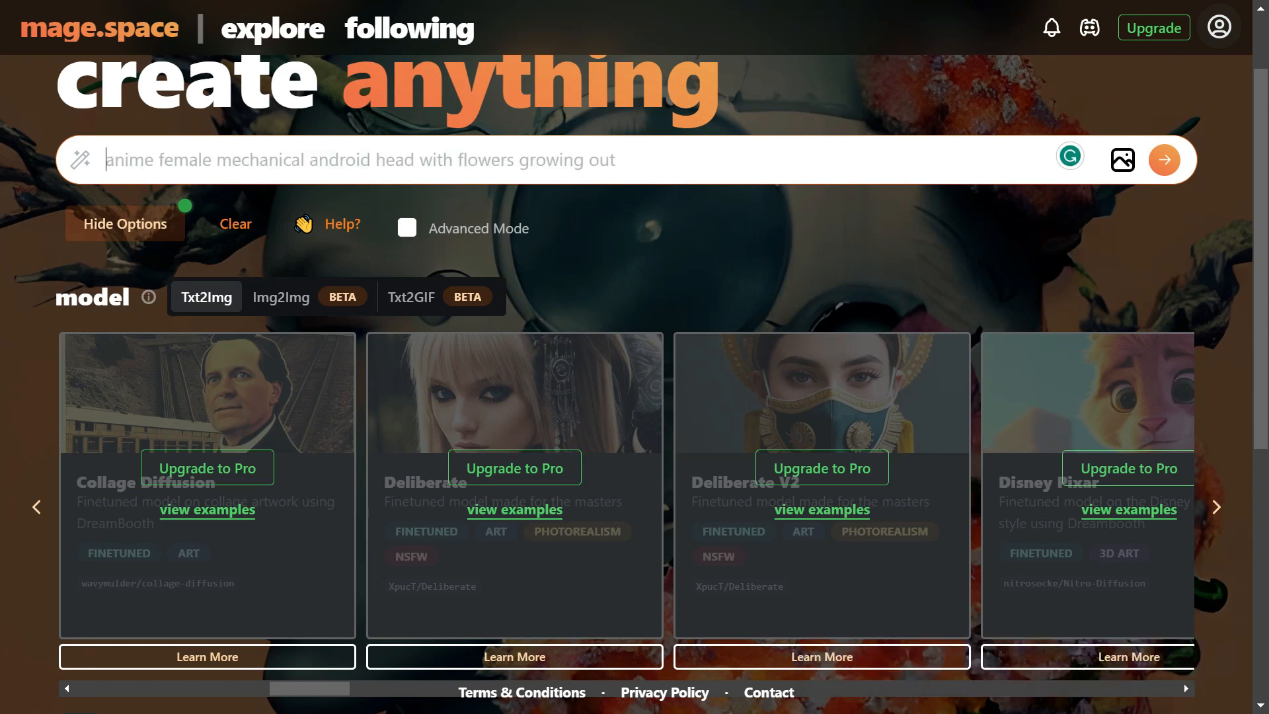
type("A cat on a bed")
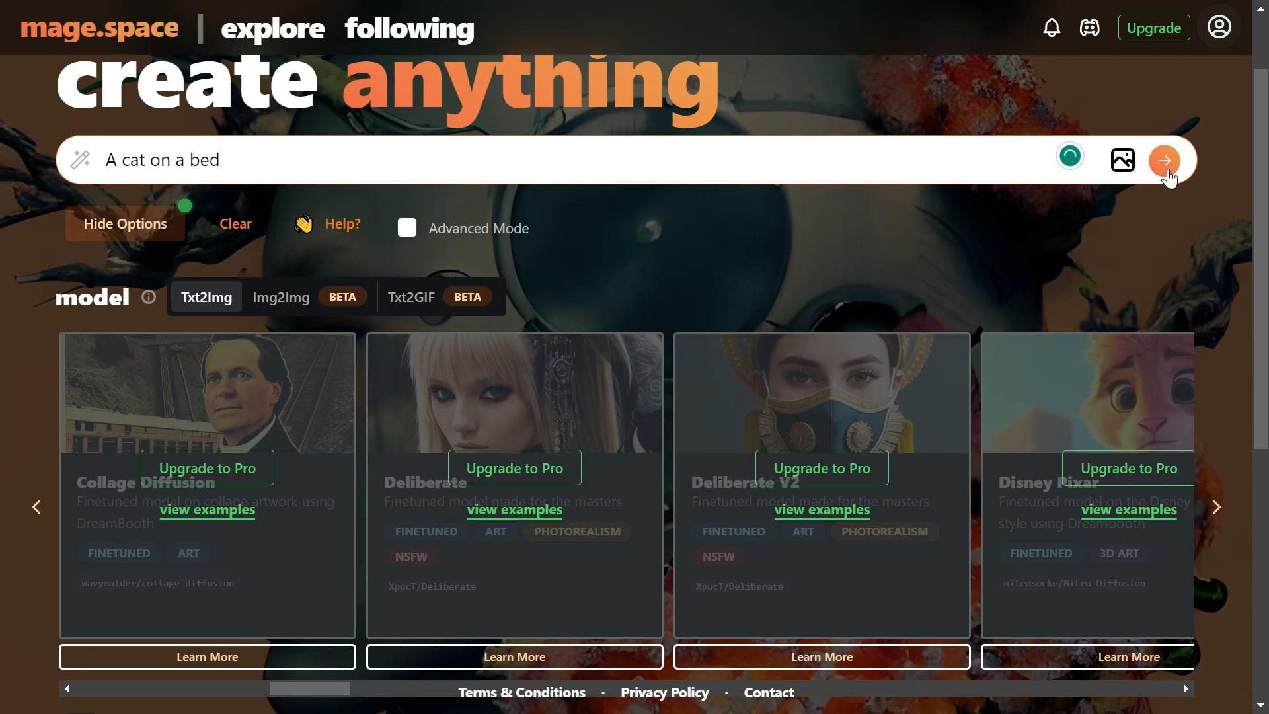
left_click(1165, 160)
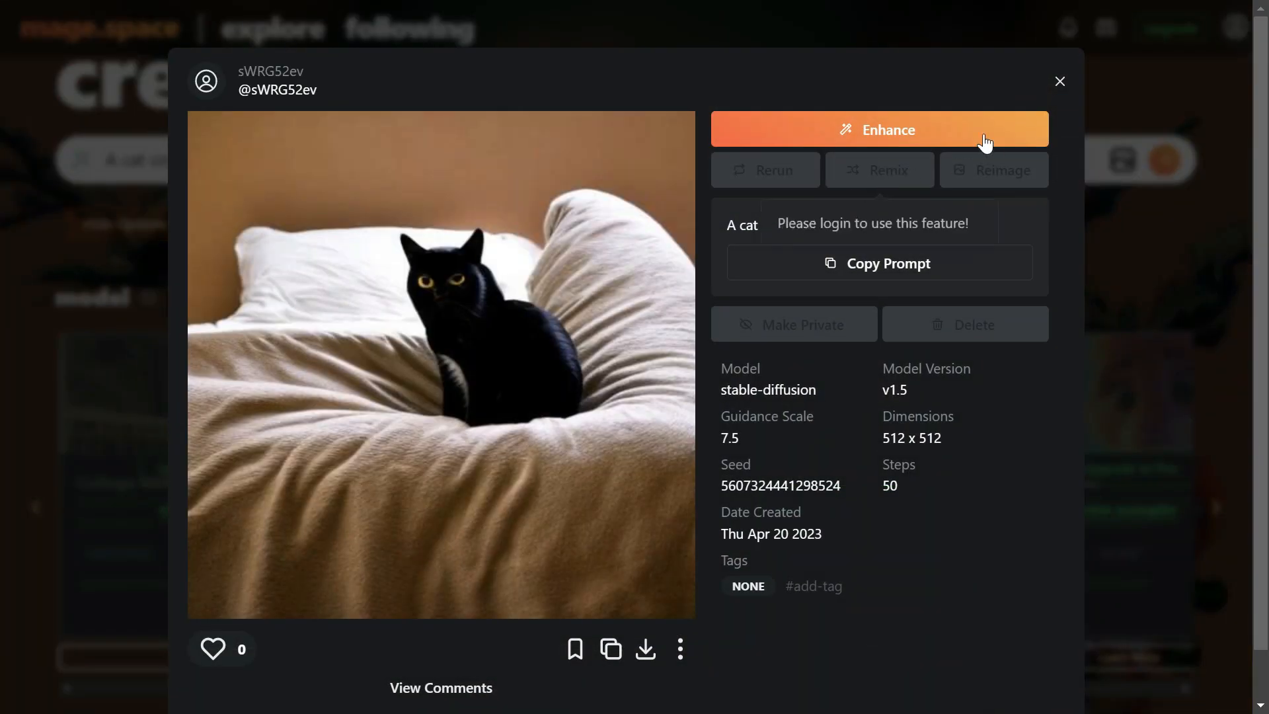
left_click(879, 129)
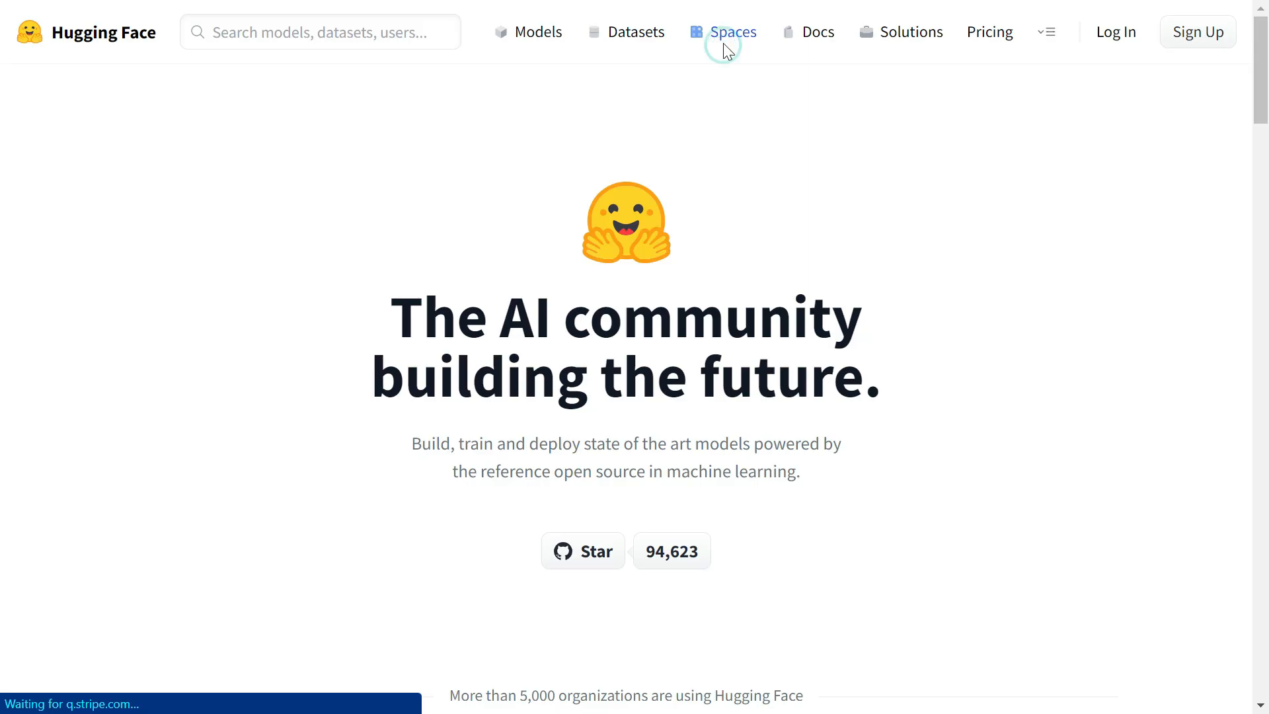
Open Hugging Face Spaces and scroll through Spaces of the week and All running apps.
left_click(733, 32)
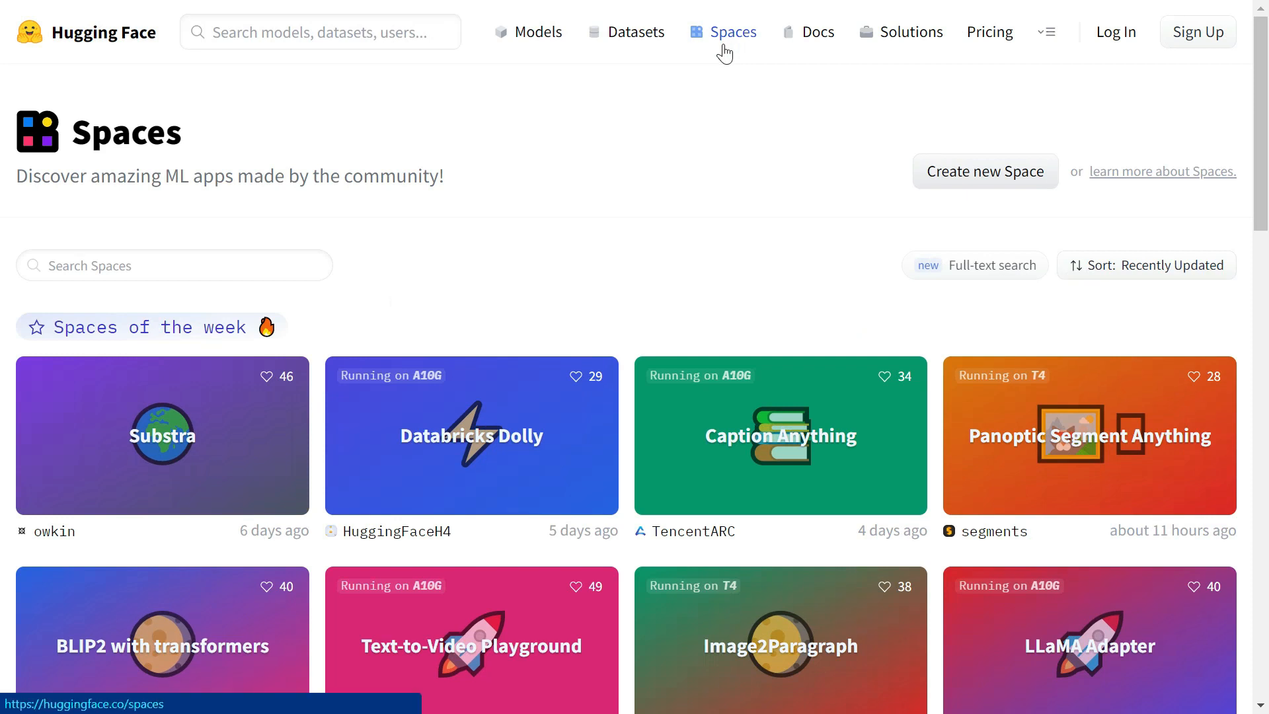
mouse_move(257, 444)
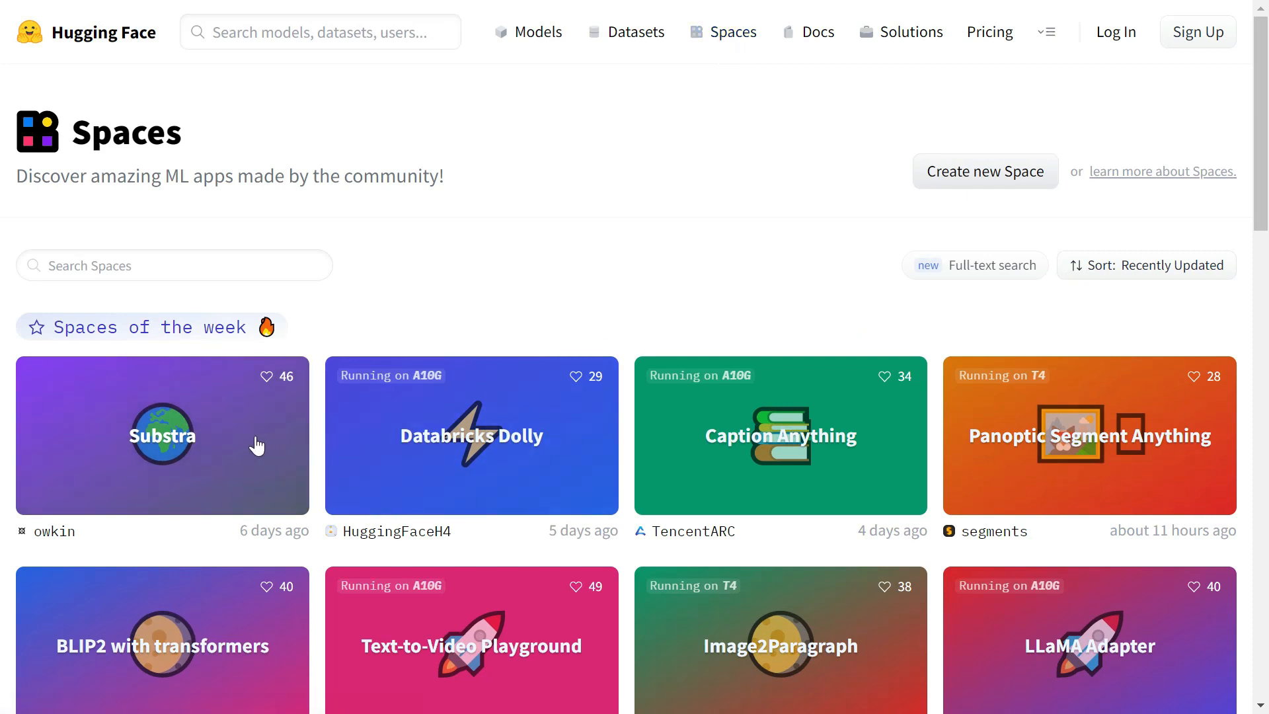
mouse_move(986, 466)
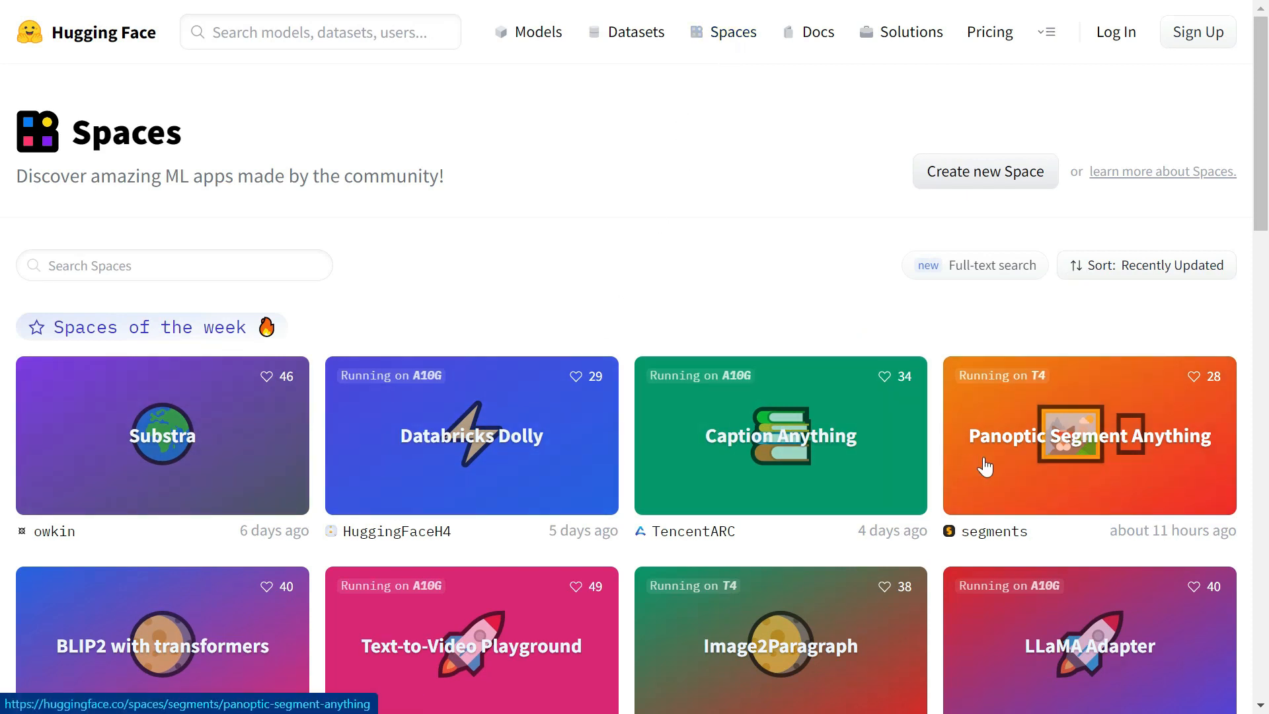
scroll("down", 3)
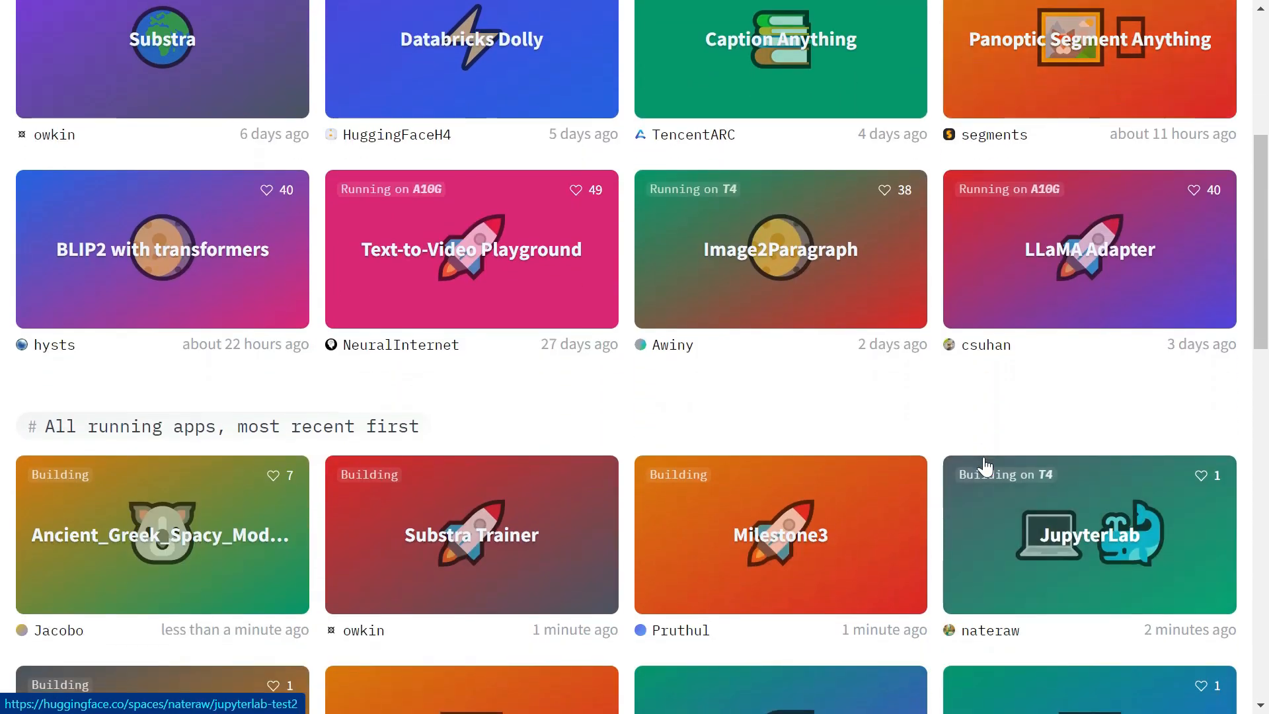
scroll("down", 3)
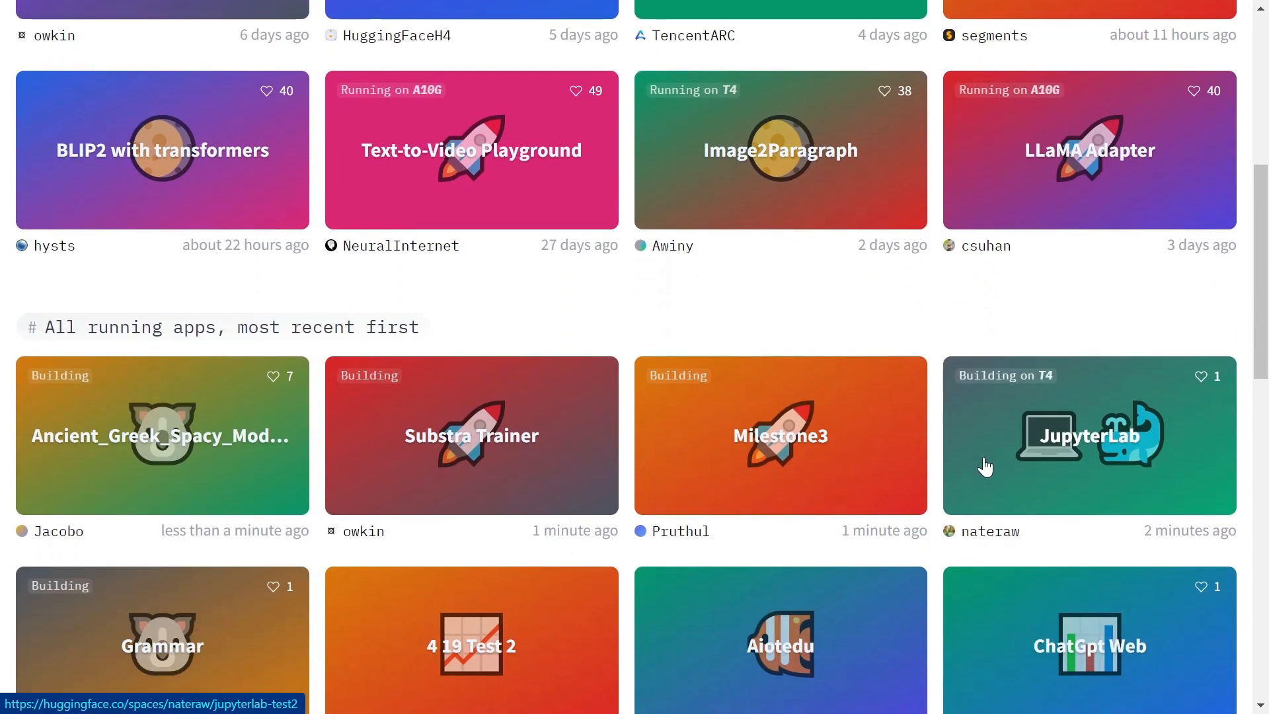
scroll("down", 3)
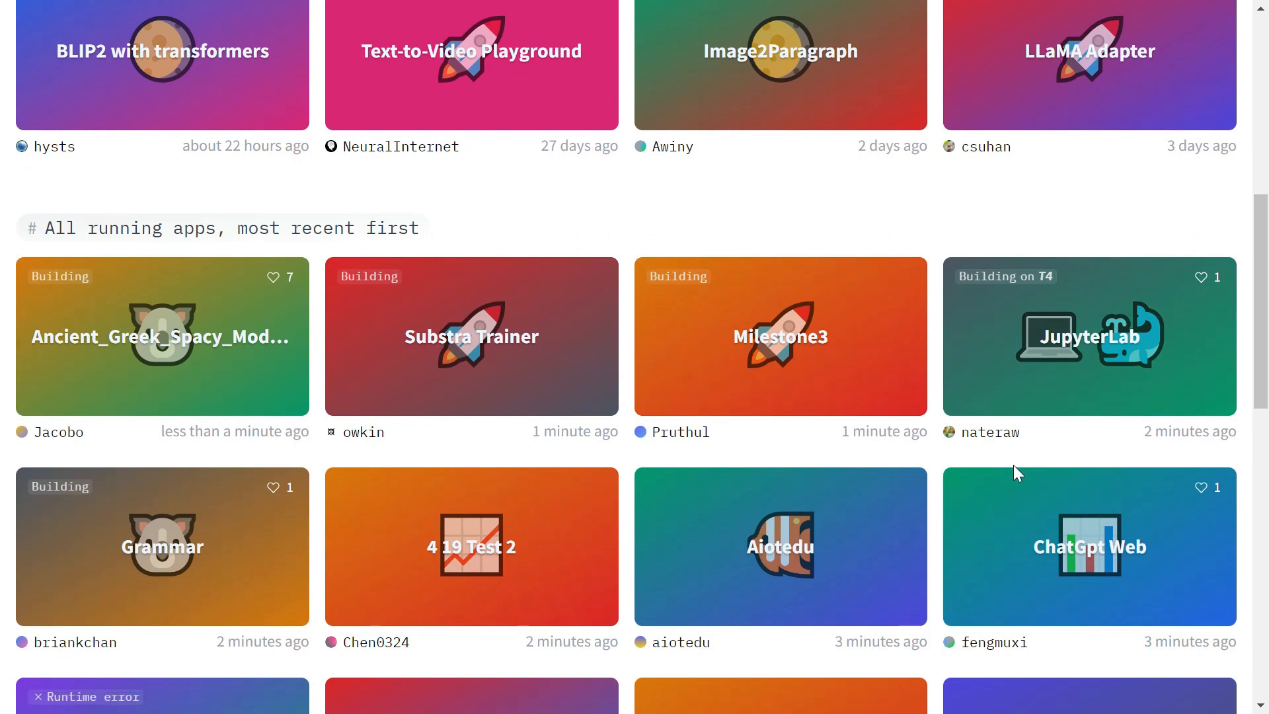
scroll("down", 3)
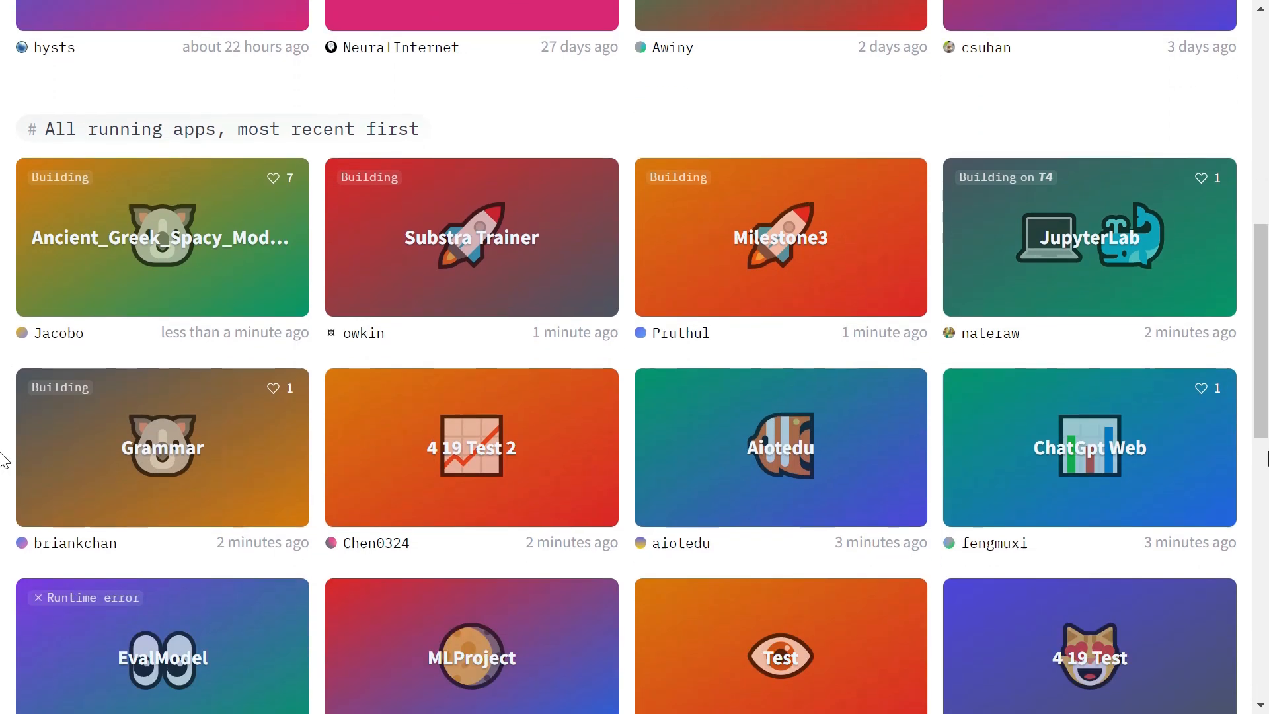
scroll("down", 3)
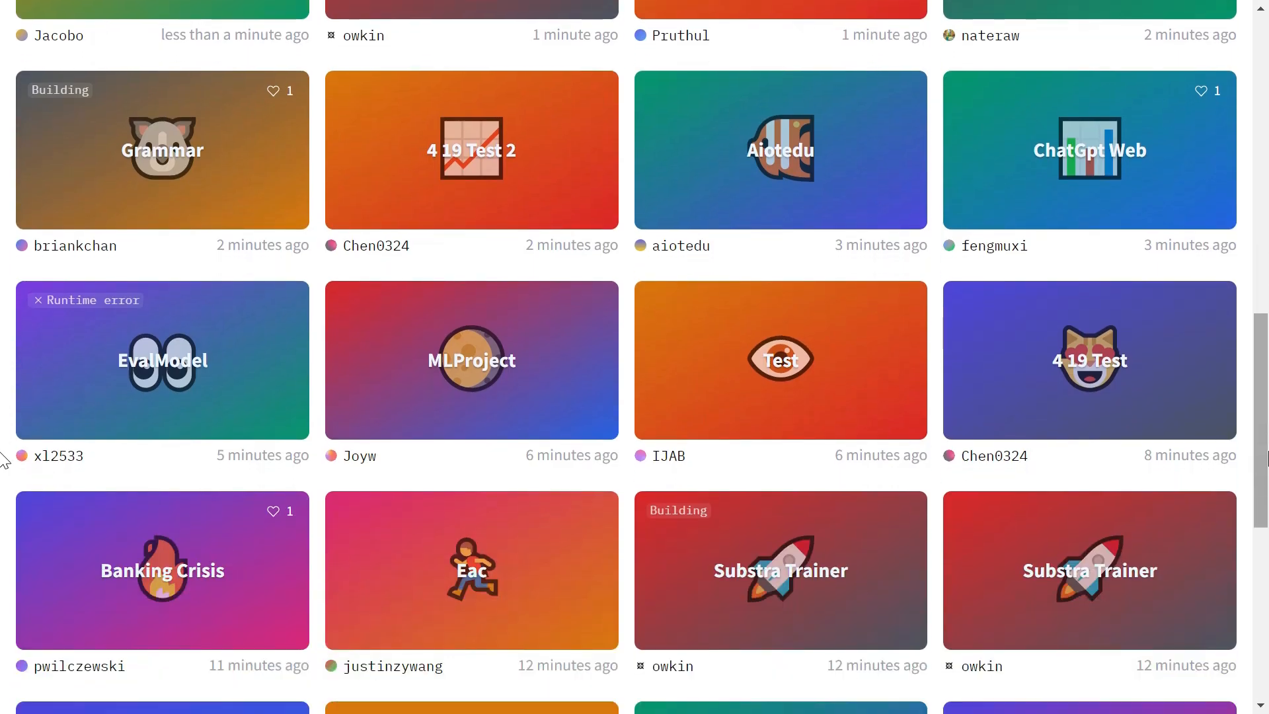
scroll("down", 3)
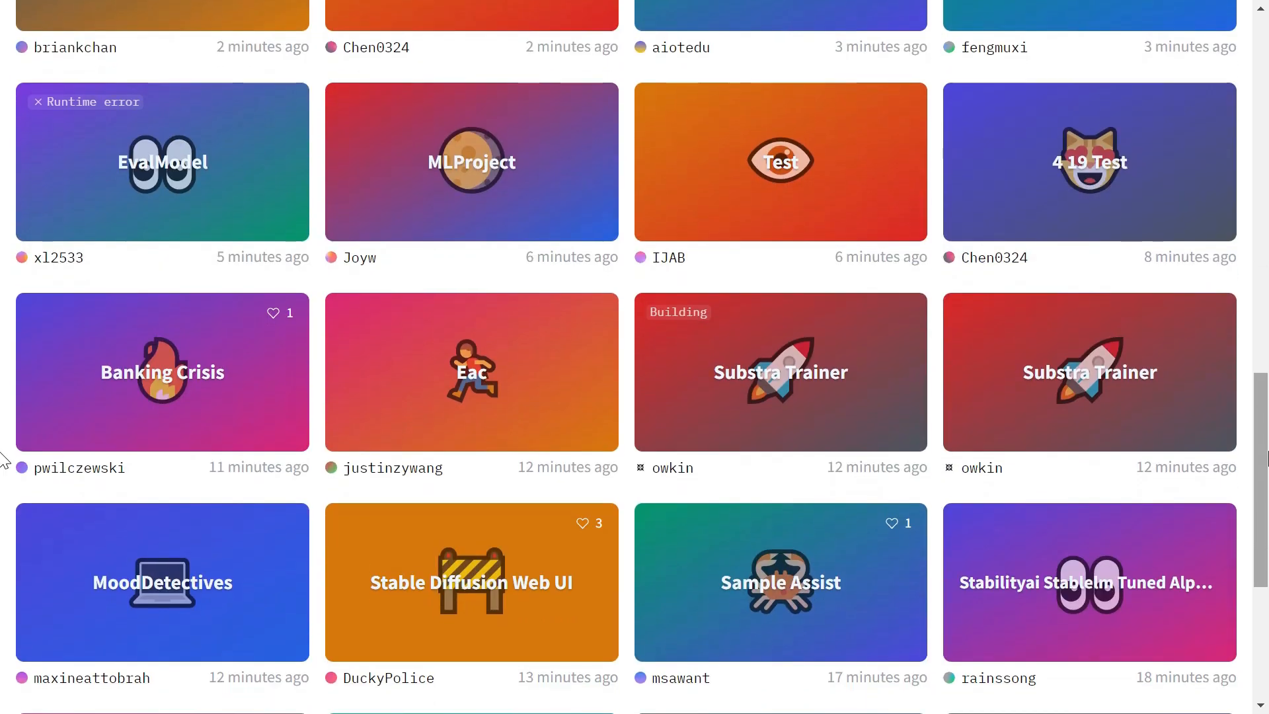
scroll("down", 3)
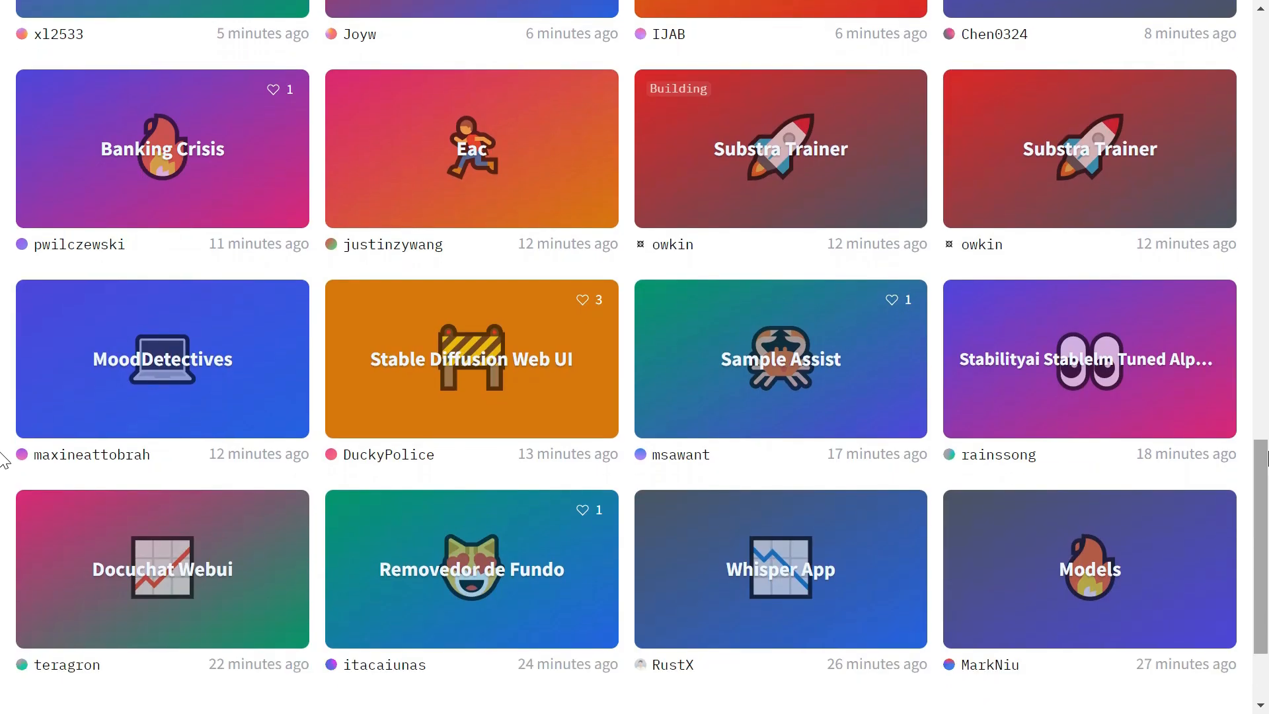
scroll("down", 3)
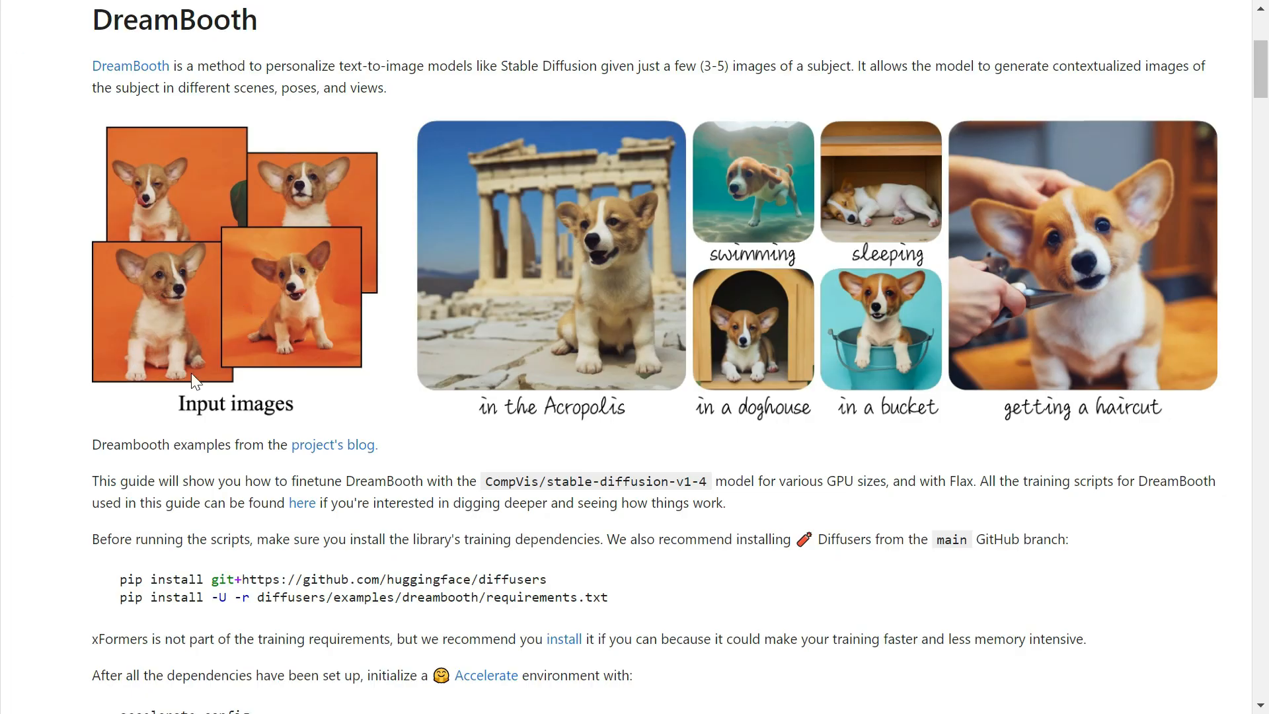
mouse_move(757, 412)
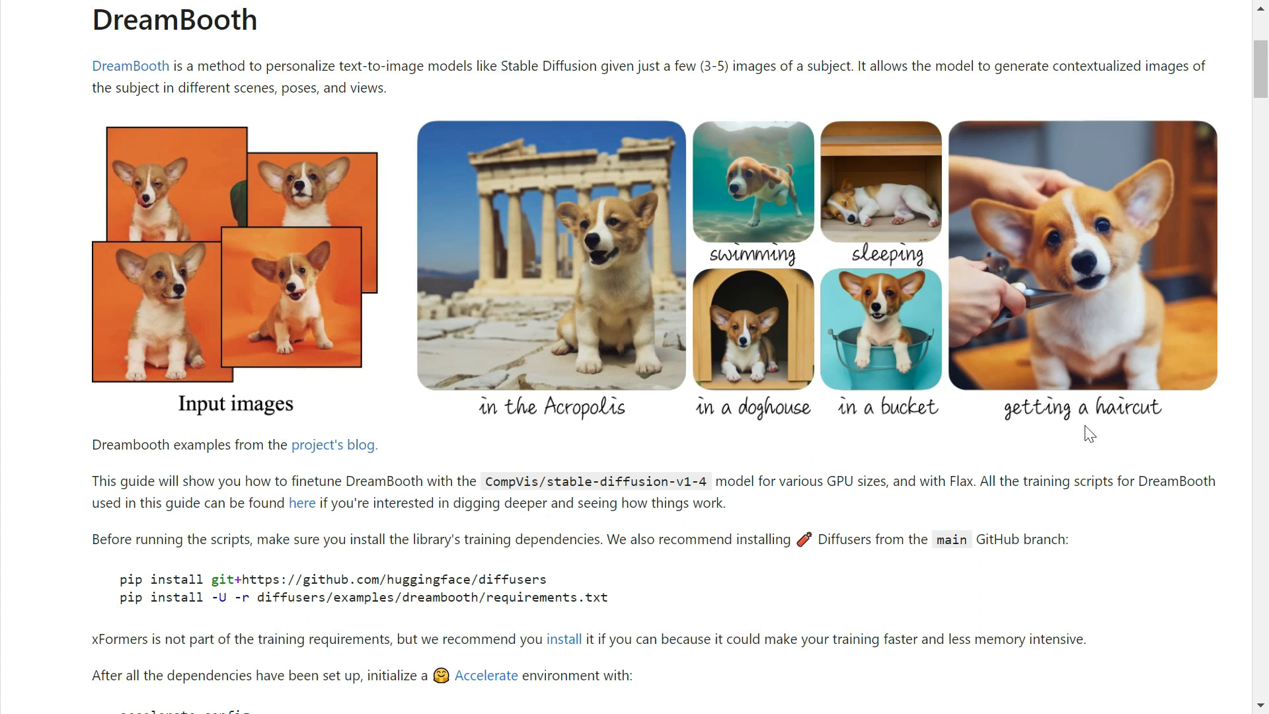
scroll("down", 3)
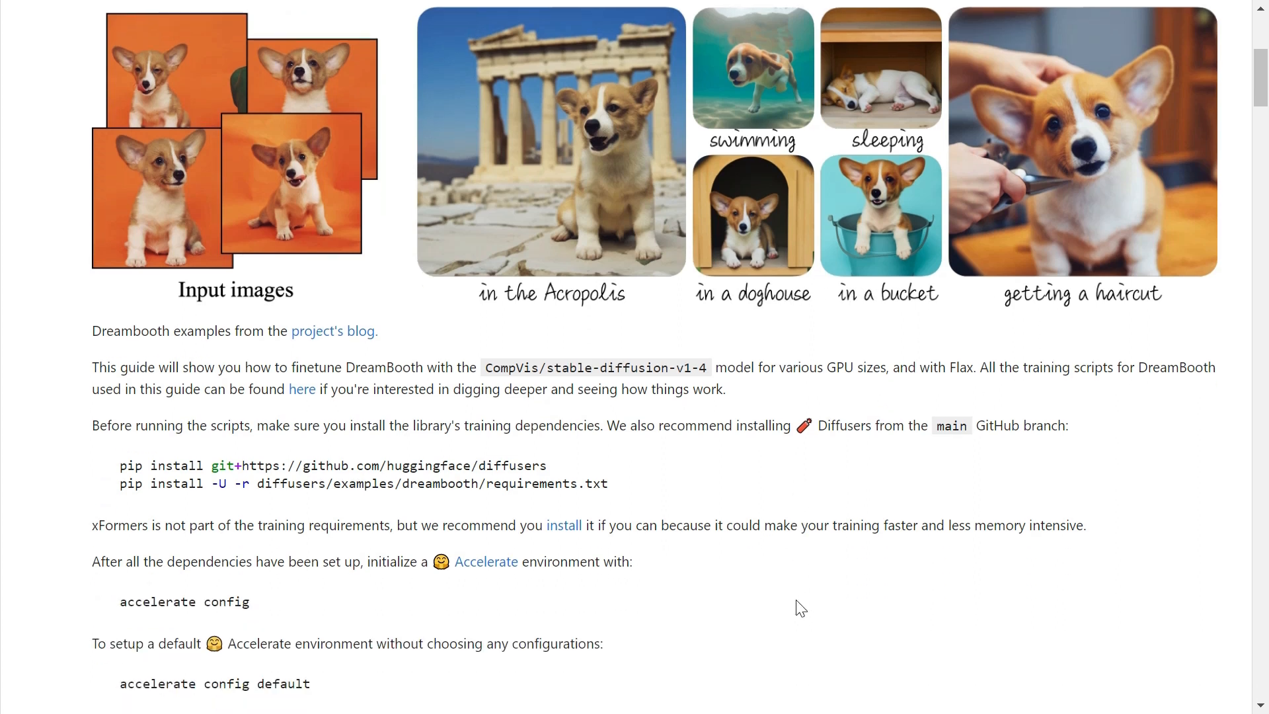
scroll("down", 3)
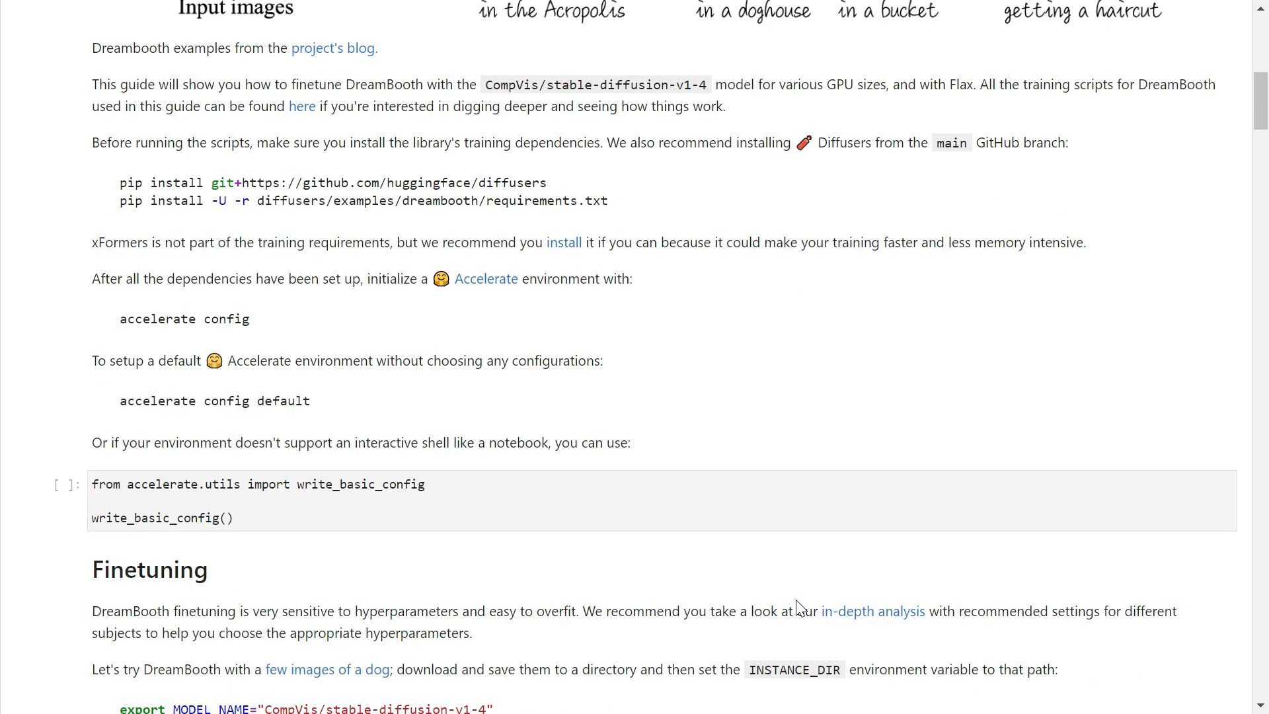
scroll("down", 3)
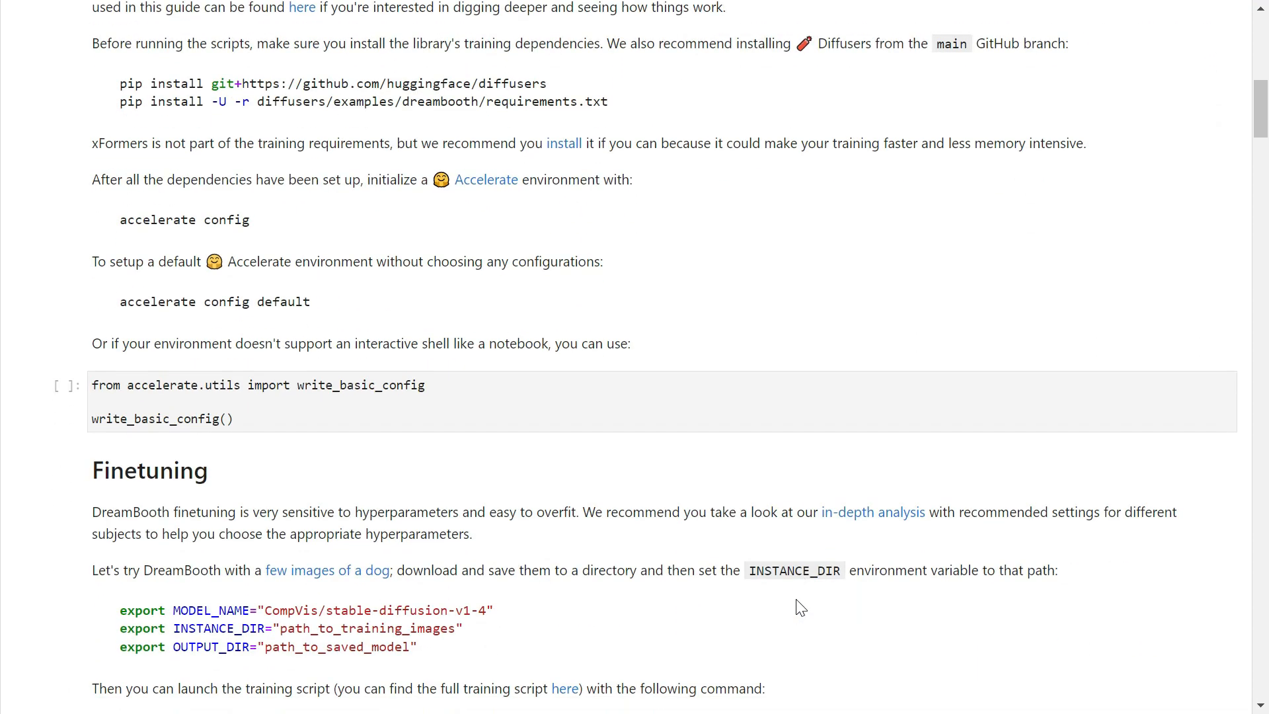
scroll("down", 3)
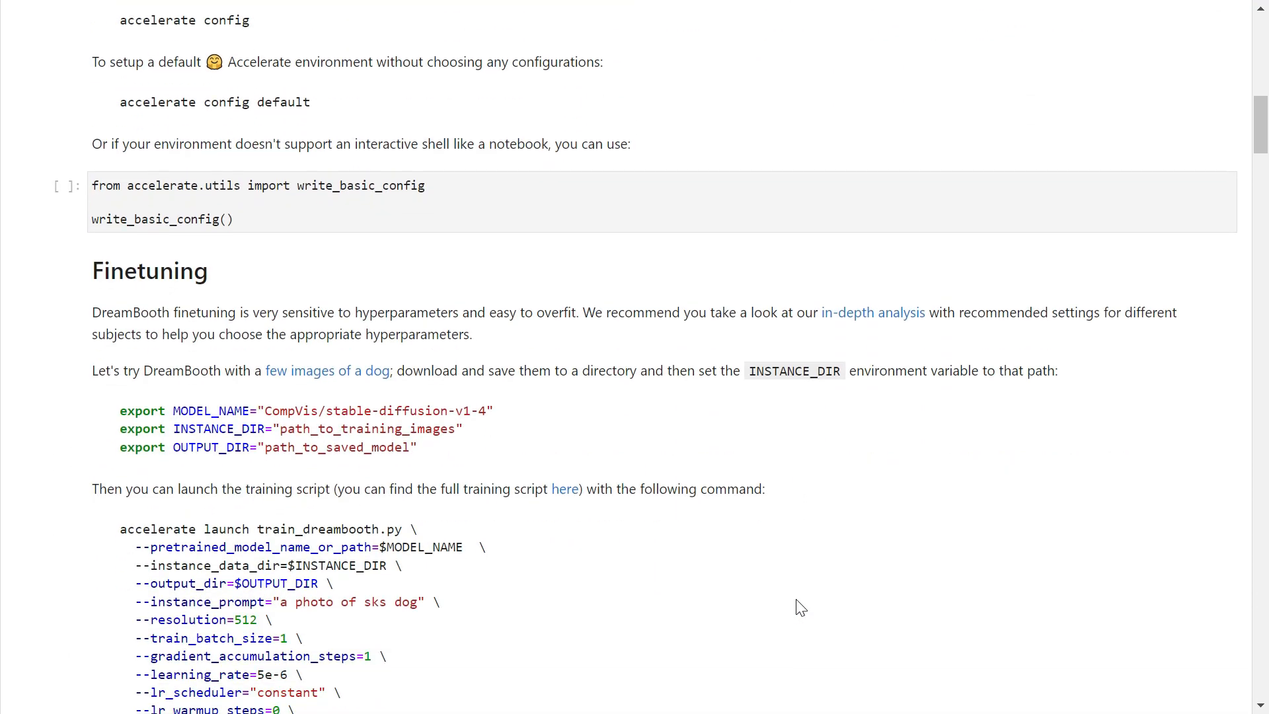
scroll("down", 3)
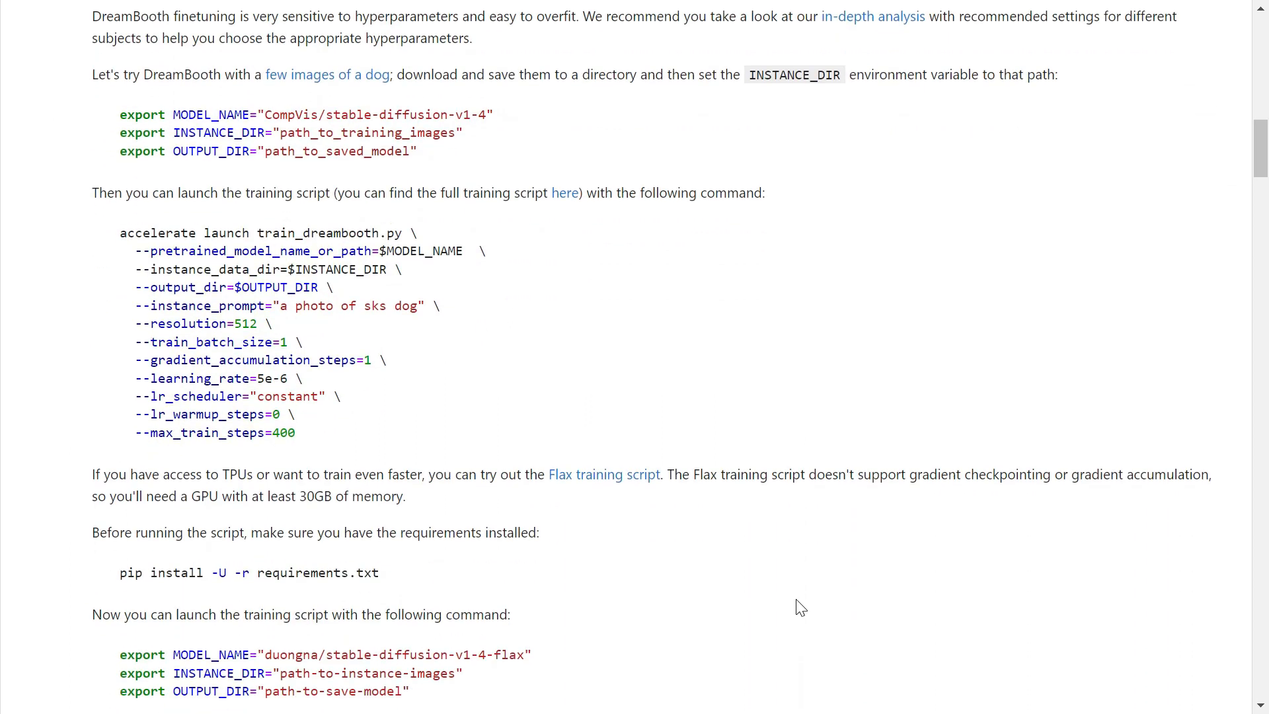
scroll("down", 3)
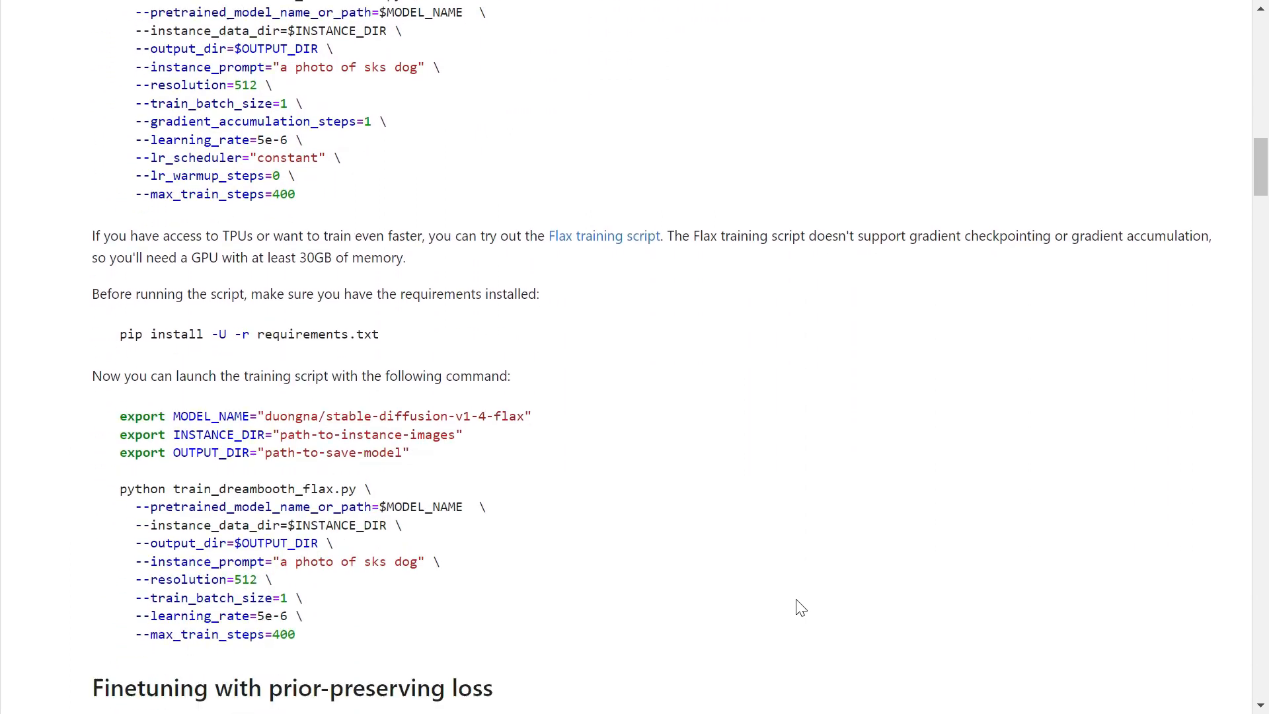
scroll("down", 3)
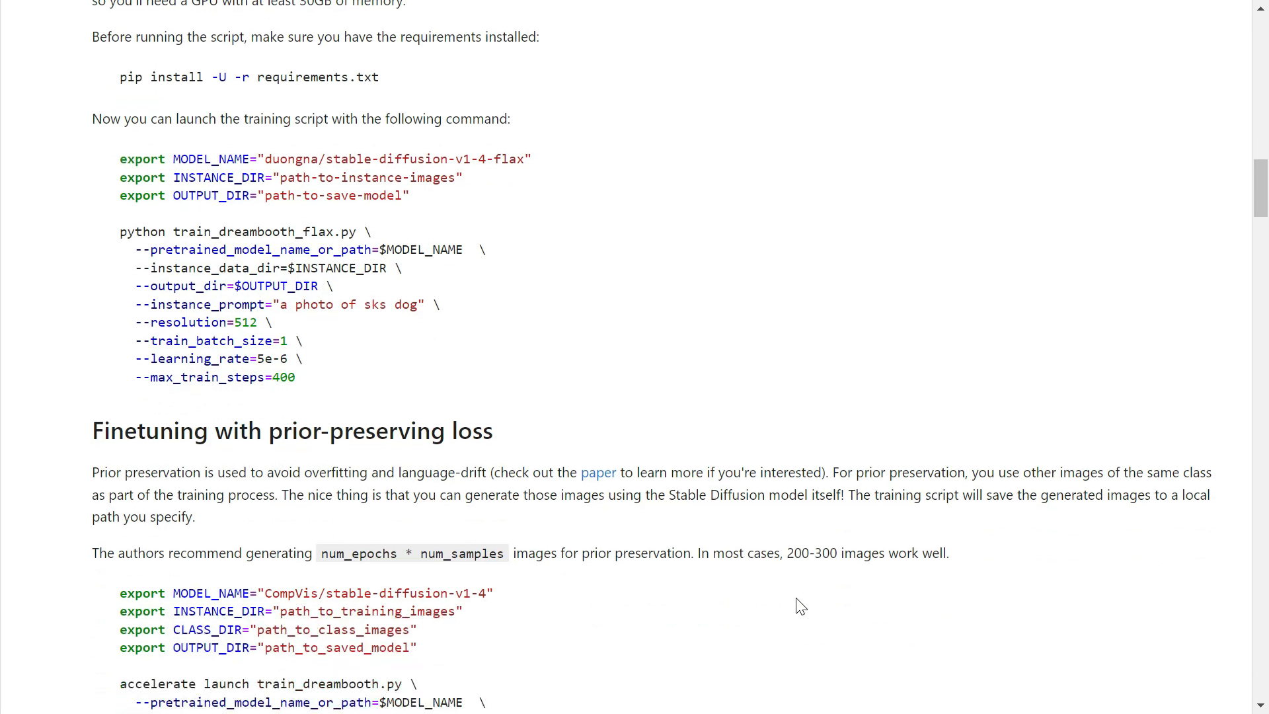
scroll("down", 3)
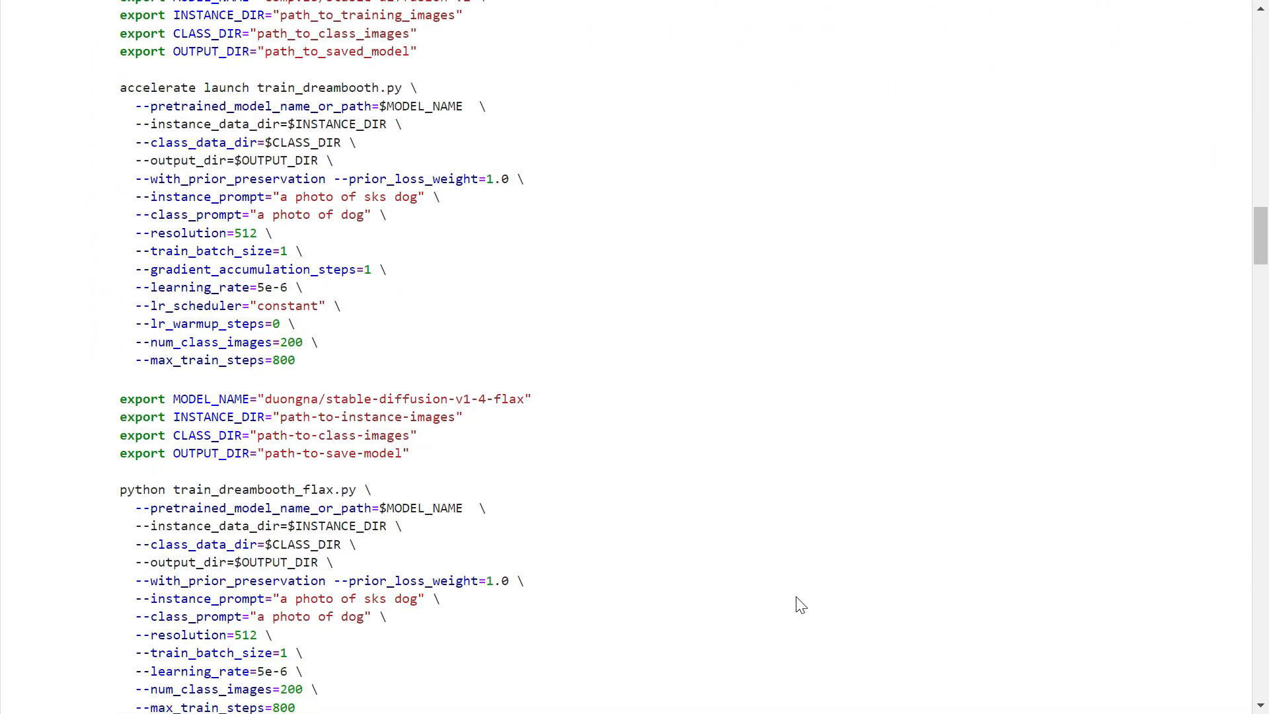
scroll("down", 3)
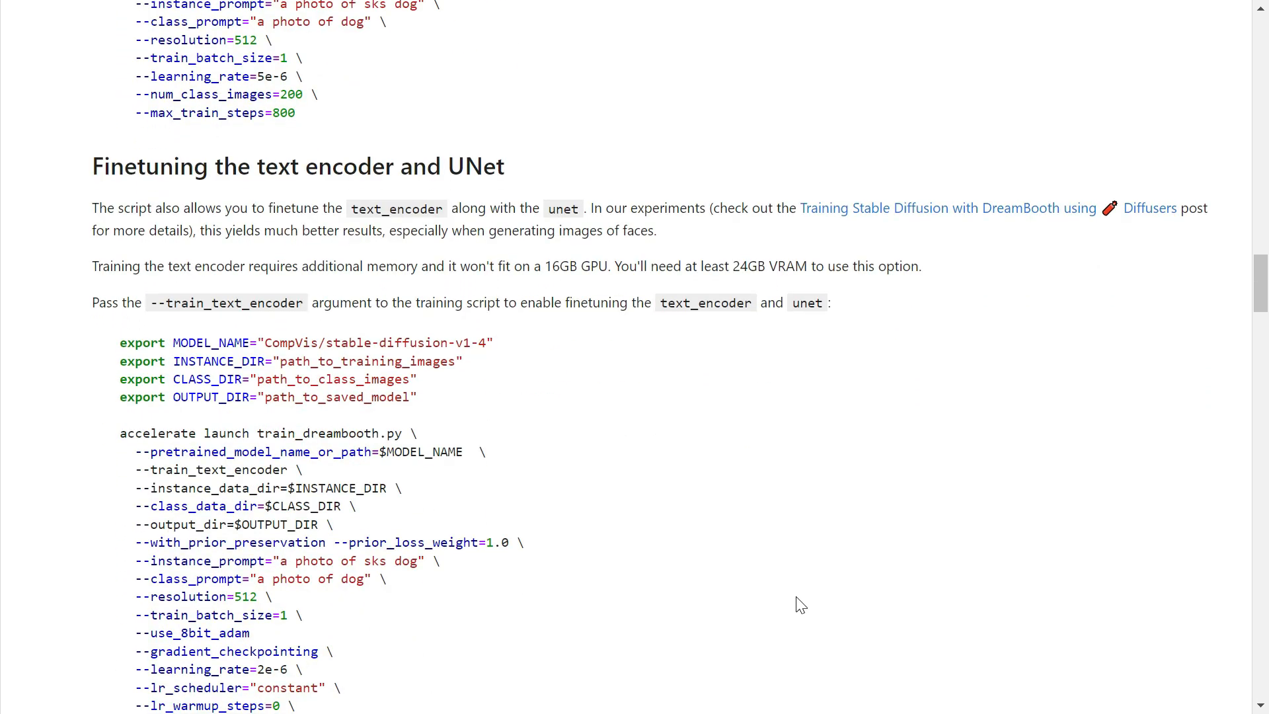
scroll("down", 3)
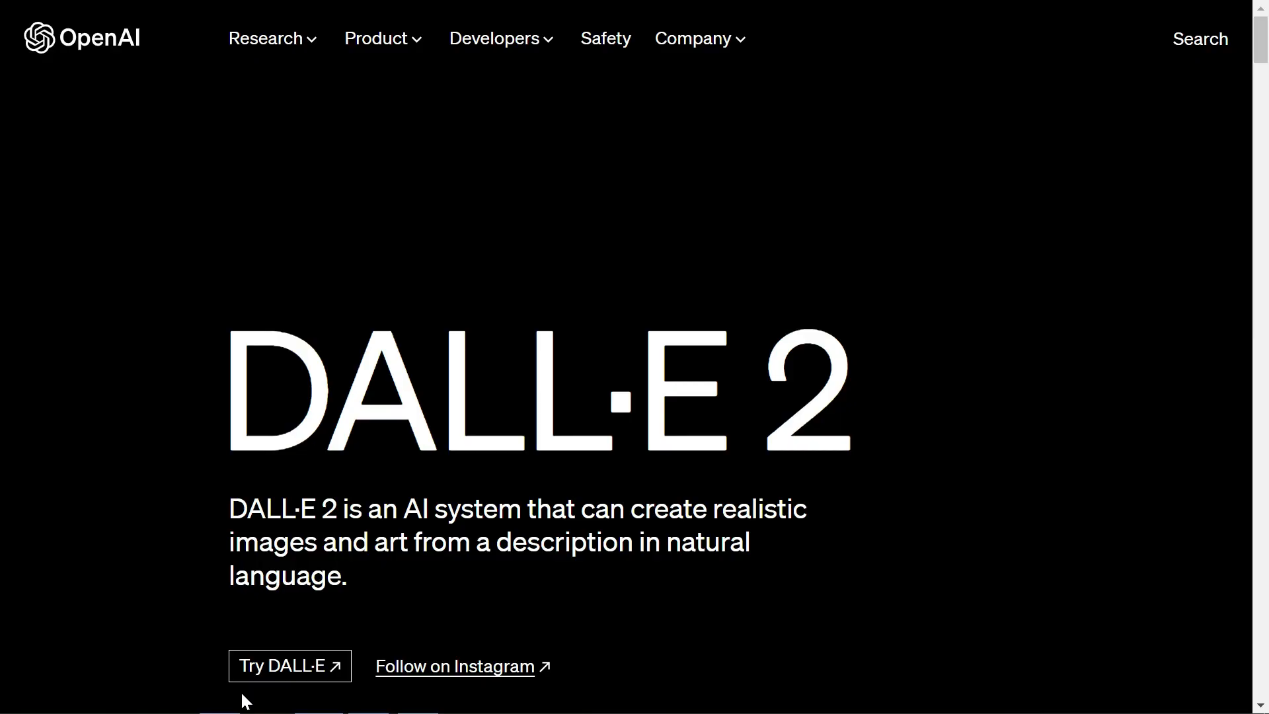
mouse_move(289, 666)
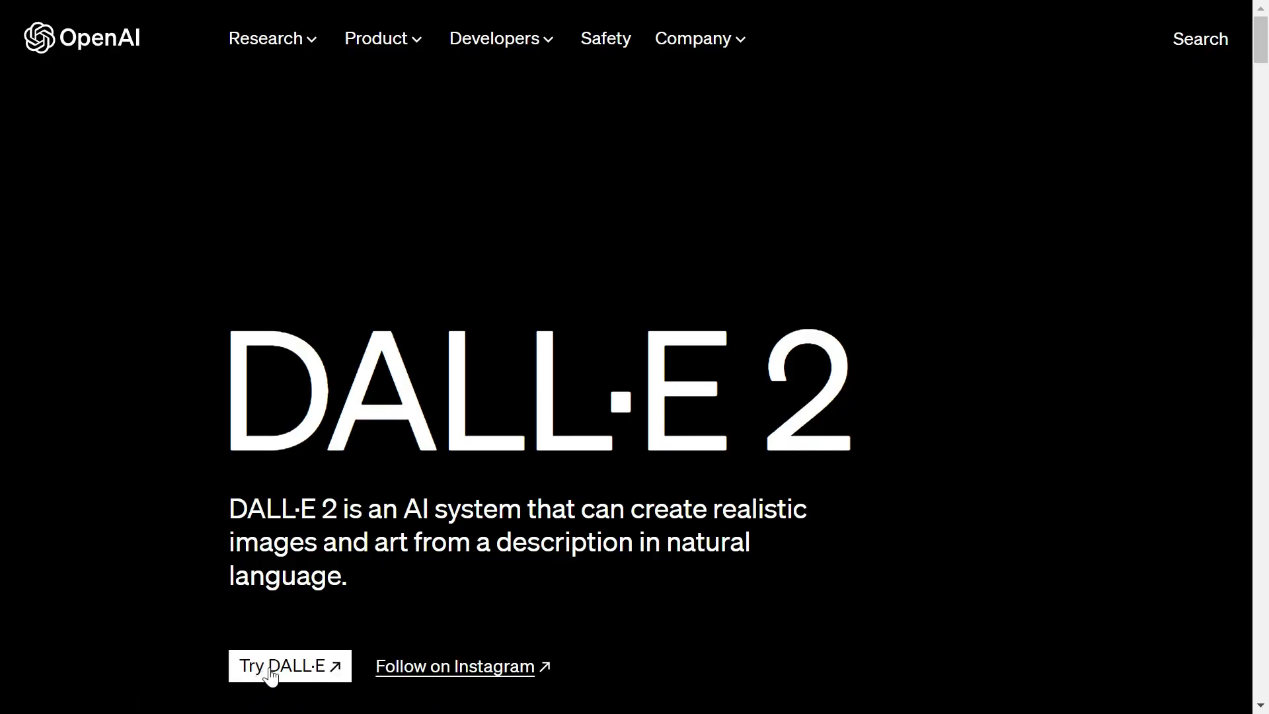
Generate DALL·E 2 images from the prompt 'A cat on a bed'.
left_click(289, 665)
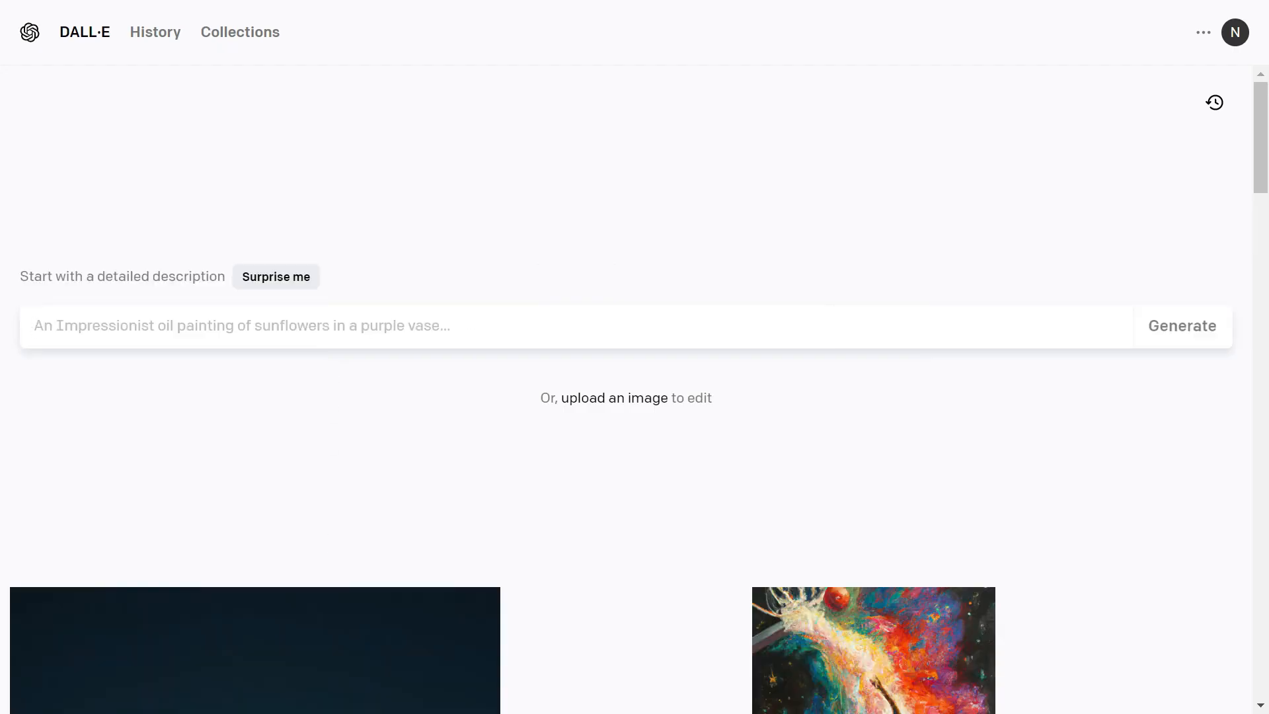
type("A cat on a bed")
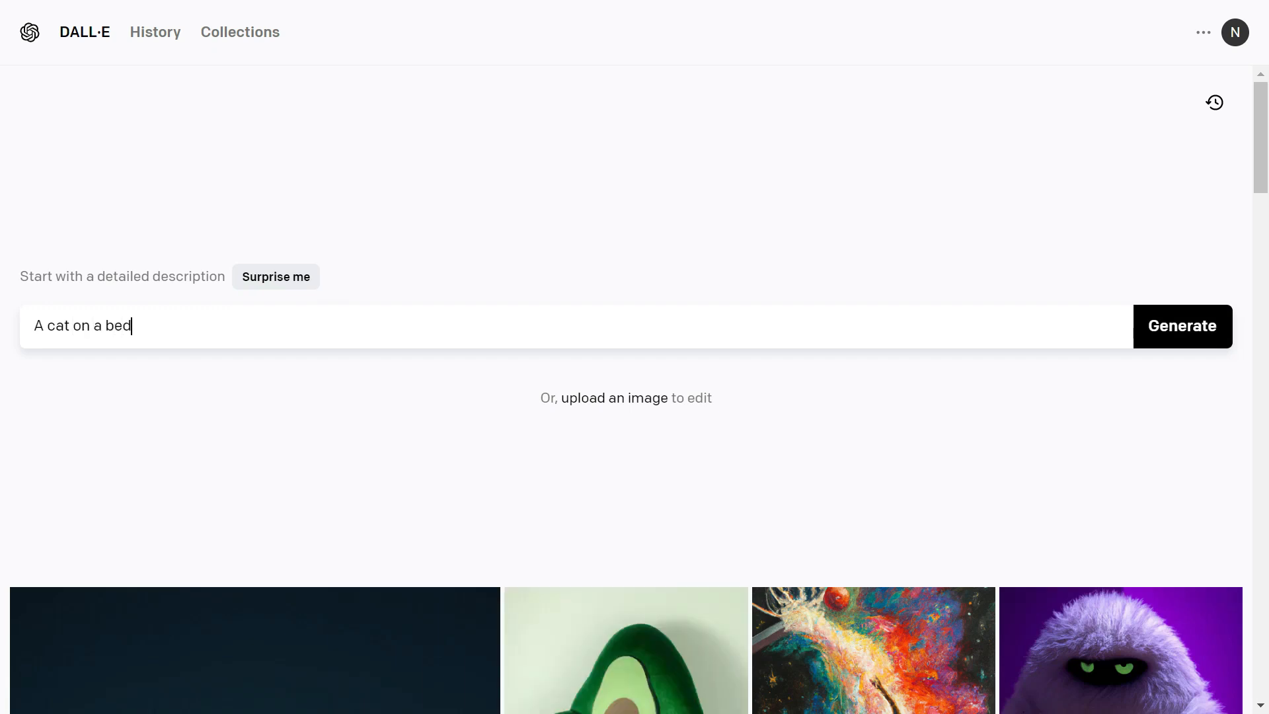
left_click(1181, 326)
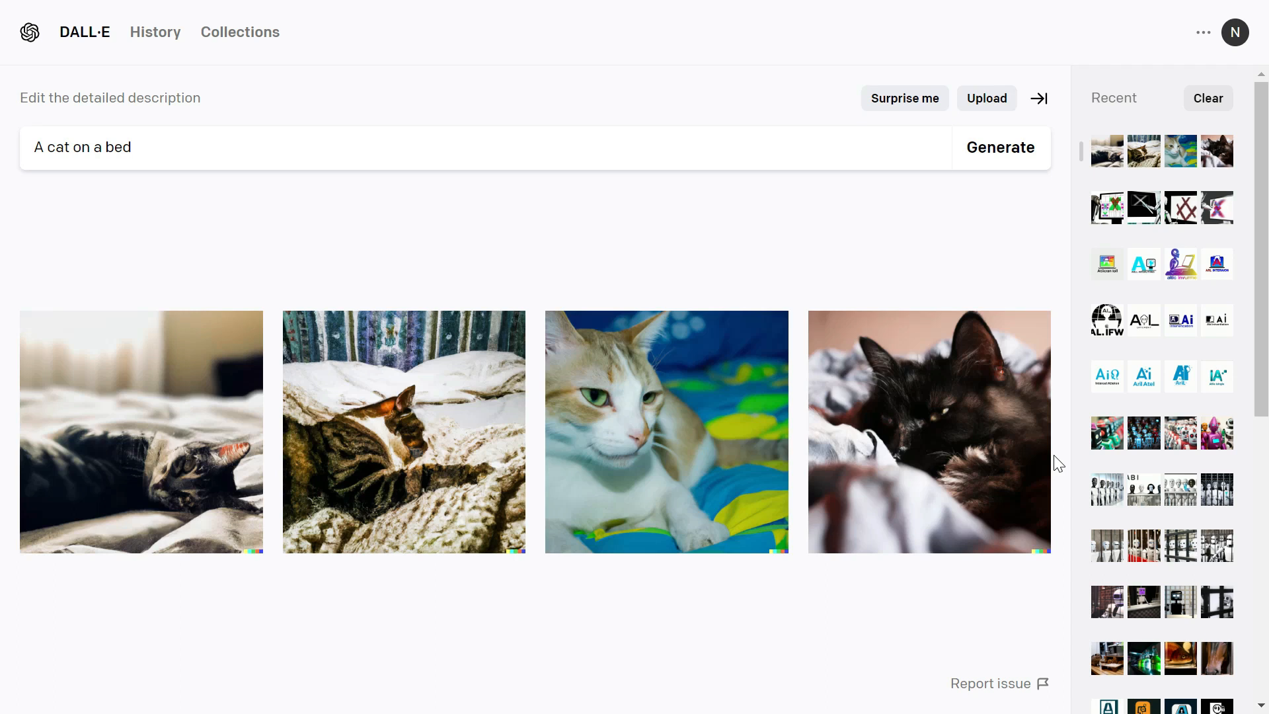
Generate images from a random pixel-art astronaut prompt, then begin an image upload.
left_click(667, 432)
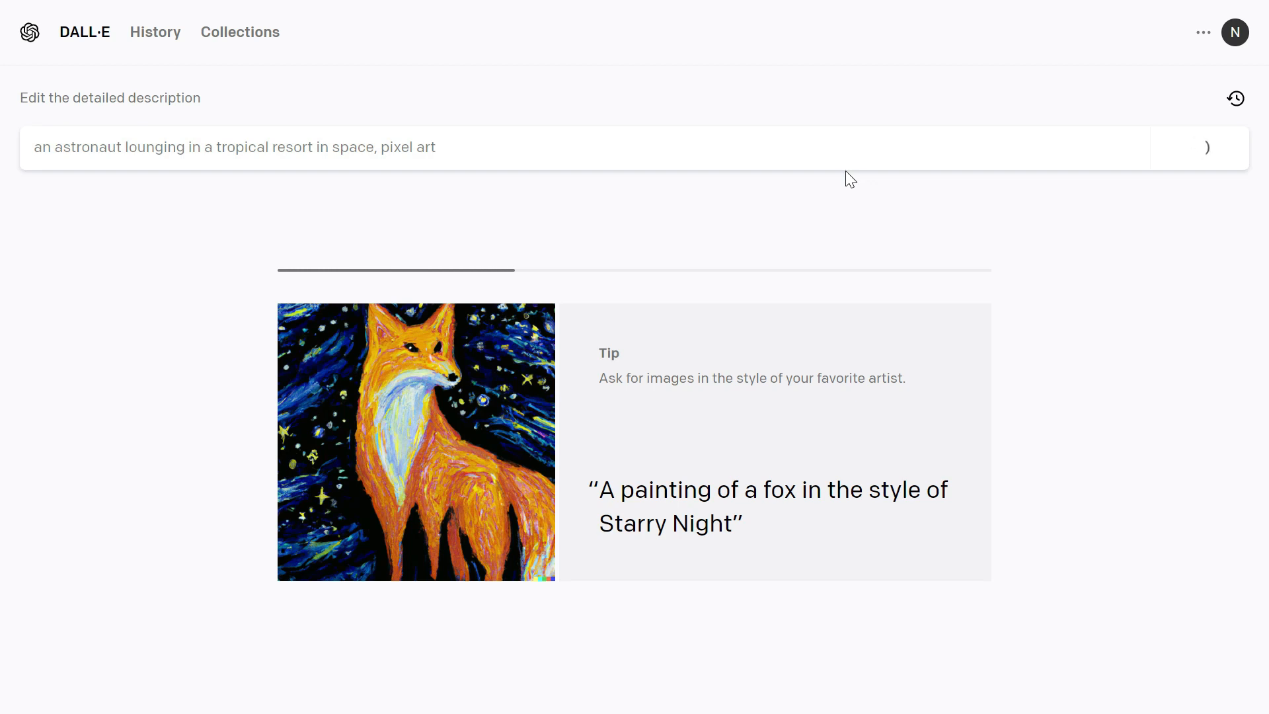
left_click(1198, 148)
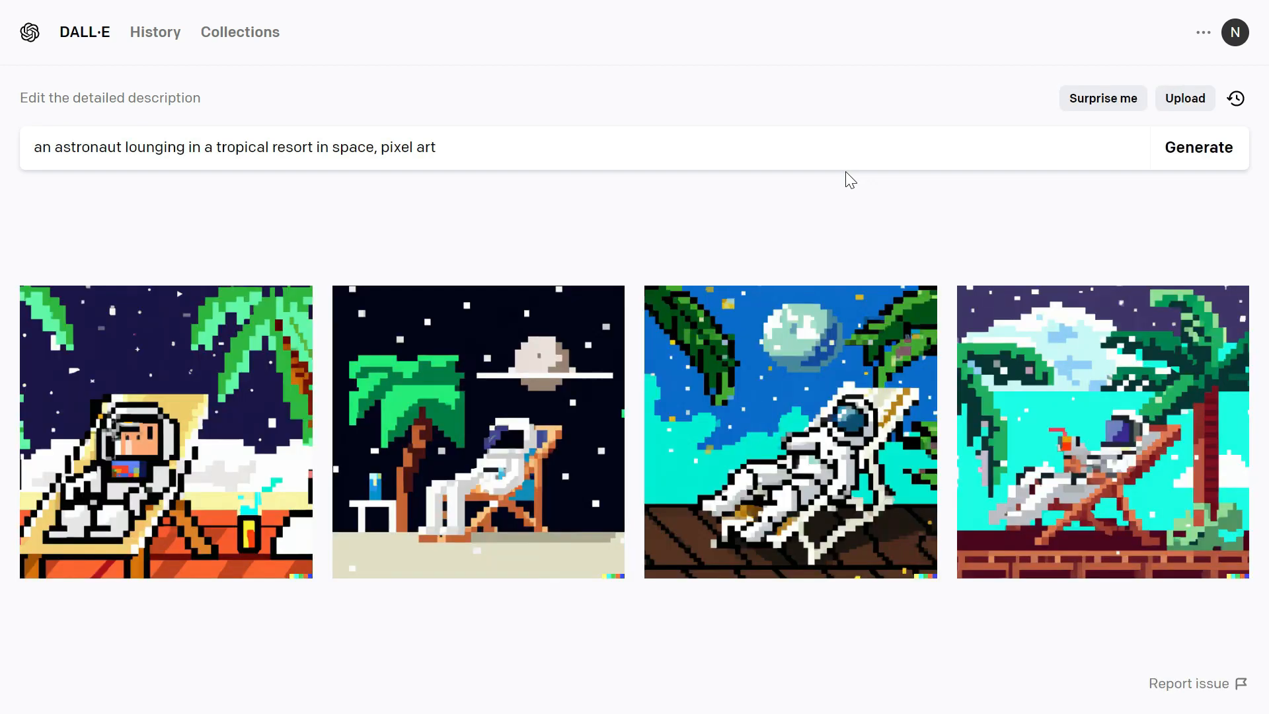
left_click(1184, 98)
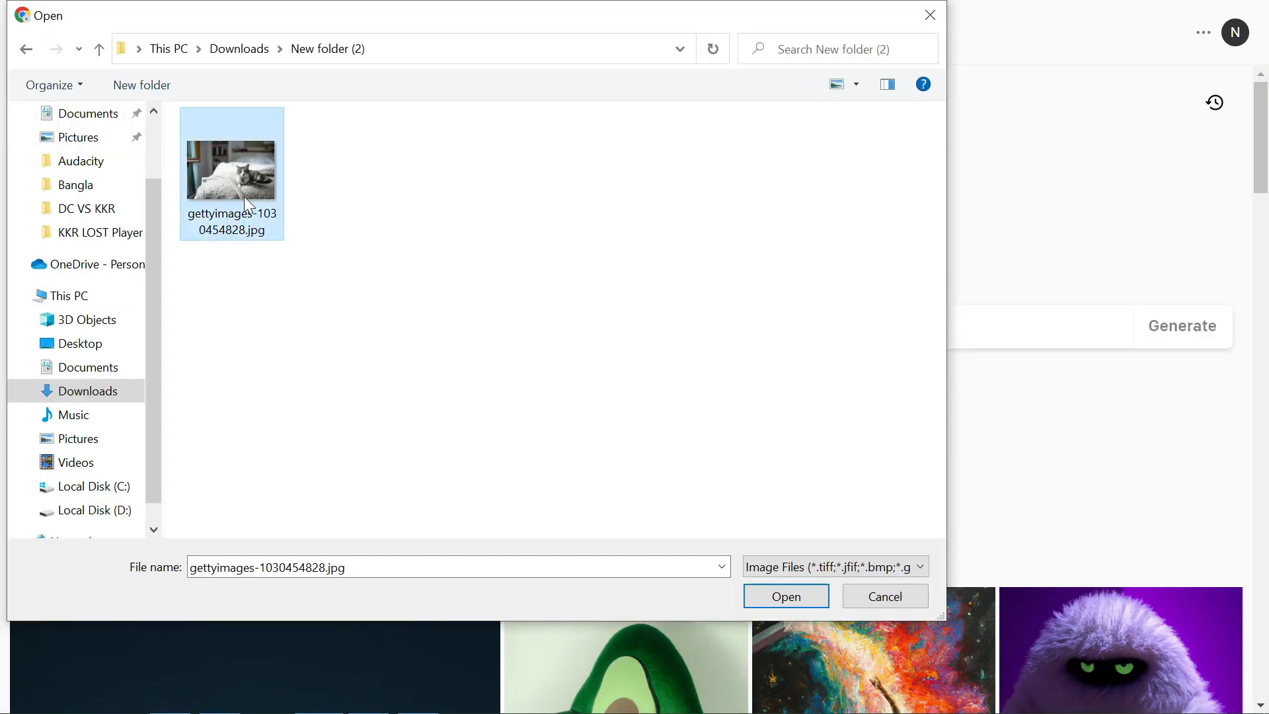
Choose the gettyimages cat photo from Downloads for upload.
left_click(784, 596)
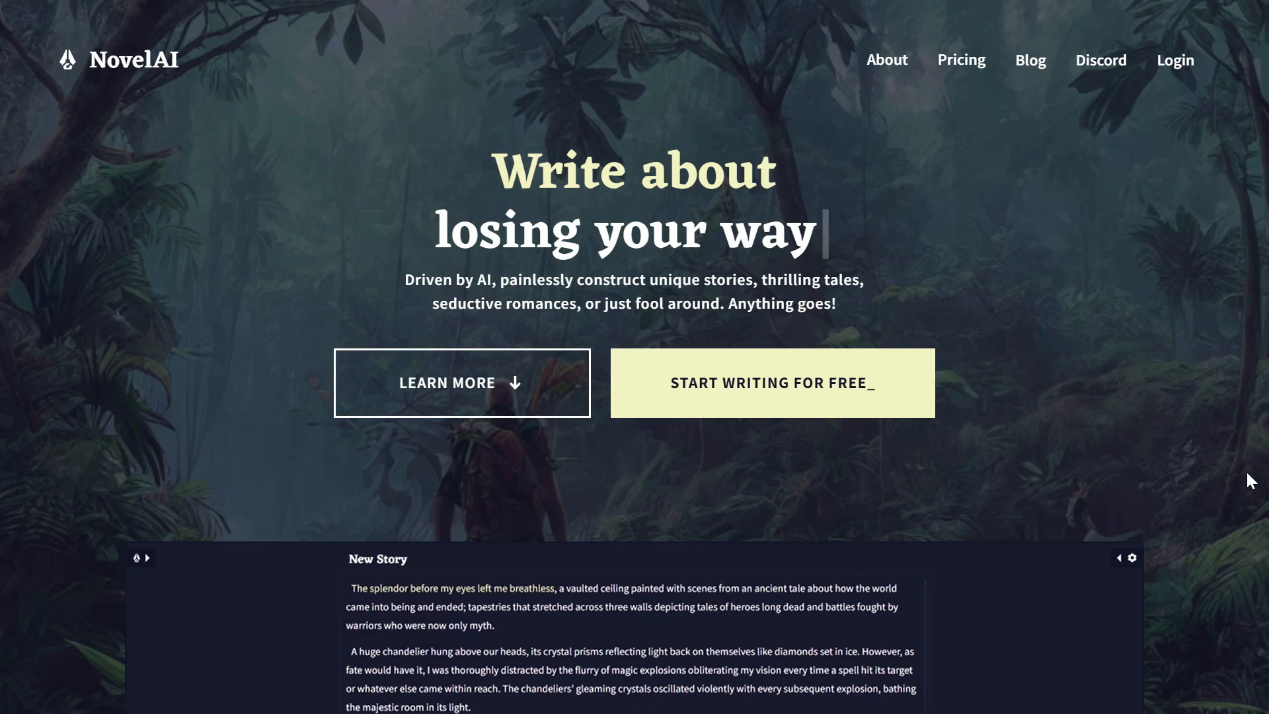
scroll("down", 3)
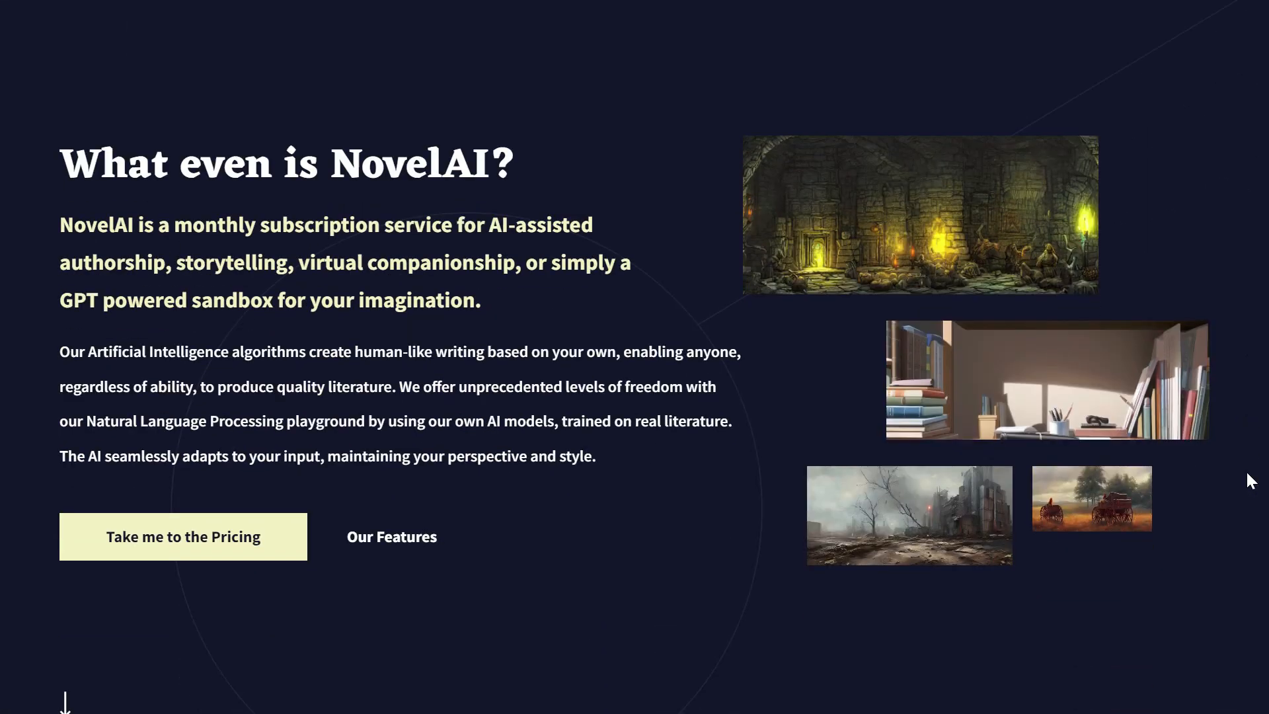
scroll("down", 3)
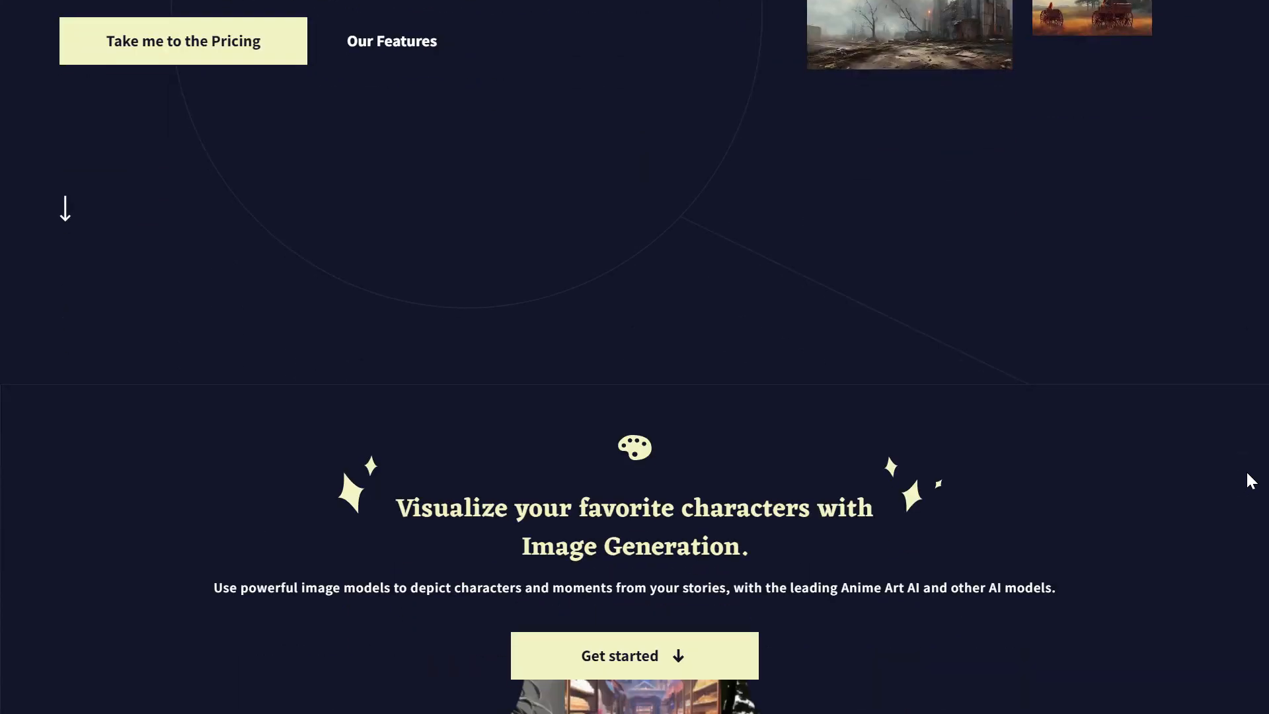
scroll("down", 3)
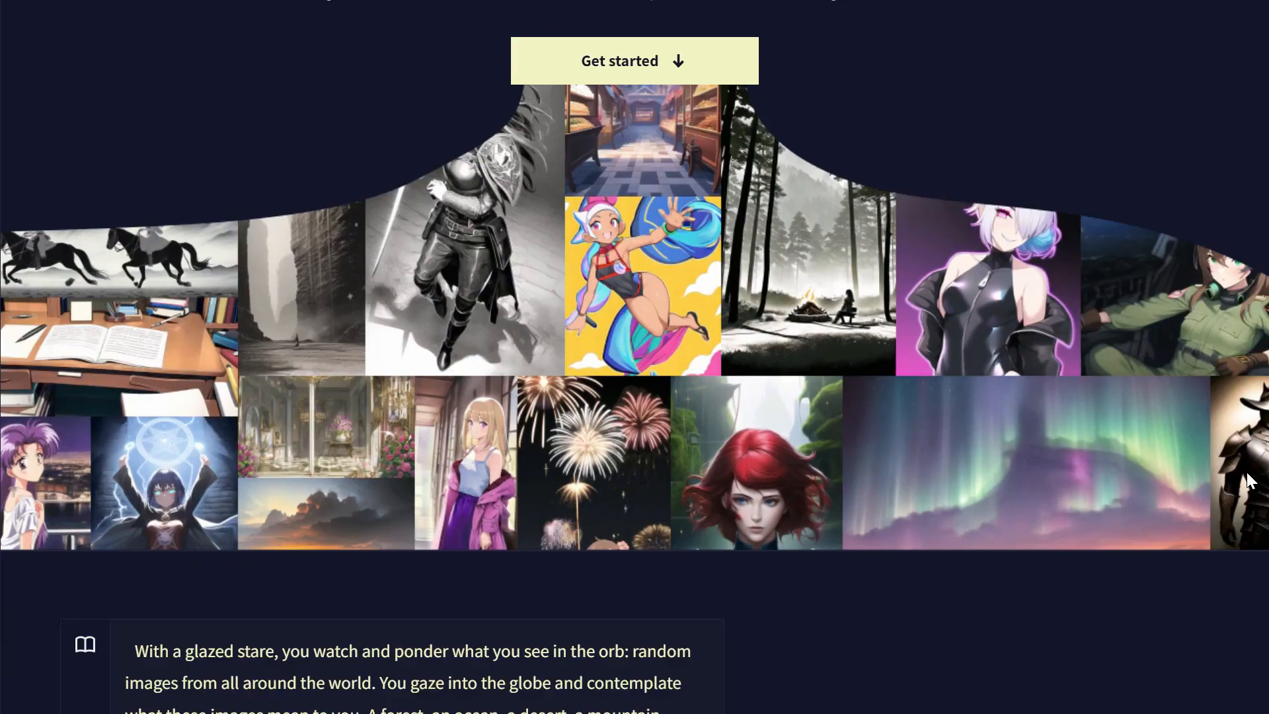
scroll("down", 3)
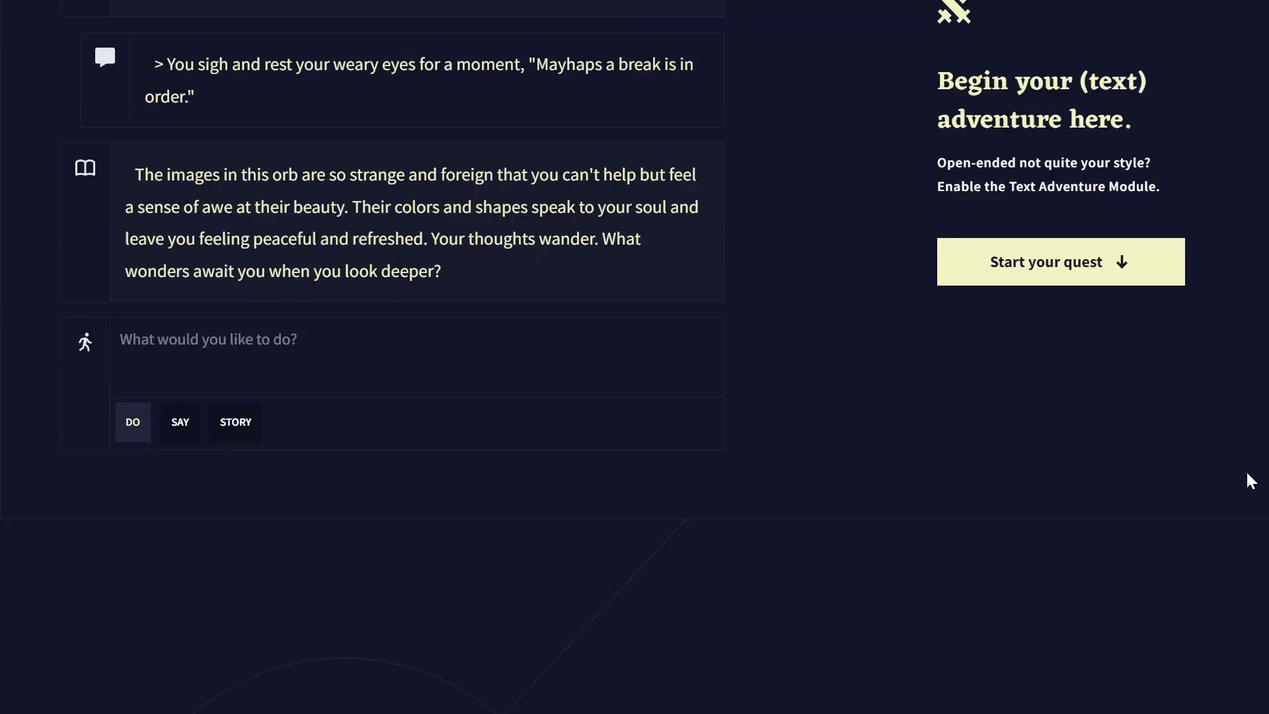
scroll("down", 3)
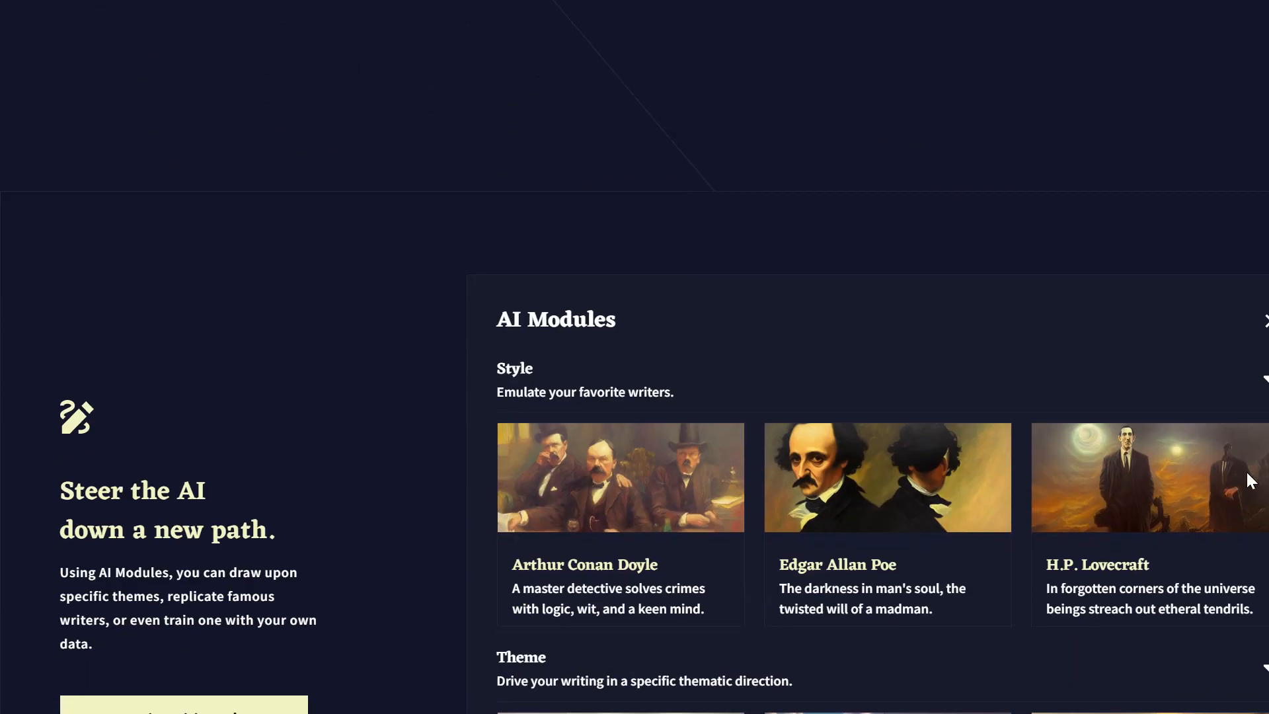
scroll("down", 3)
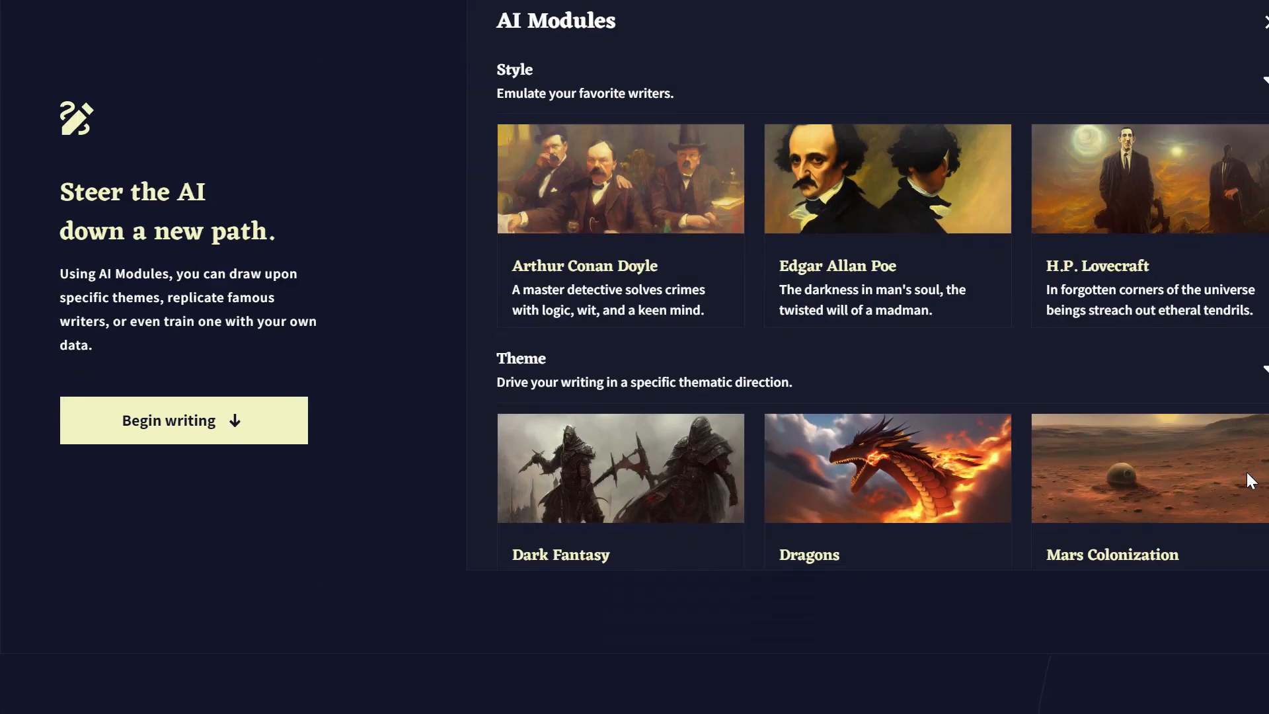
scroll("down", 3)
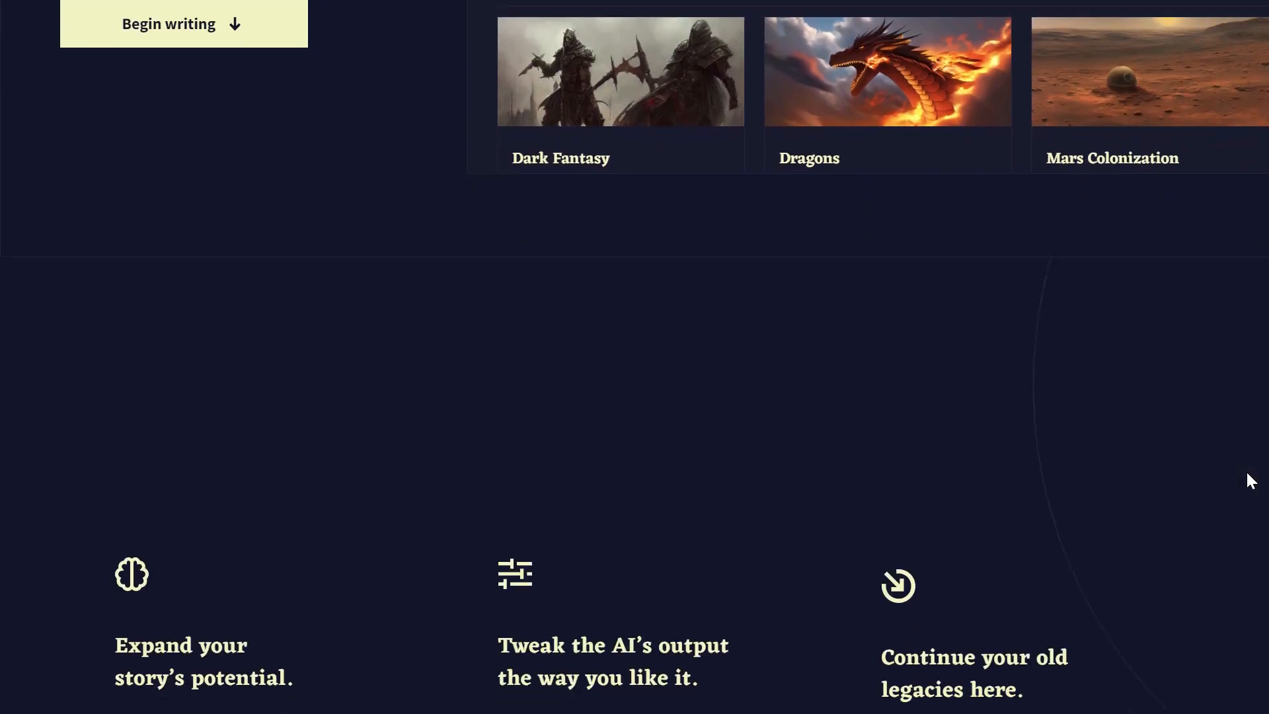
scroll("down", 3)
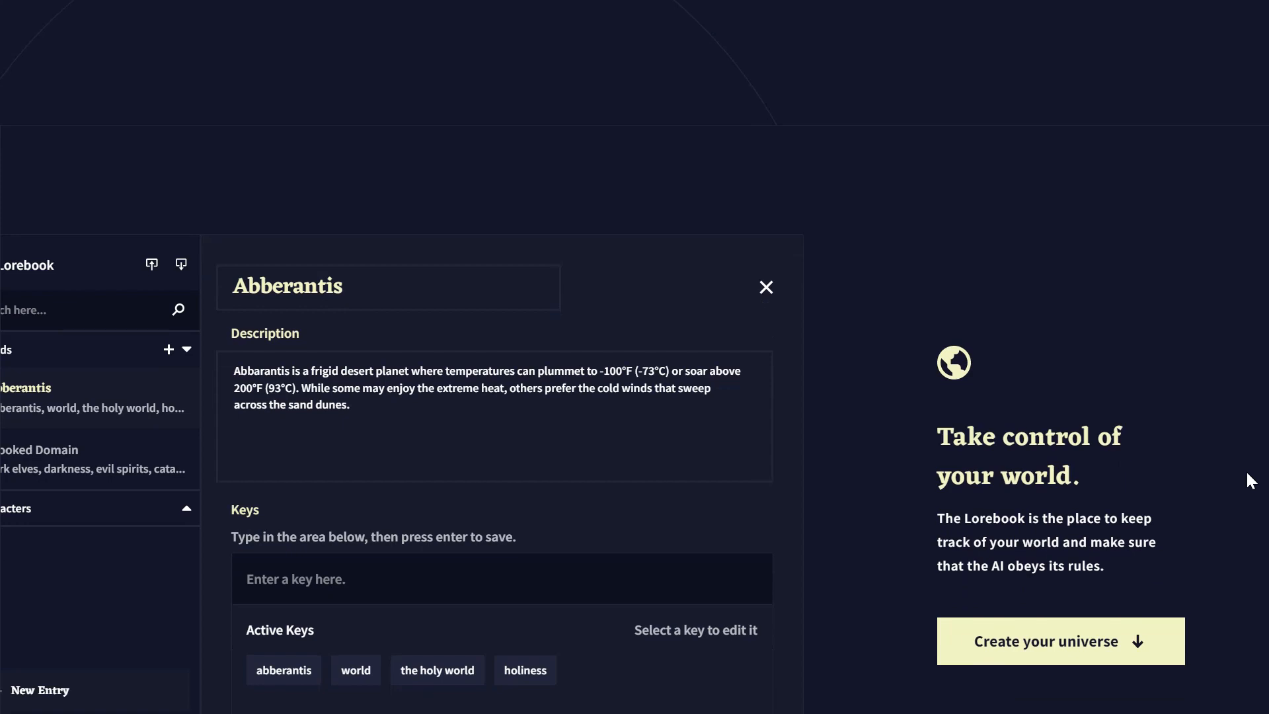
left_click(764, 288)
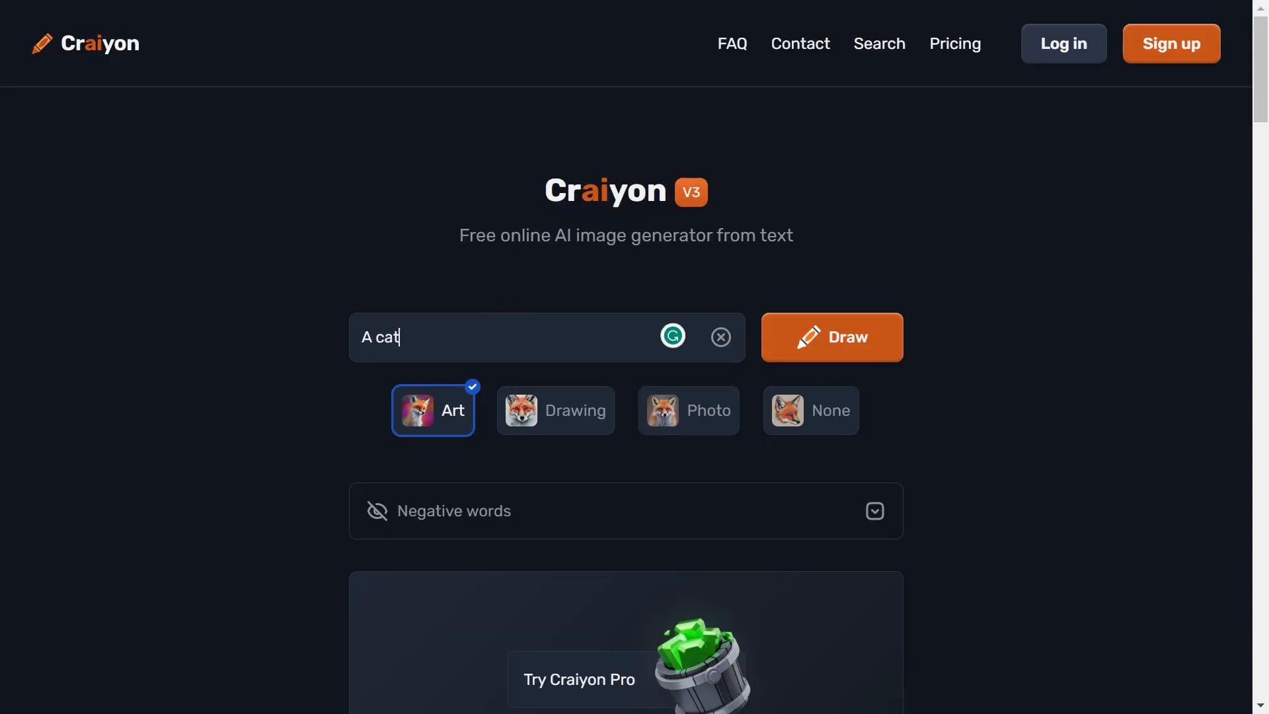
Draw images for 'A cat on a bed' and scroll through the result grid and merch section.
left_click(830, 337)
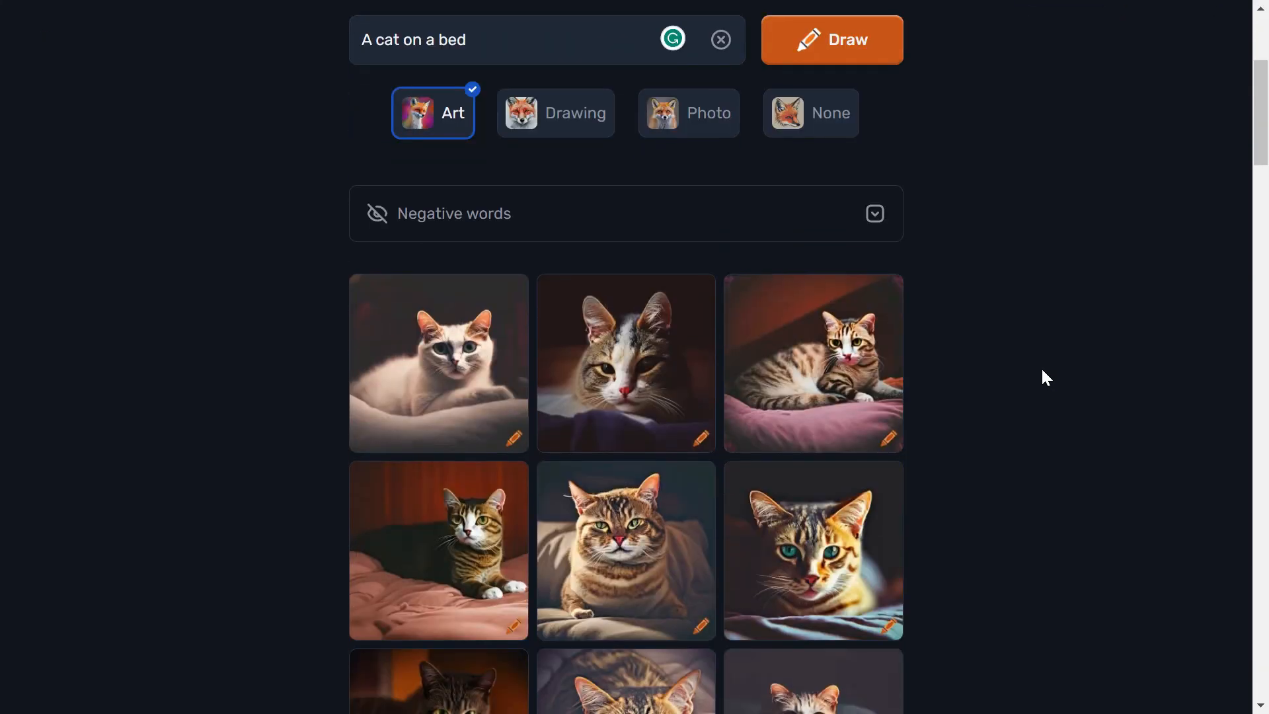
scroll("down", 3)
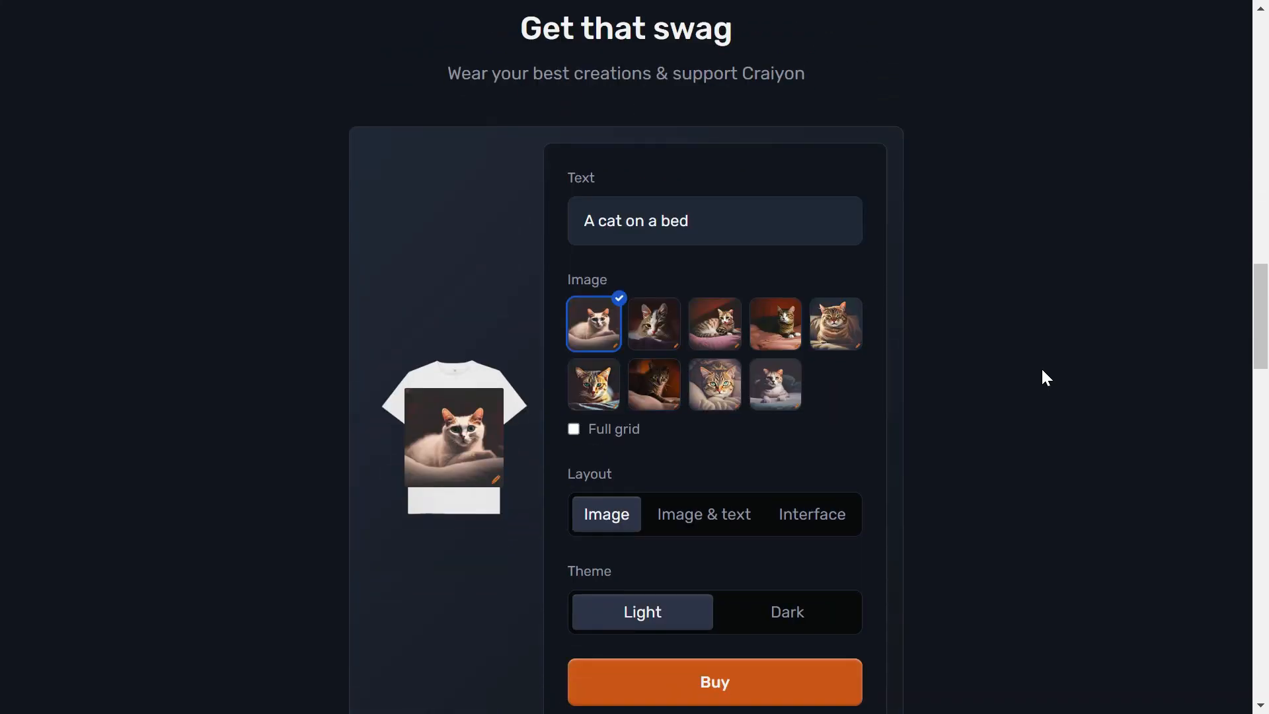
scroll("down", 3)
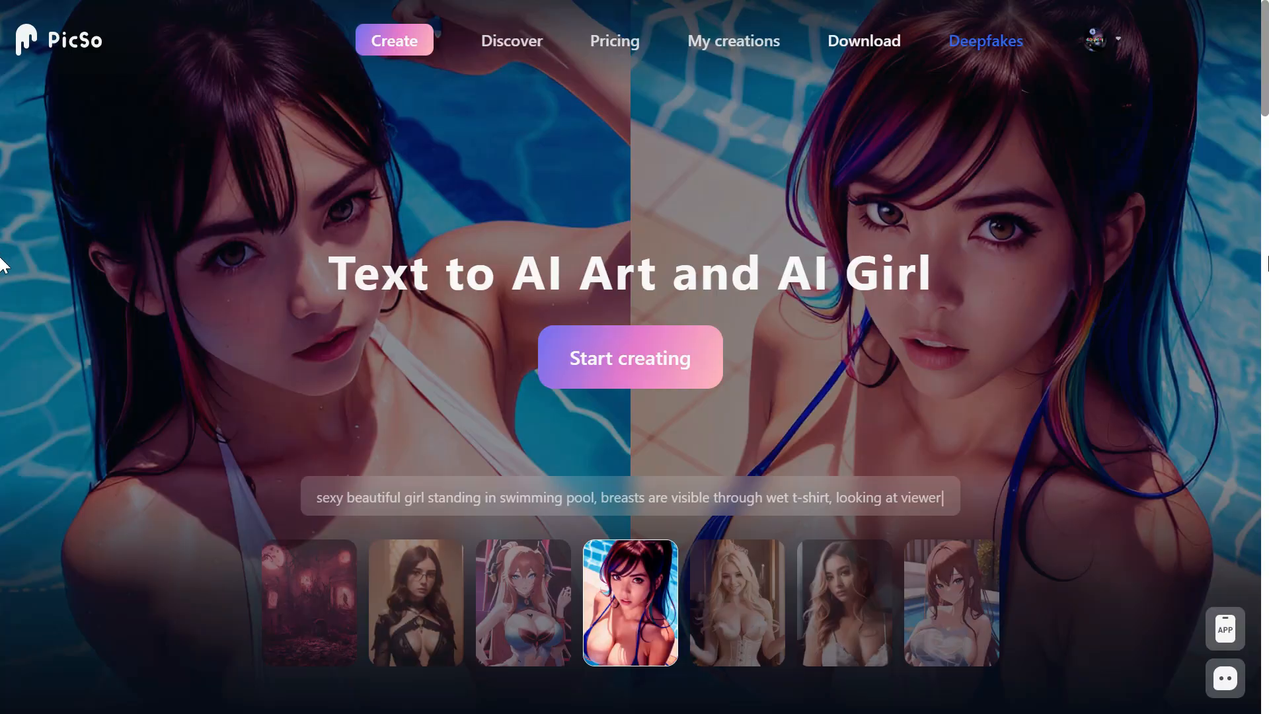
scroll("down", 3)
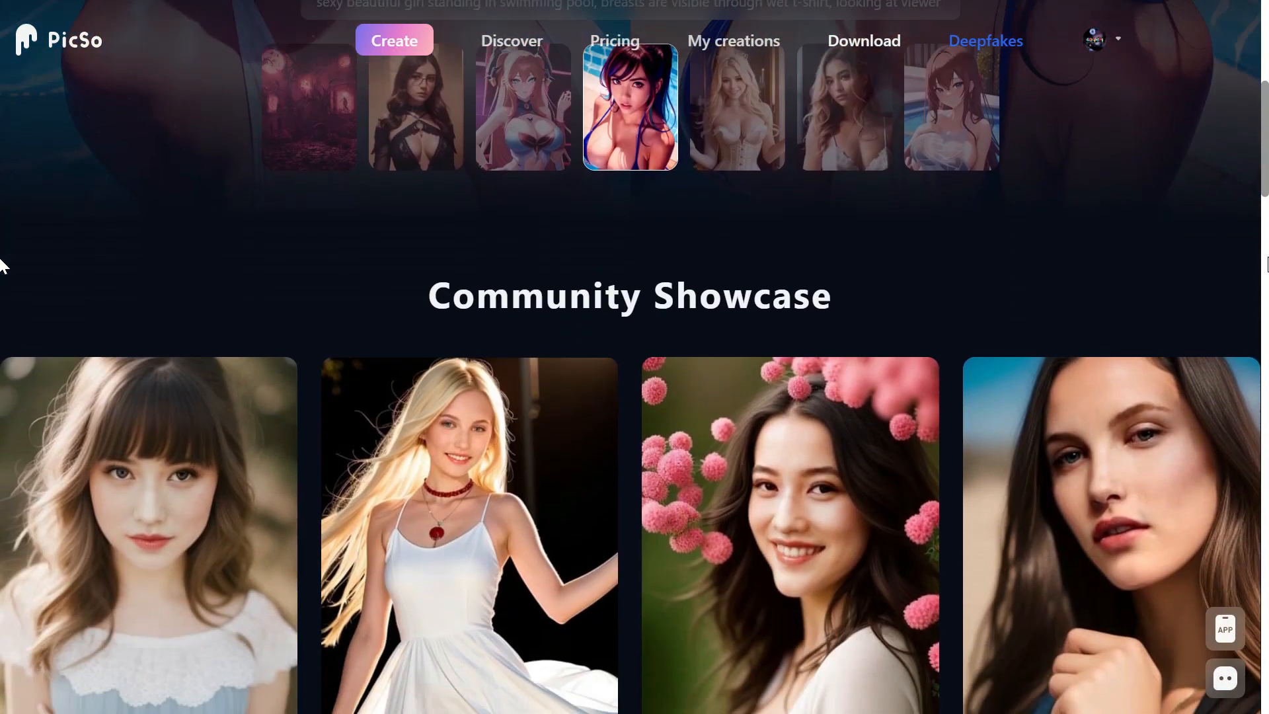
scroll("down", 3)
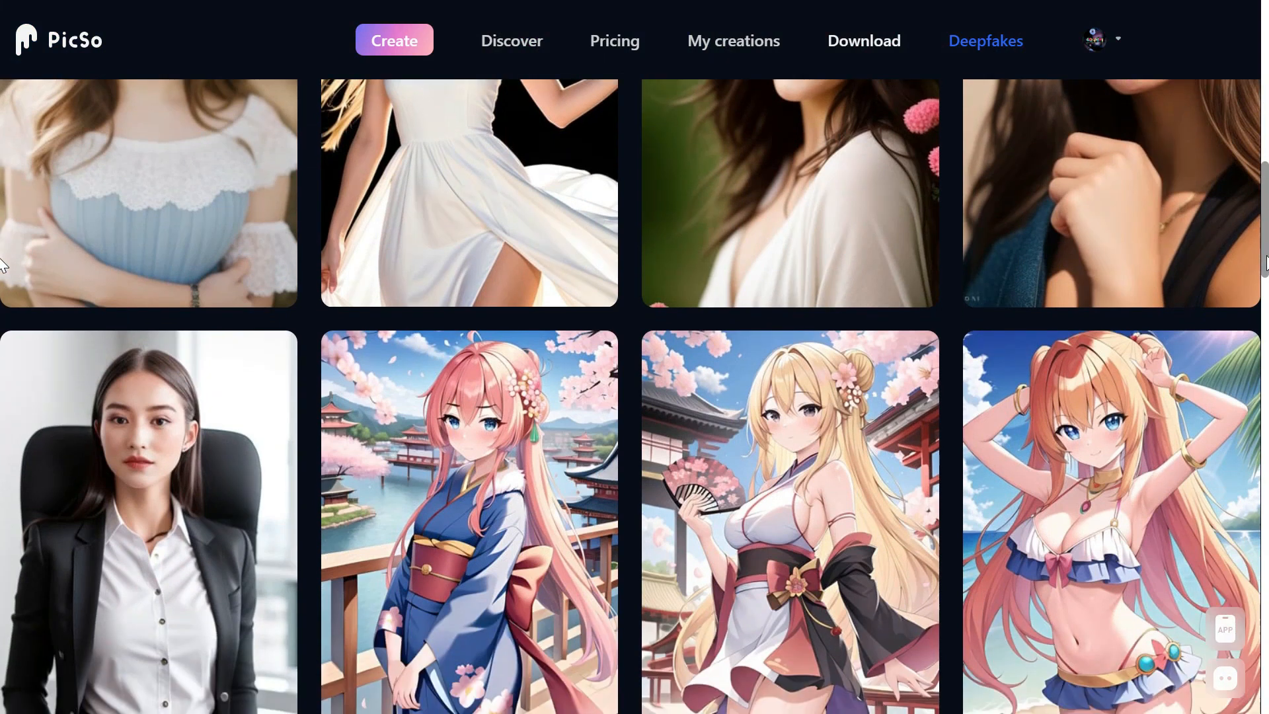
scroll("down", 3)
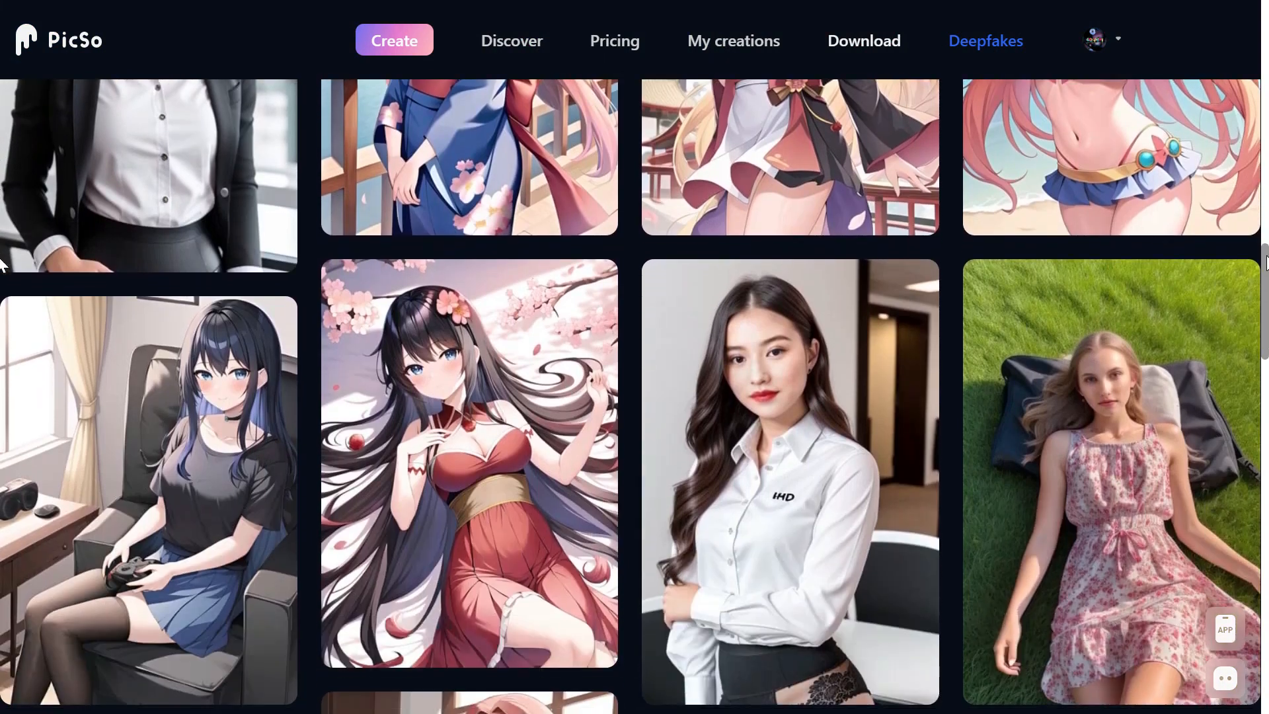
scroll("down", 3)
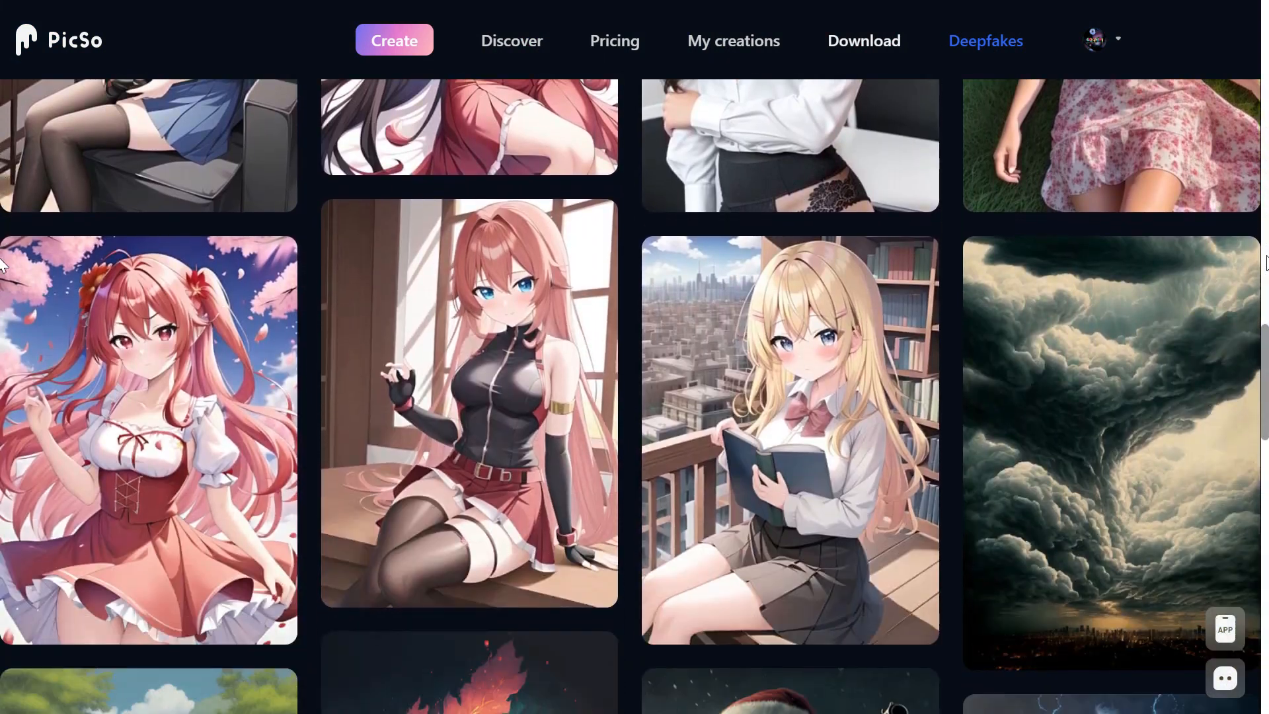
scroll("down", 3)
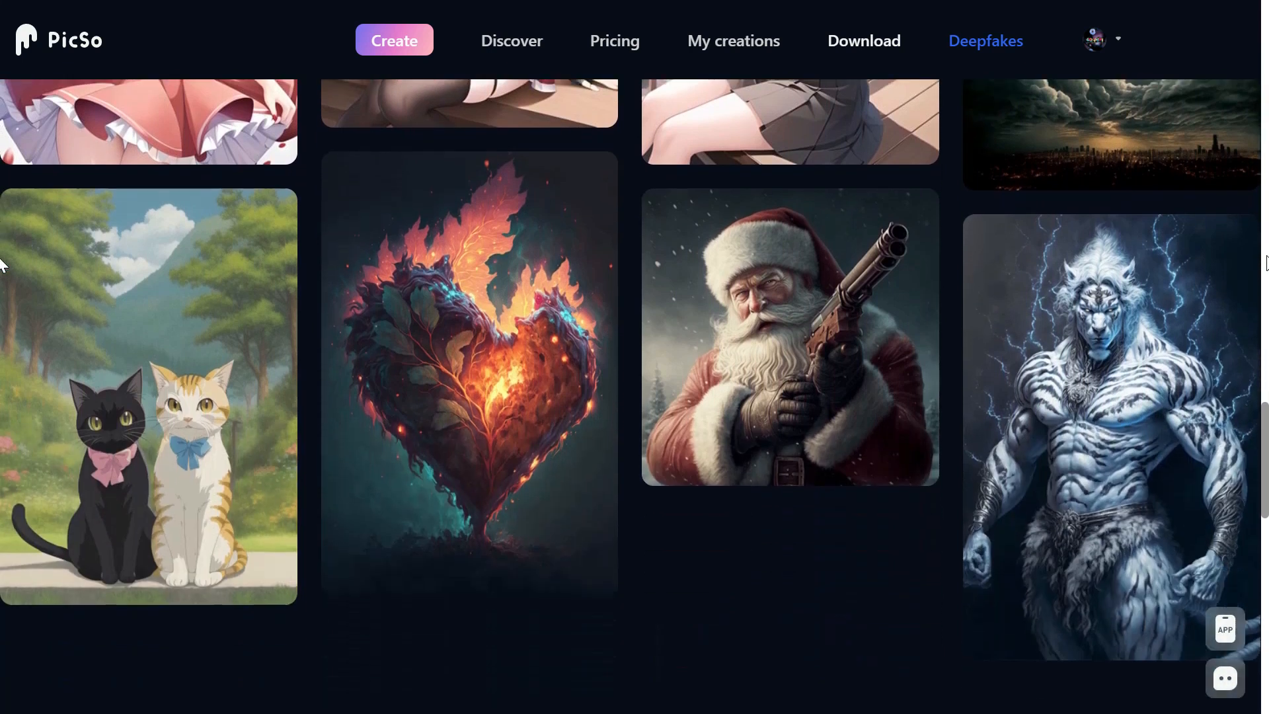
scroll("up", 3)
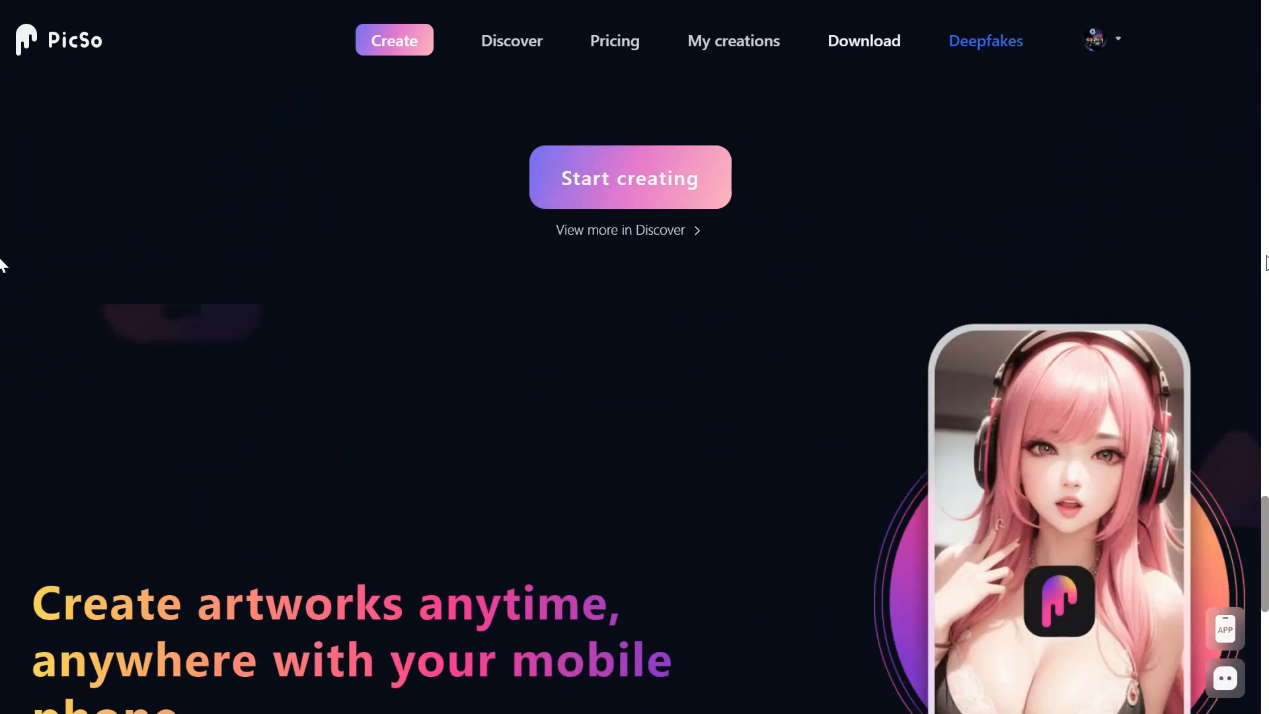
scroll("down", 3)
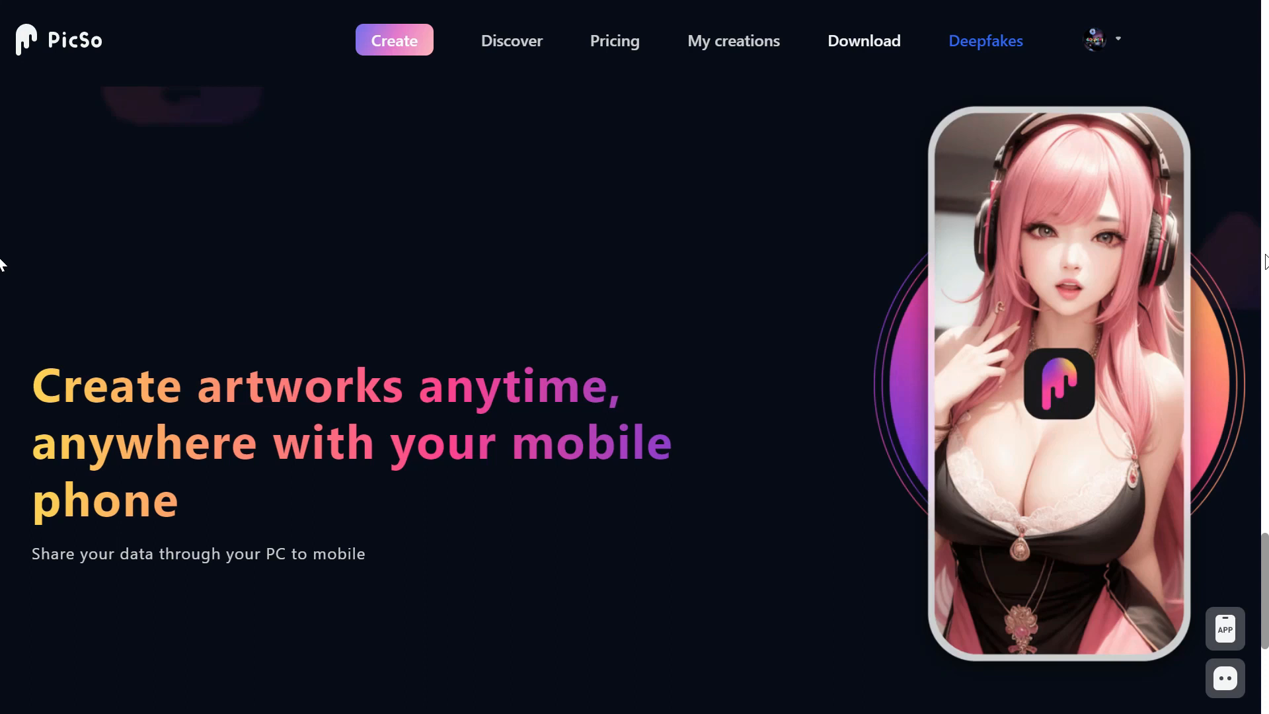
scroll("down", 3)
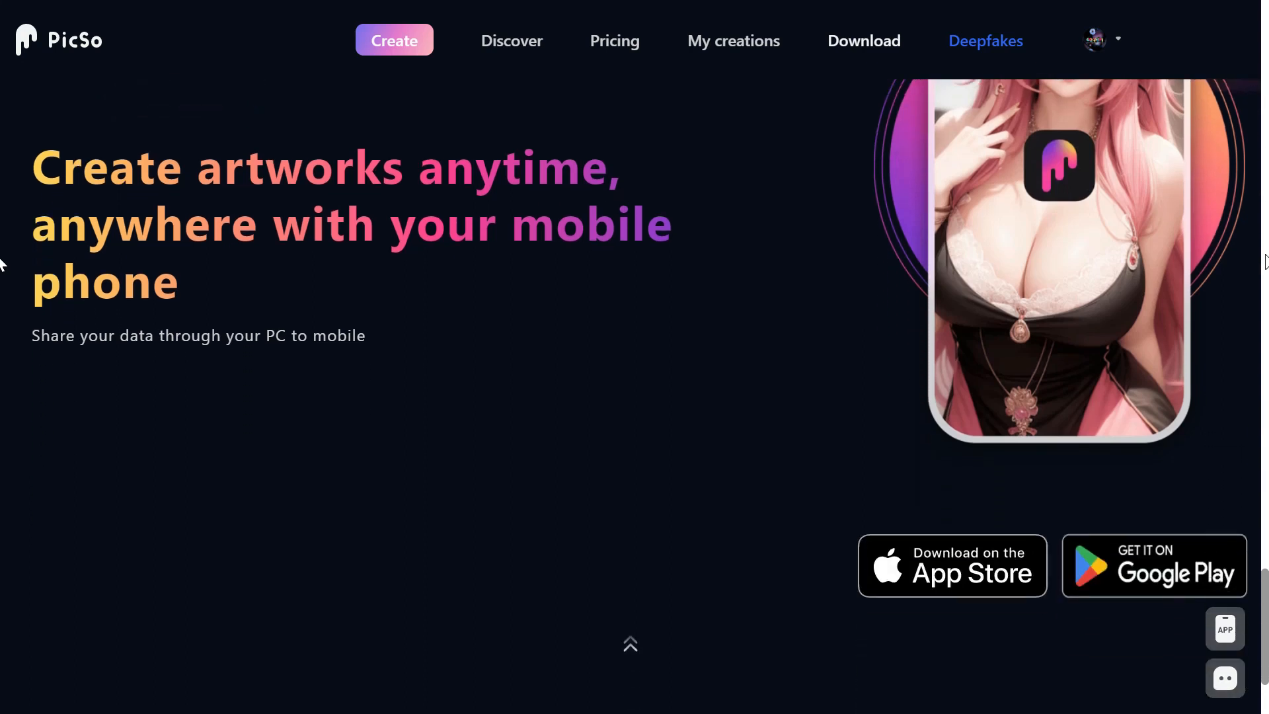
scroll("down", 3)
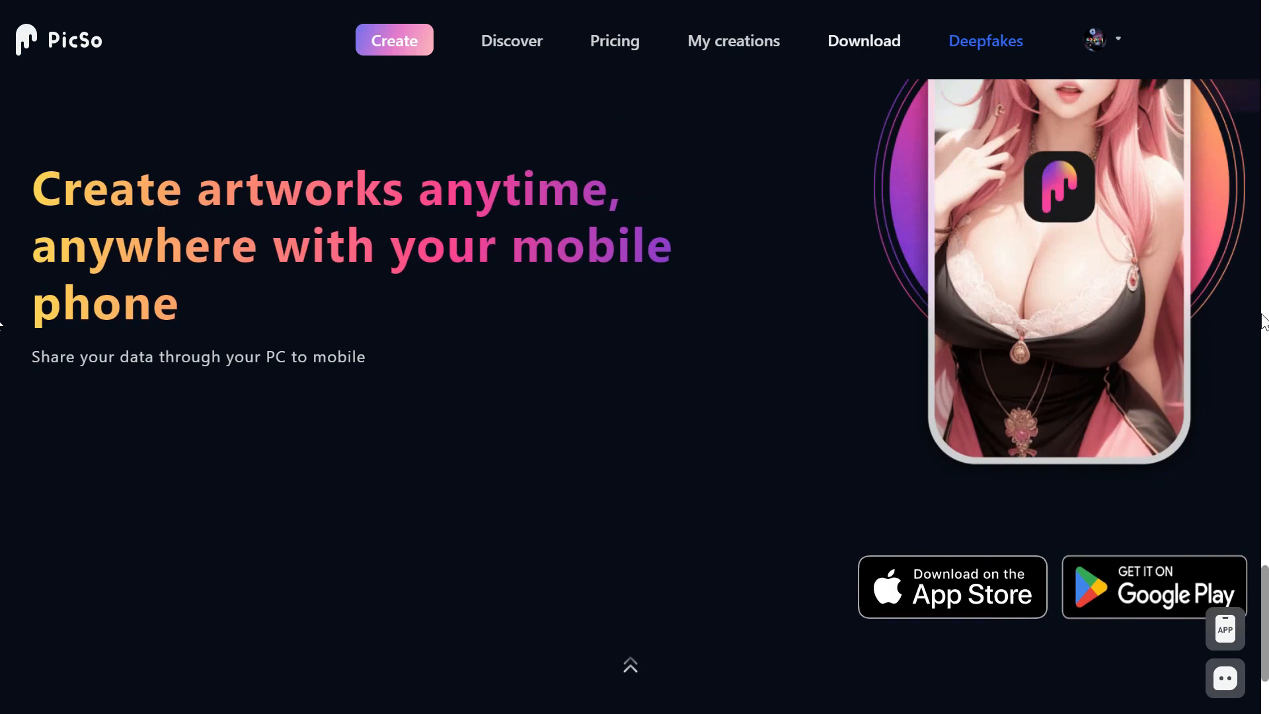
scroll("down", 3)
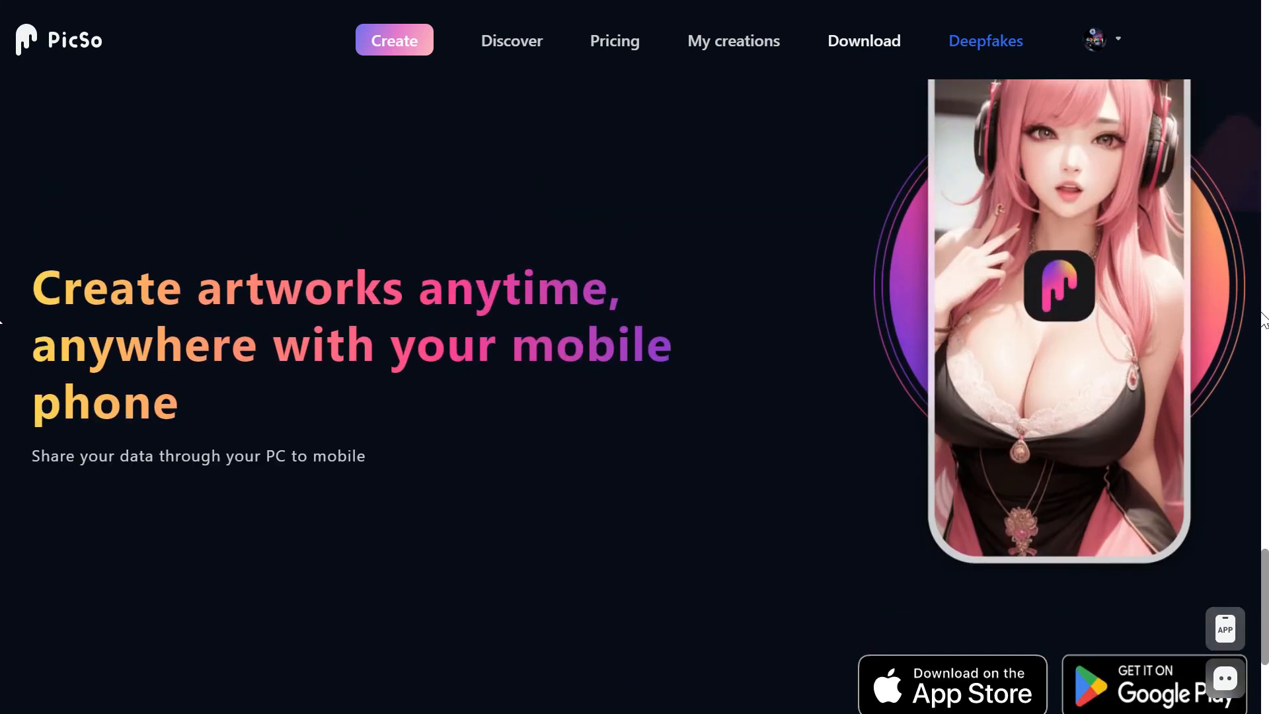
left_click(733, 41)
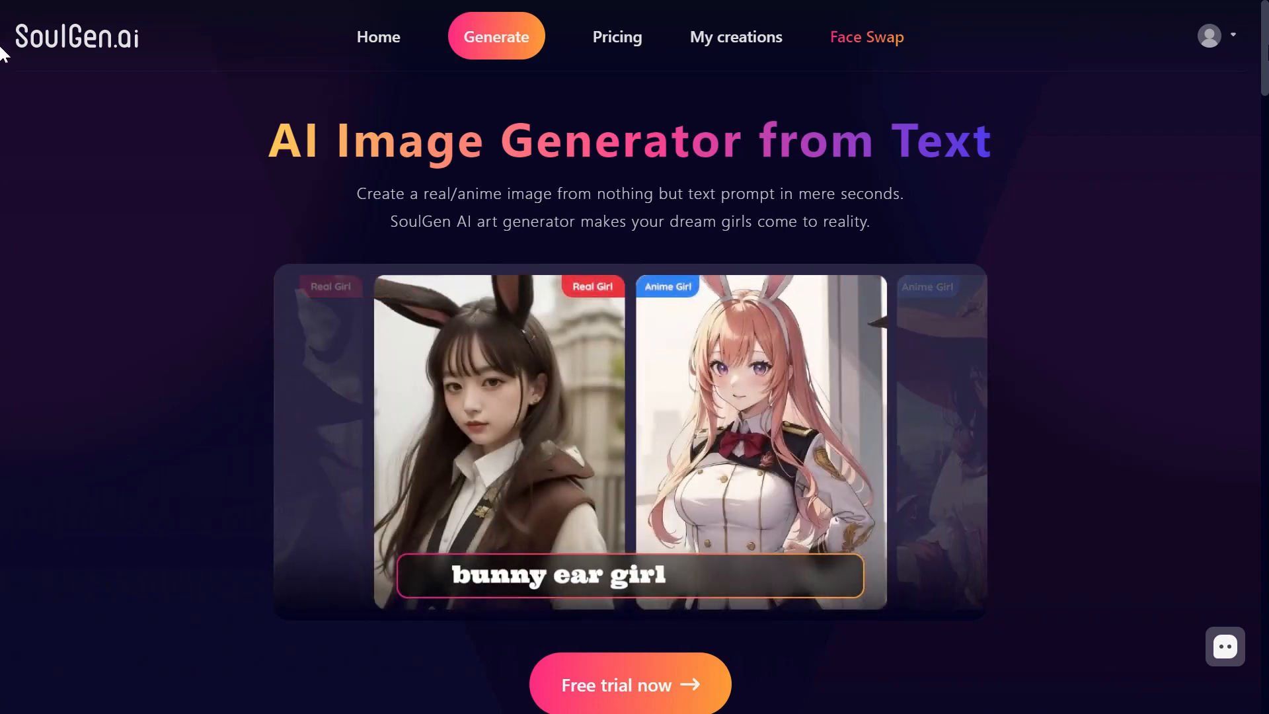
scroll("down", 3)
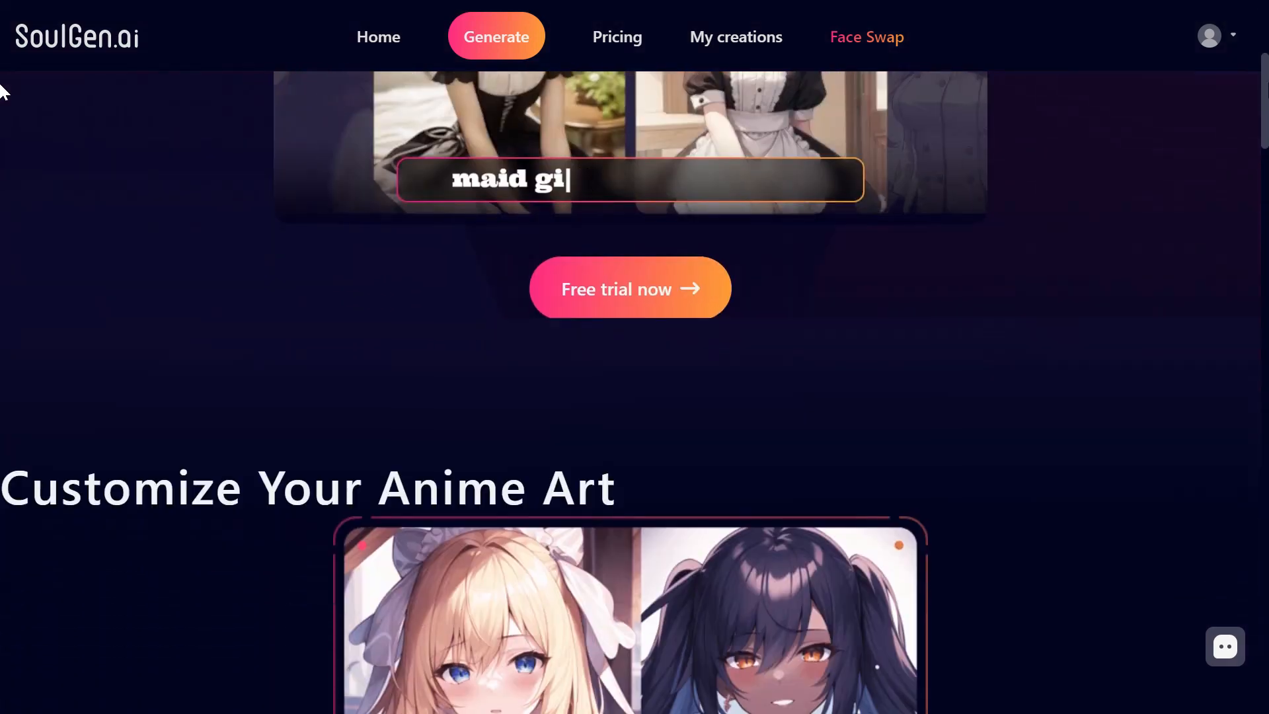
scroll("down", 3)
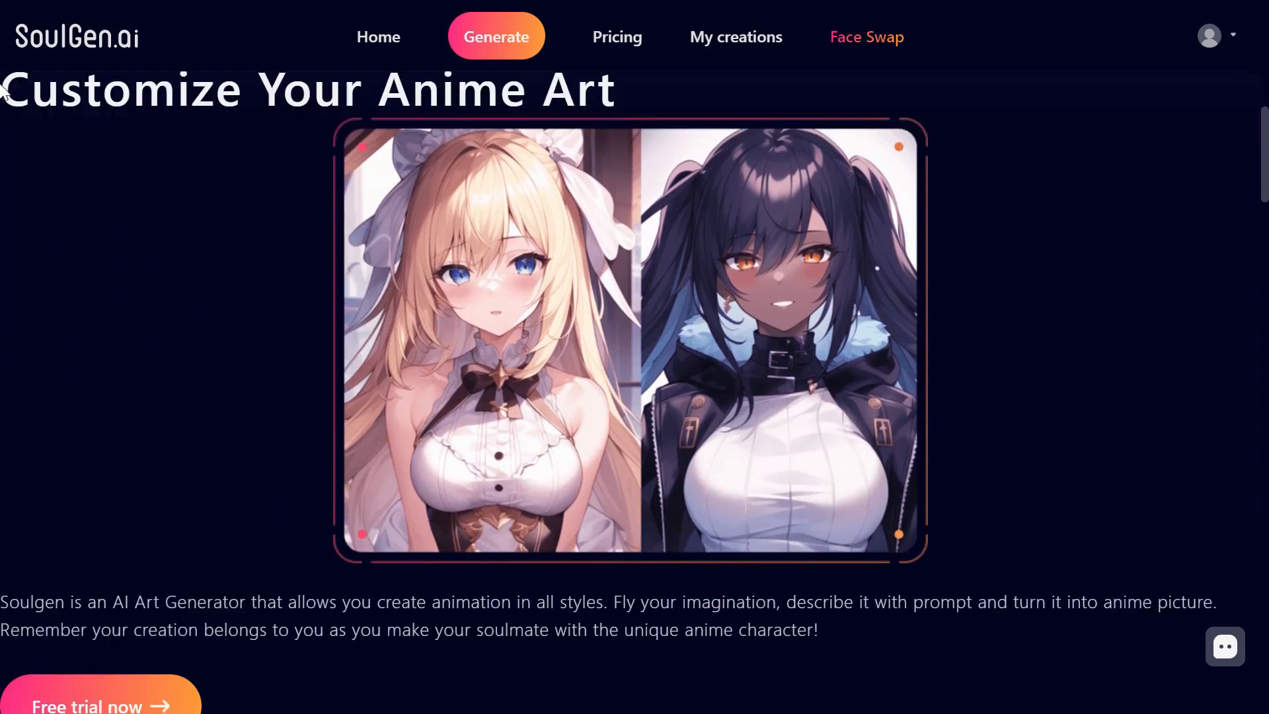
scroll("down", 3)
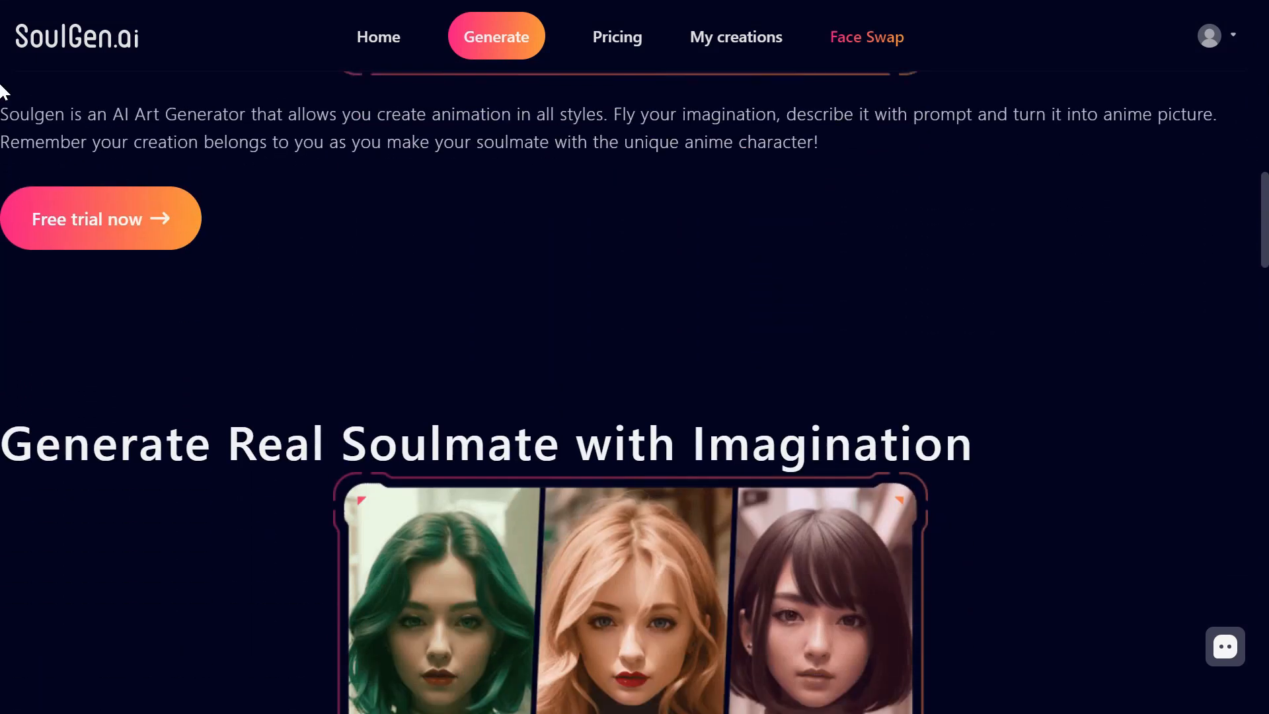
scroll("down", 3)
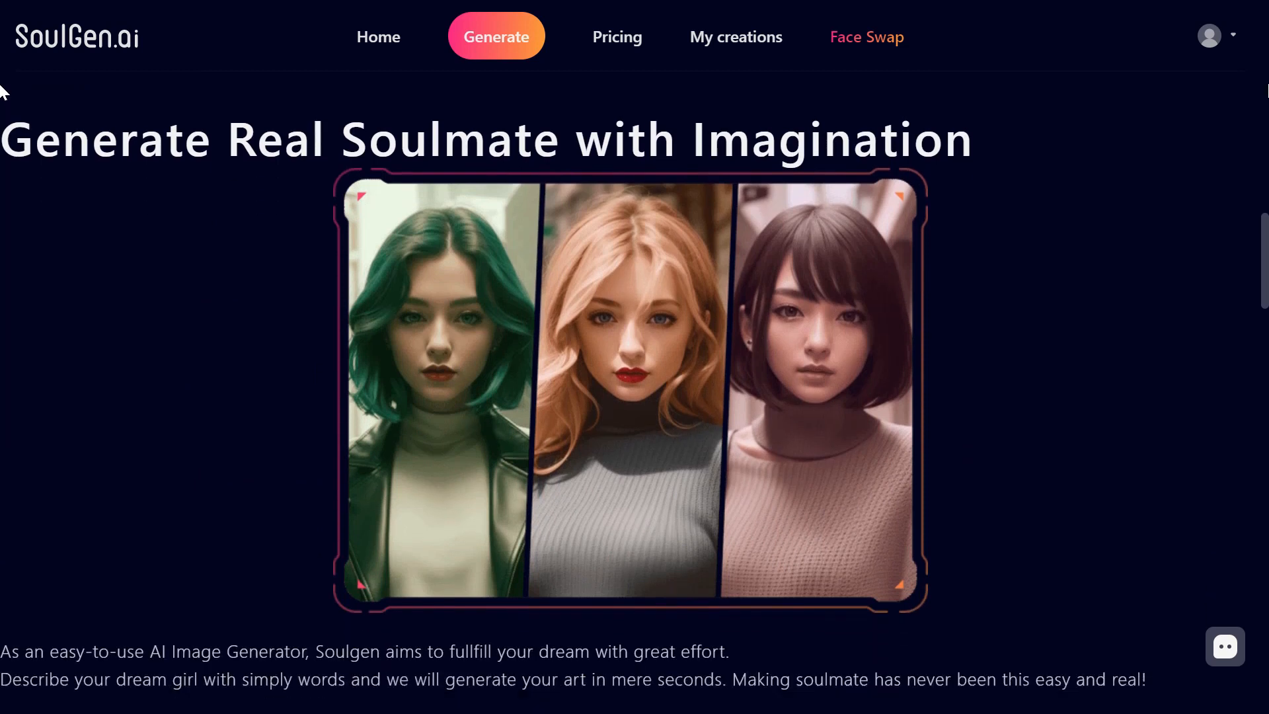
scroll("down", 3)
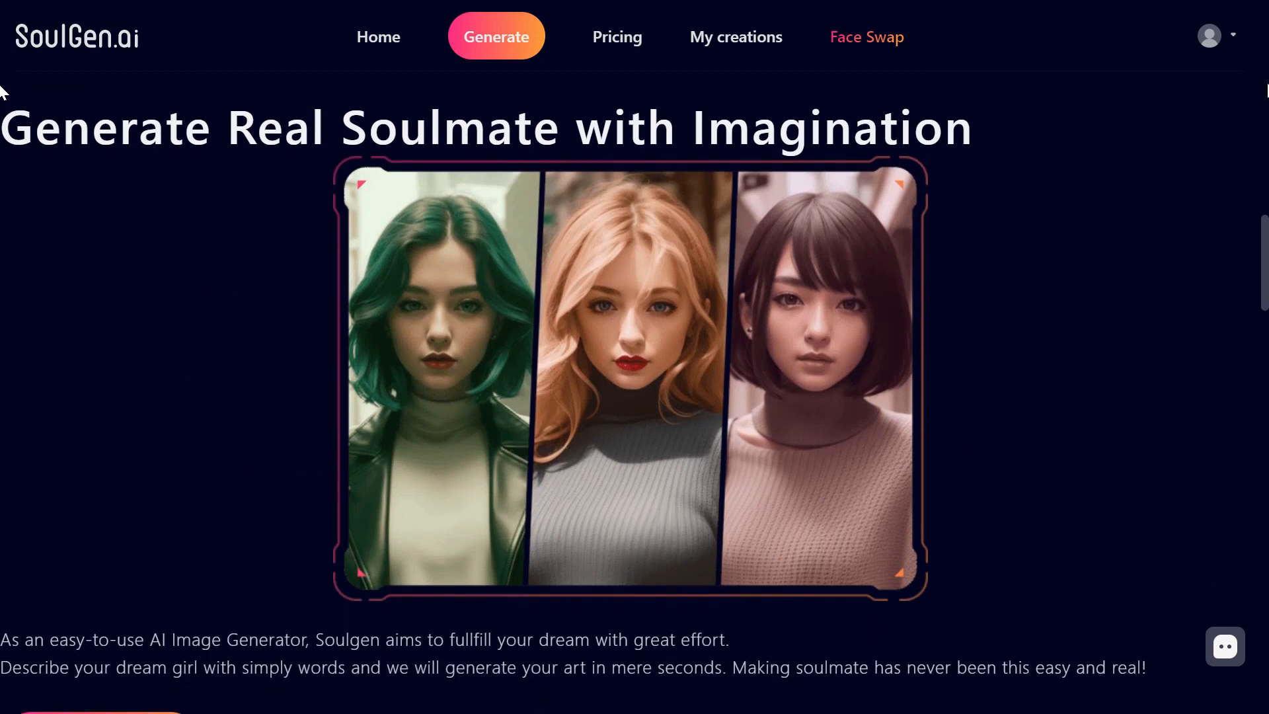
scroll("down", 3)
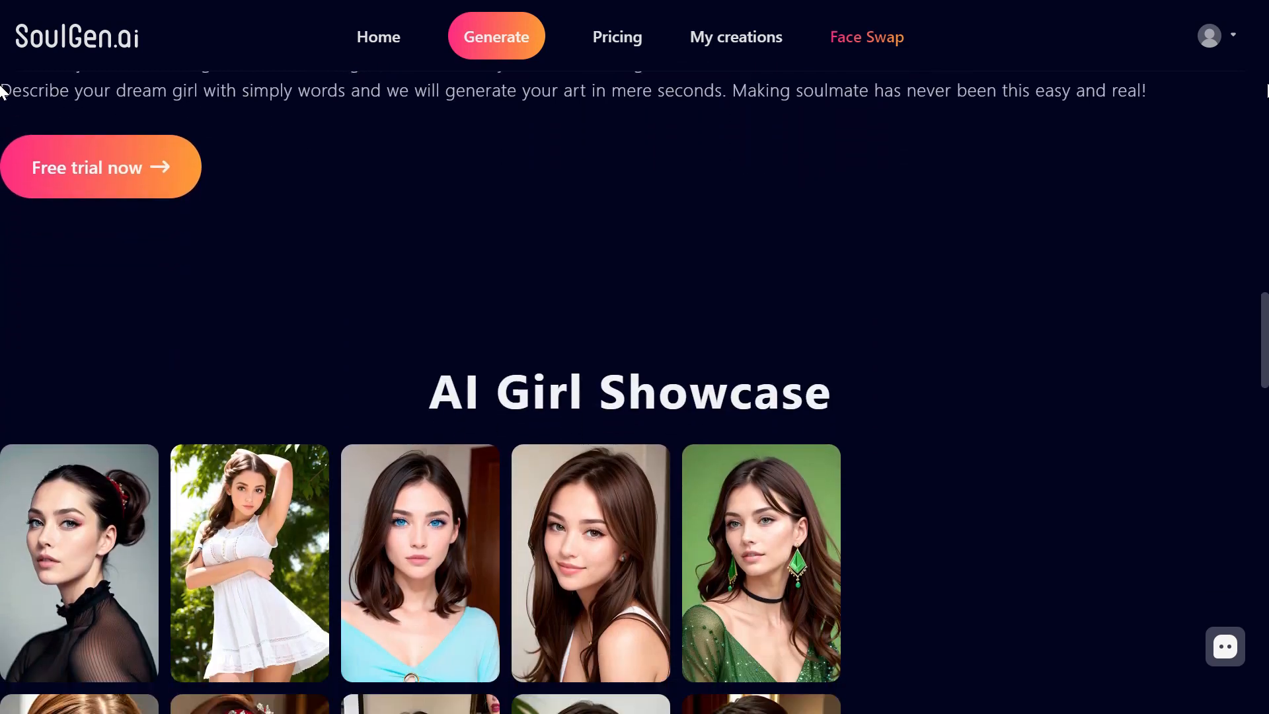
scroll("down", 3)
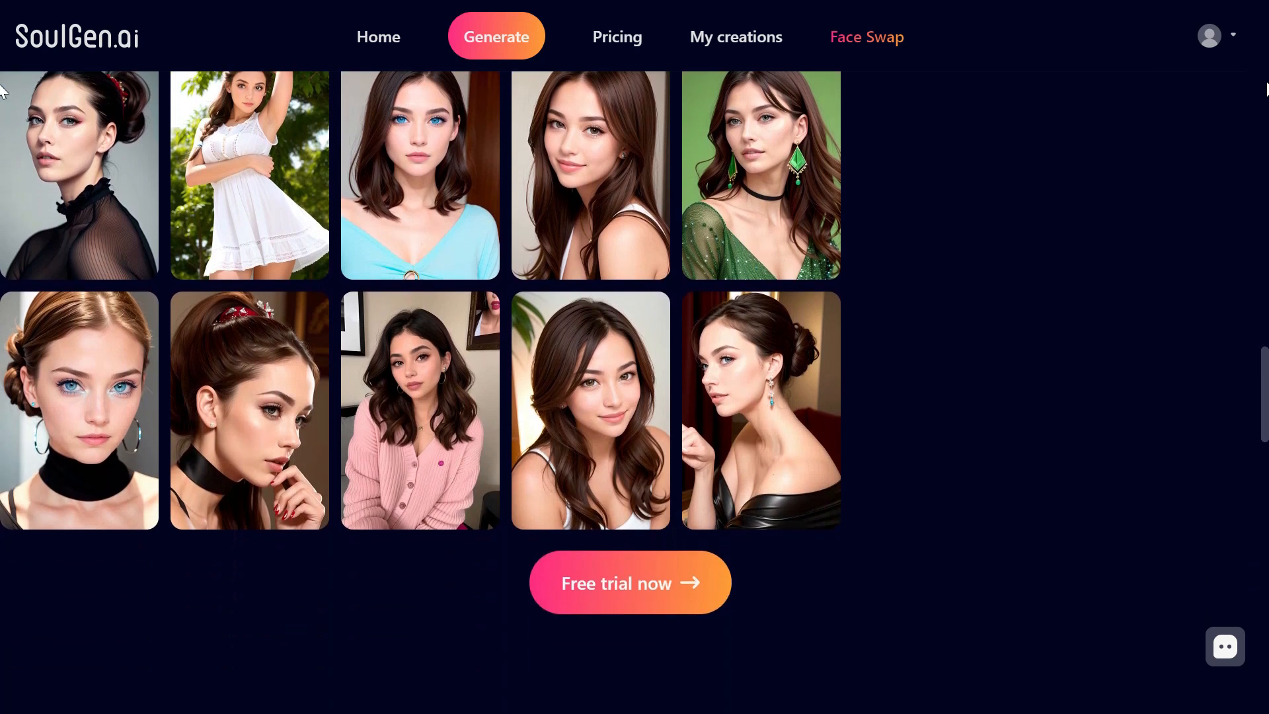
scroll("down", 3)
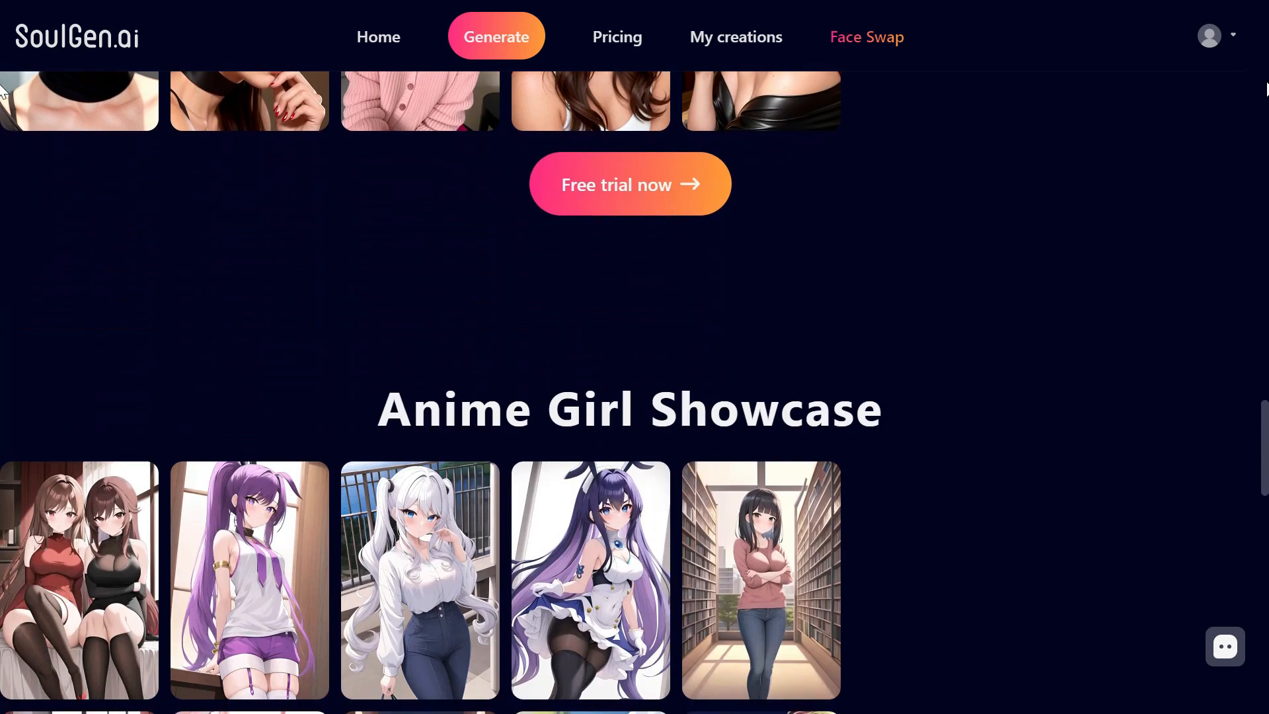
scroll("down", 3)
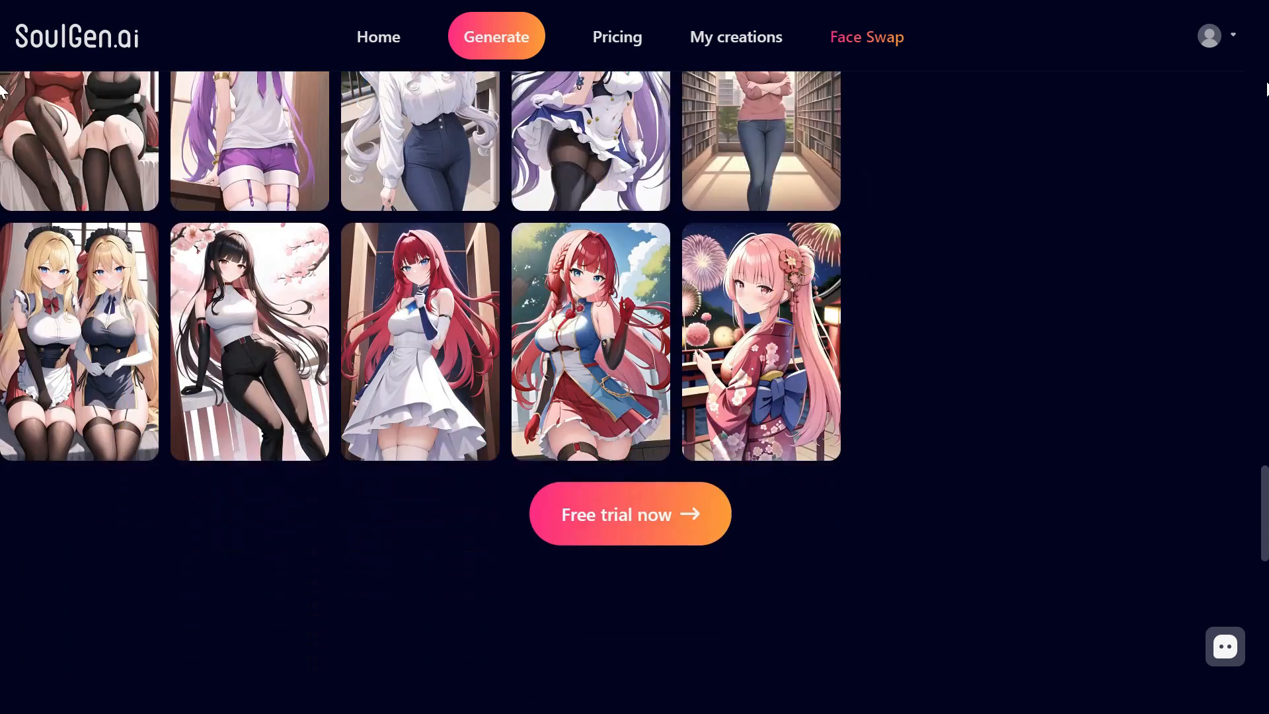
scroll("down", 3)
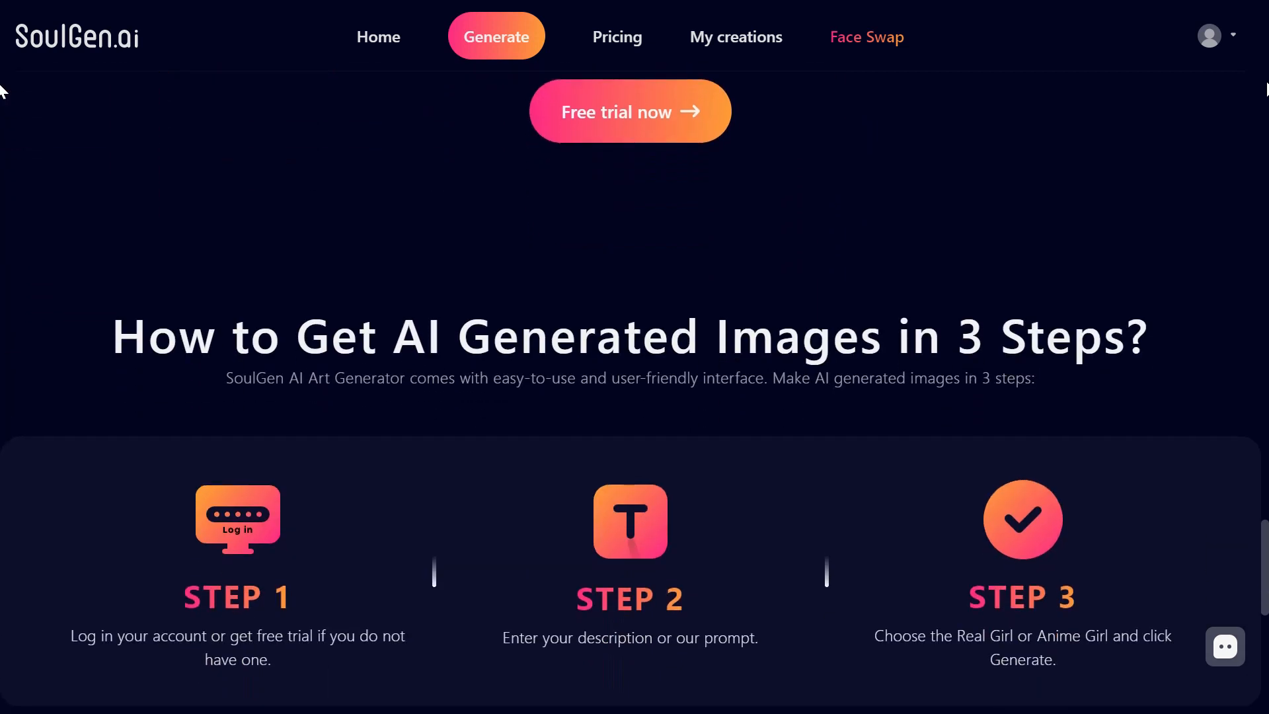
scroll("down", 3)
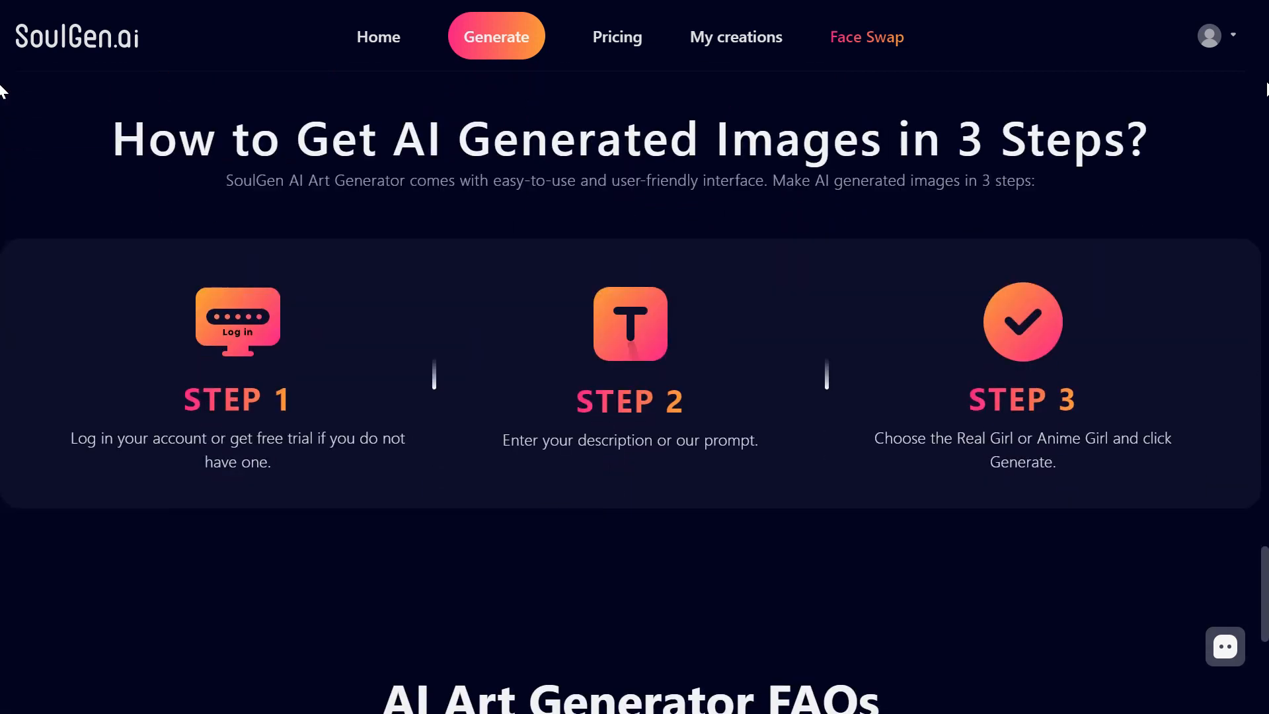
scroll("down", 3)
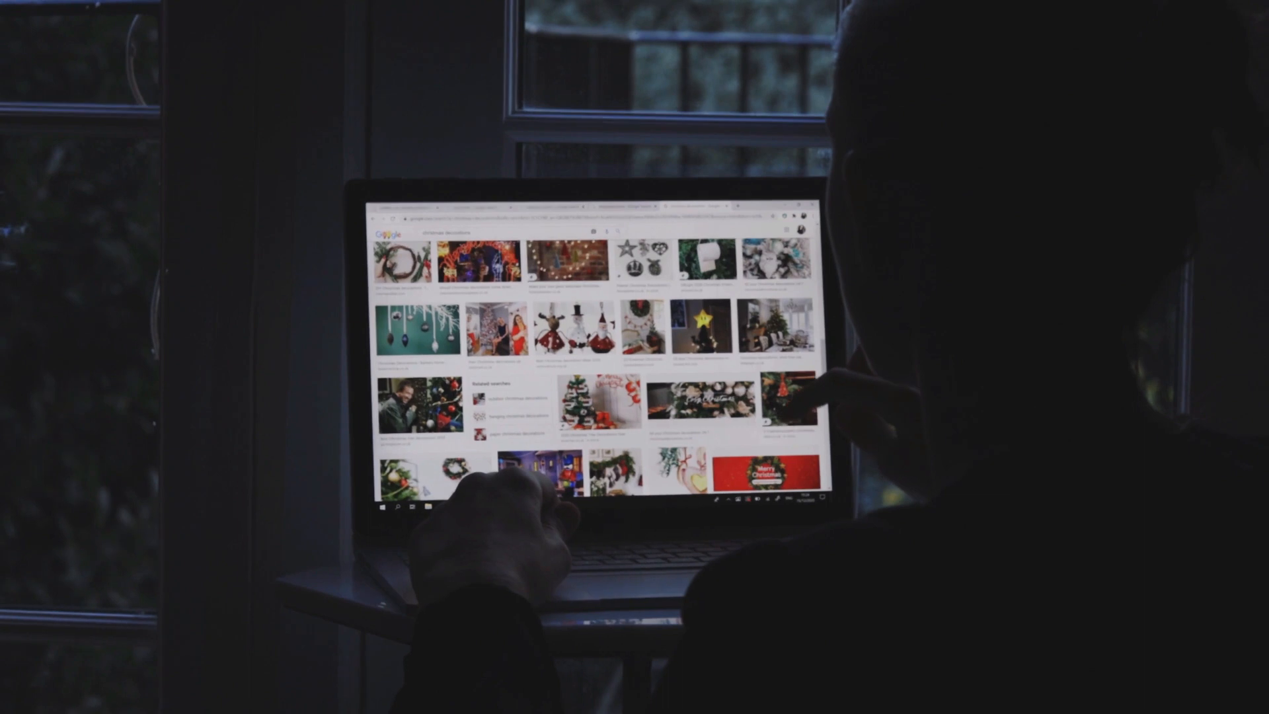
scroll("down", 3)
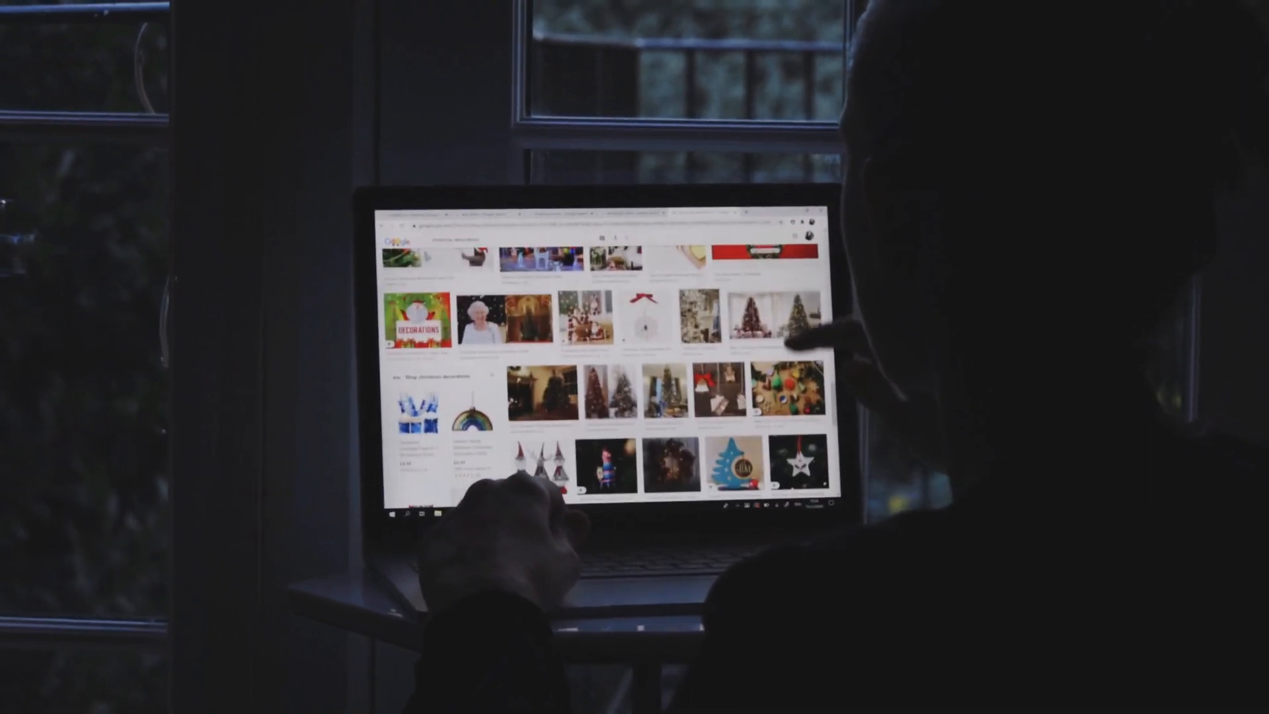